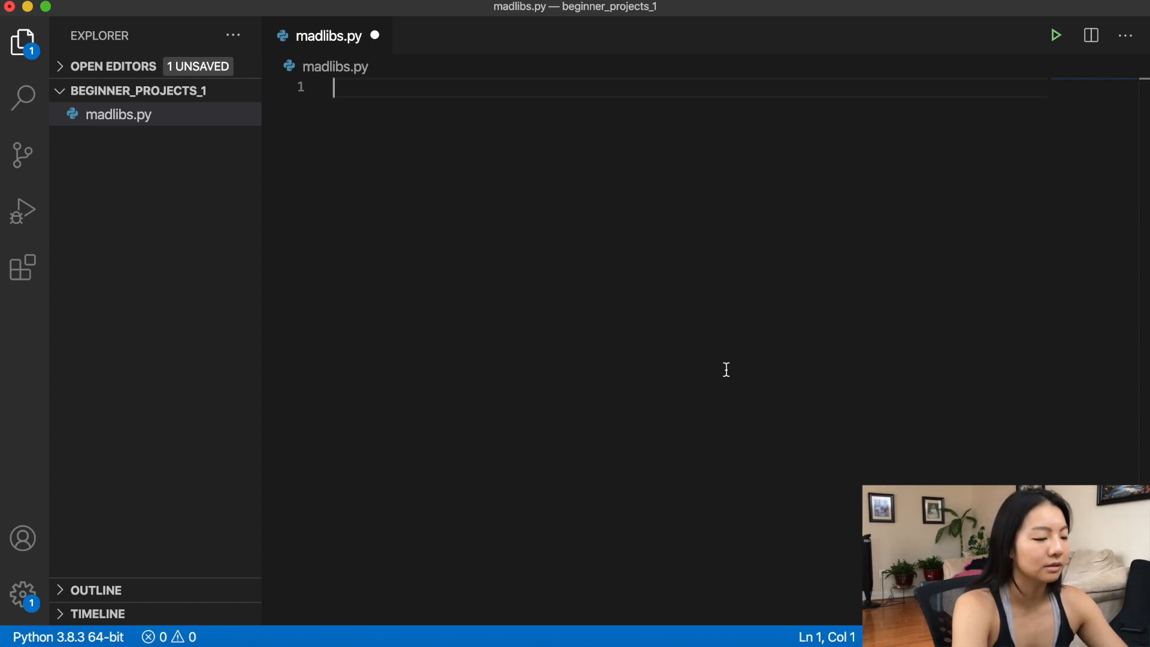
Write word = input("word: ") as the first line of madlibs.py
type("input(\"\")")
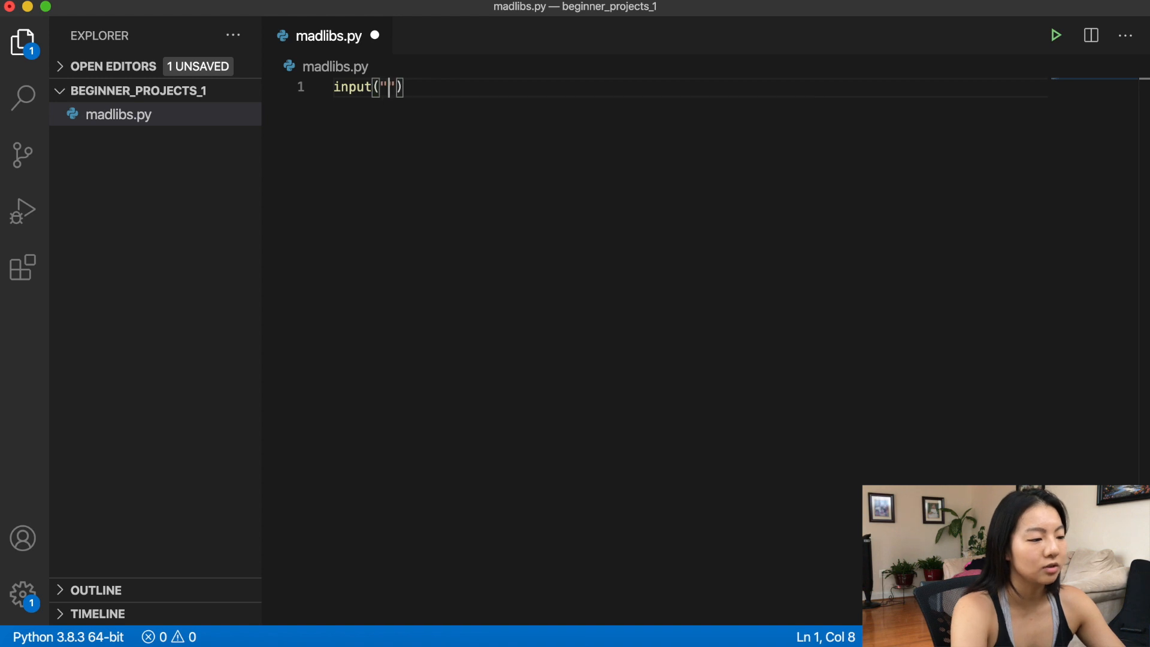
type("word:")
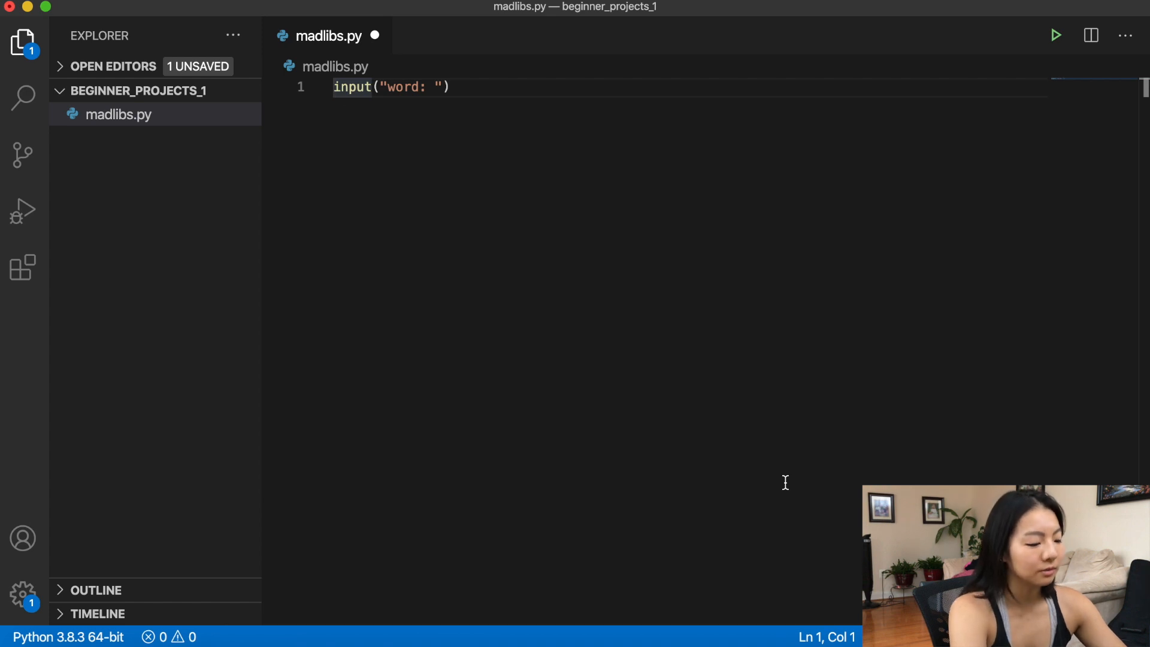
type("word =")
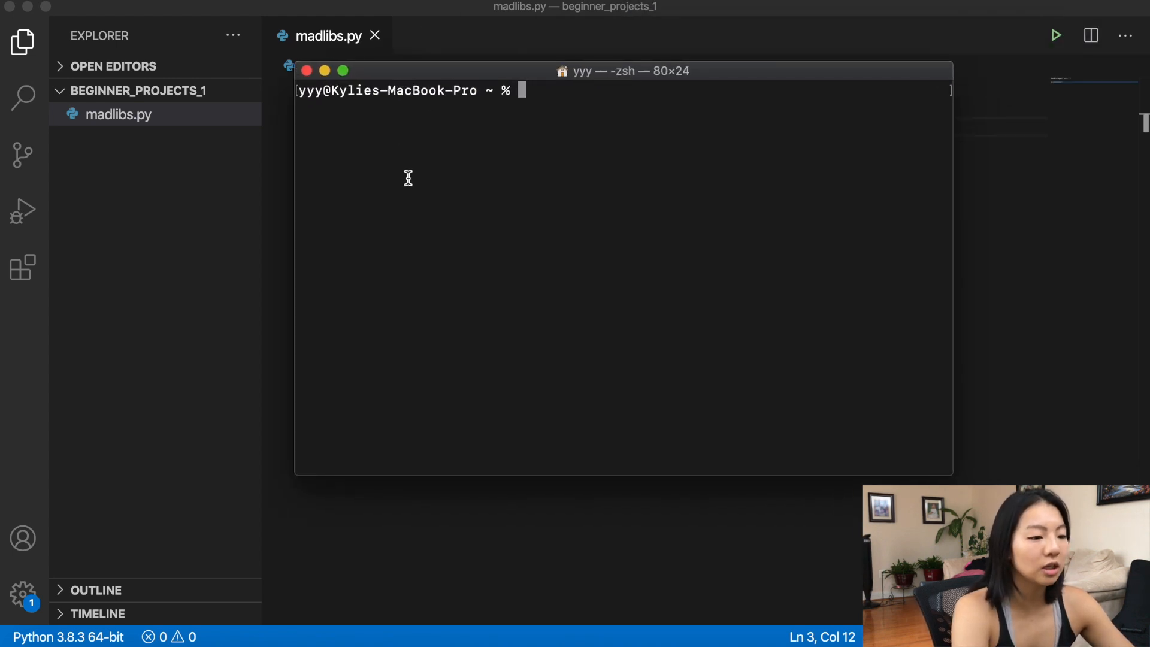
Change directory into Documents/youtube_code/beginner_projects_1
type("cd")
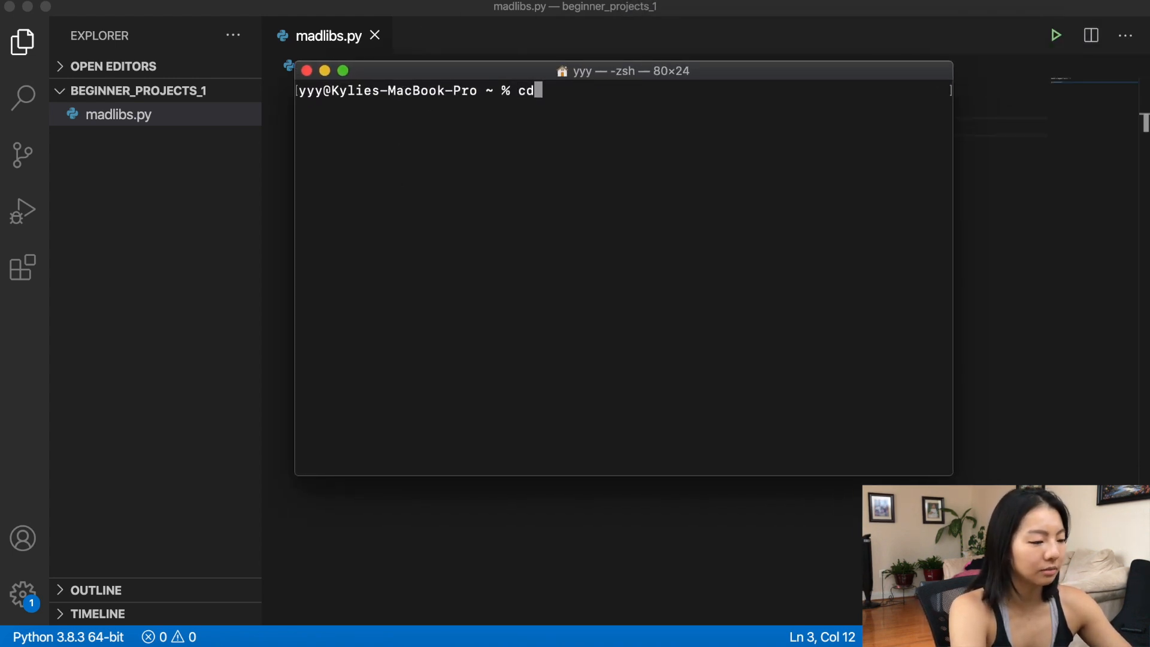
type("Documents/b")
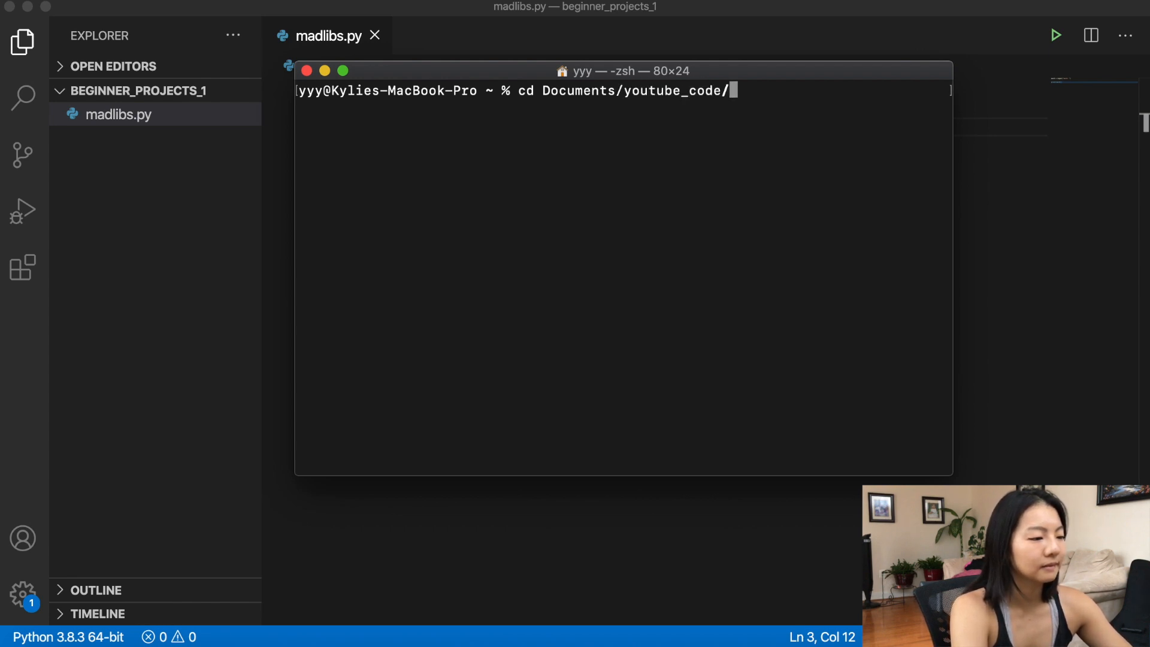
type("beginner_projects_1/")
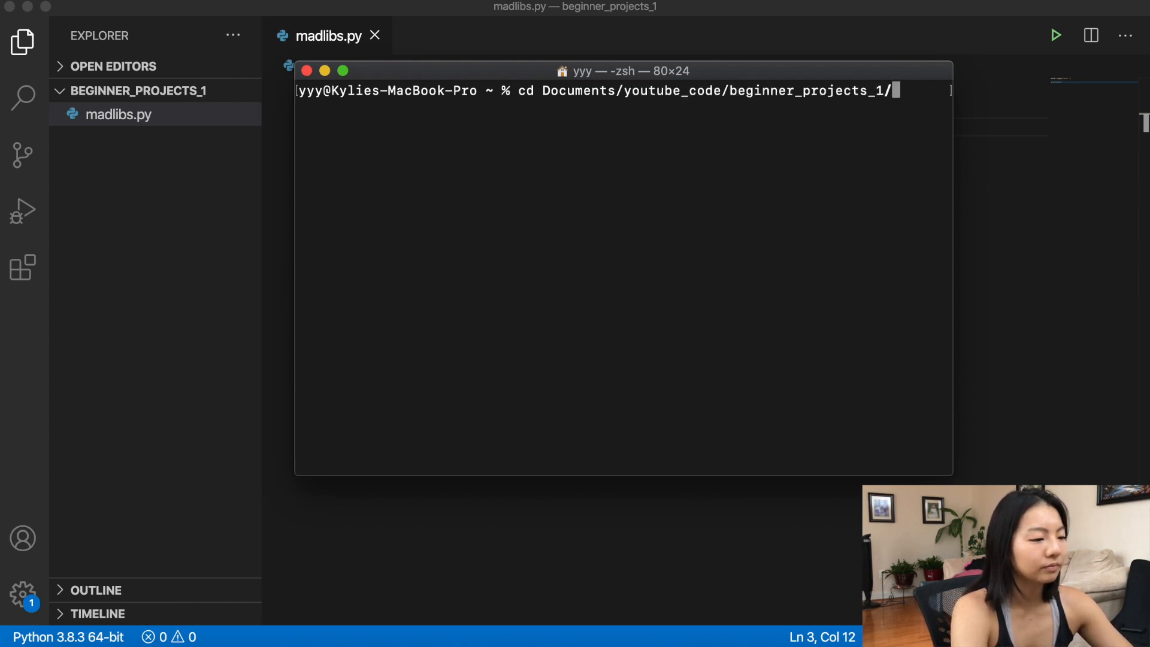
key("Return")
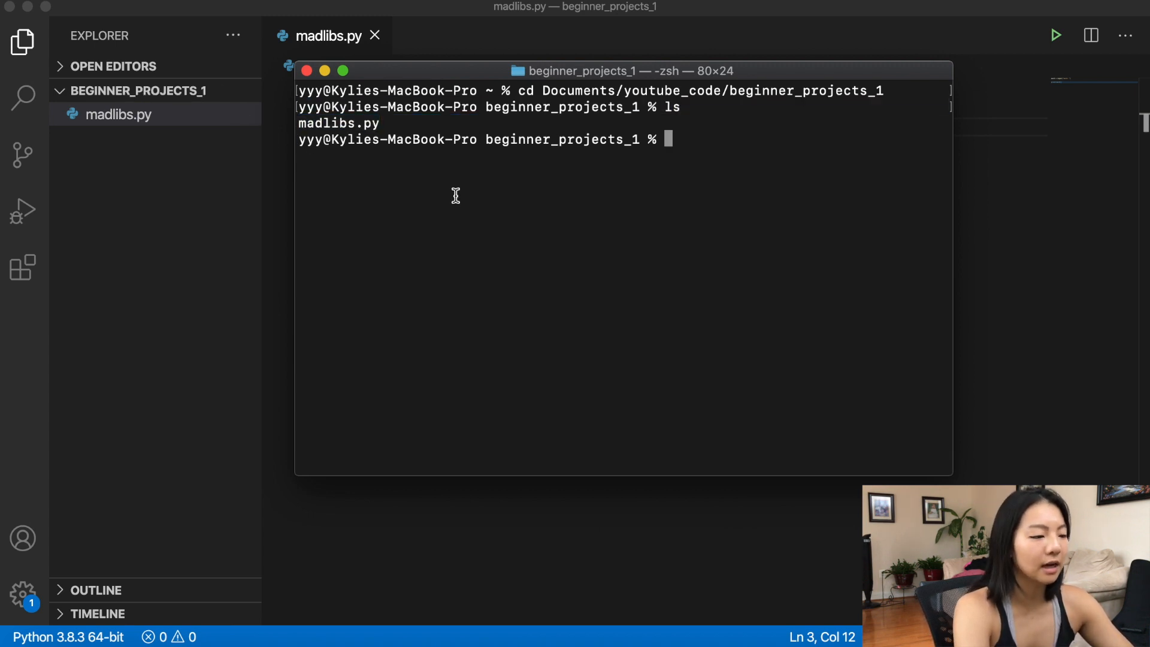
Run madlibs.py with python3 and answer its word prompt with kylie
type("python3 madlibs.py")
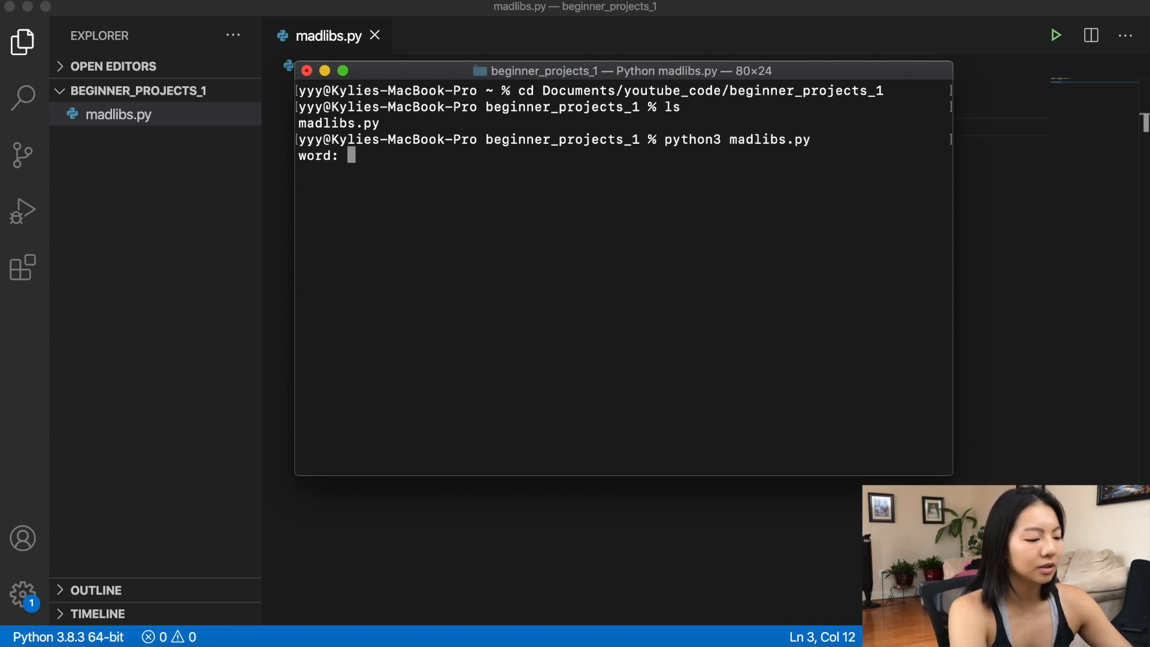
type("kylie")
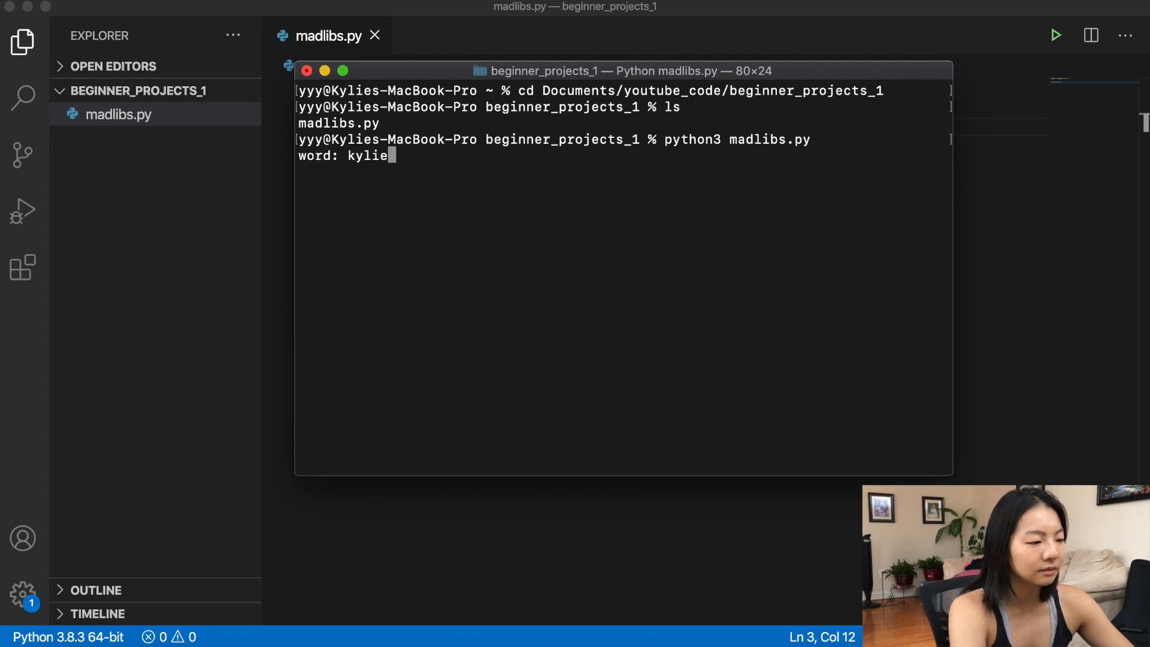
key("Return")
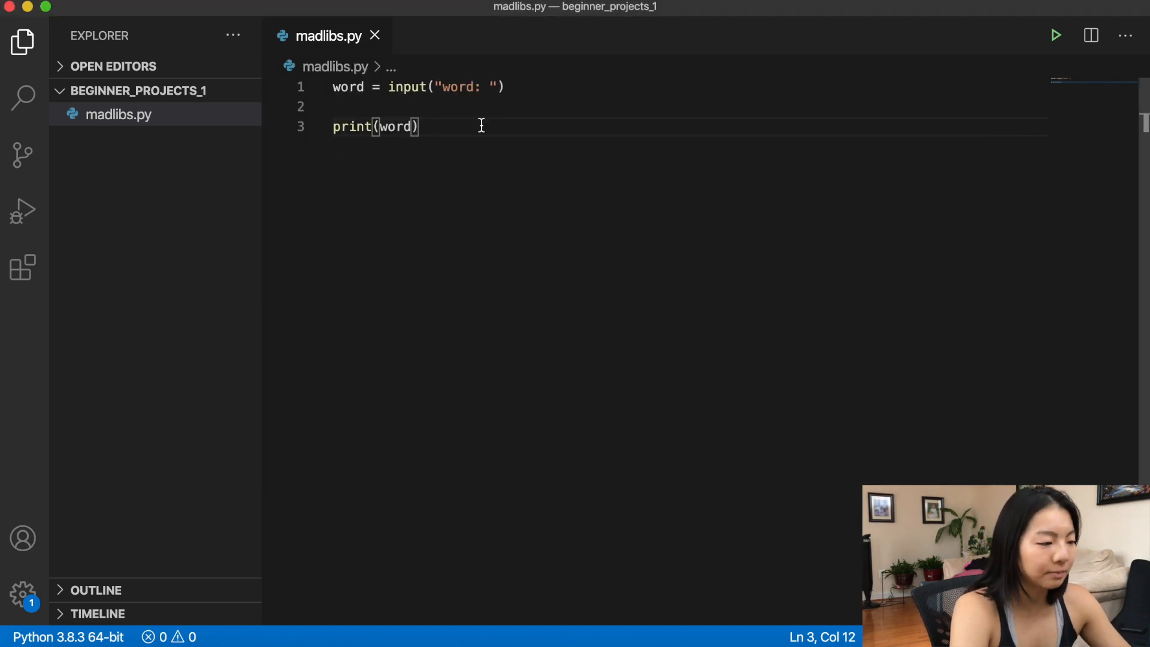
Replace the print line with madlib = "Subscribe to " string assignment
key("Backspace")
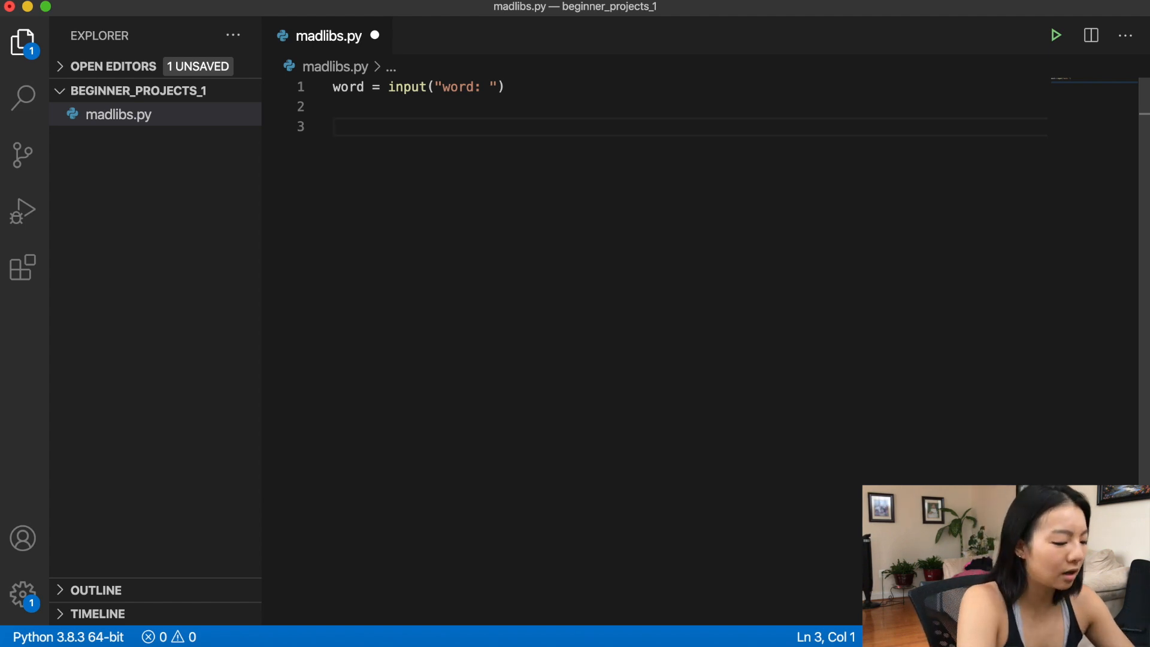
type("madlib =")
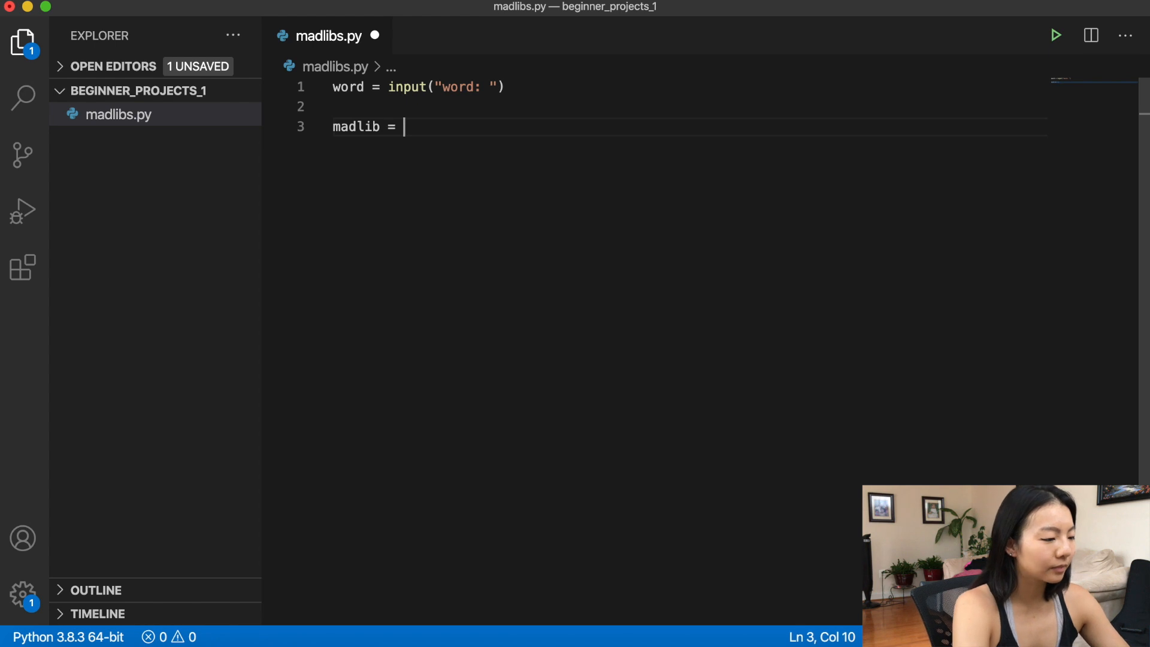
type("\"\"")
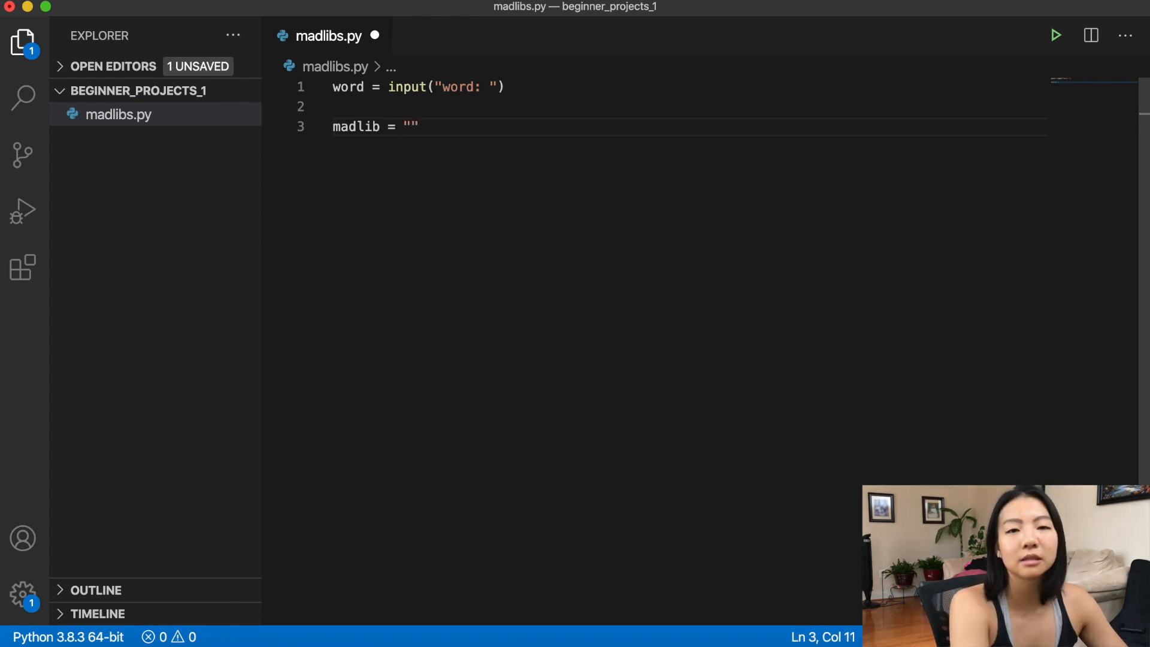
type("S")
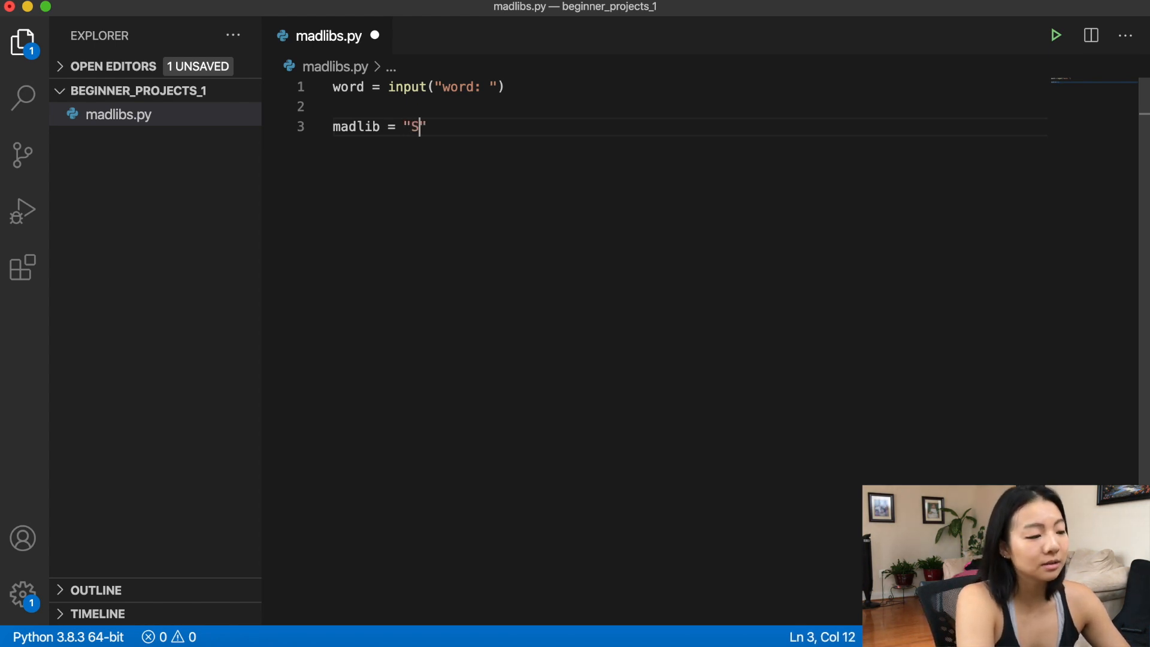
type("ubscribe to")
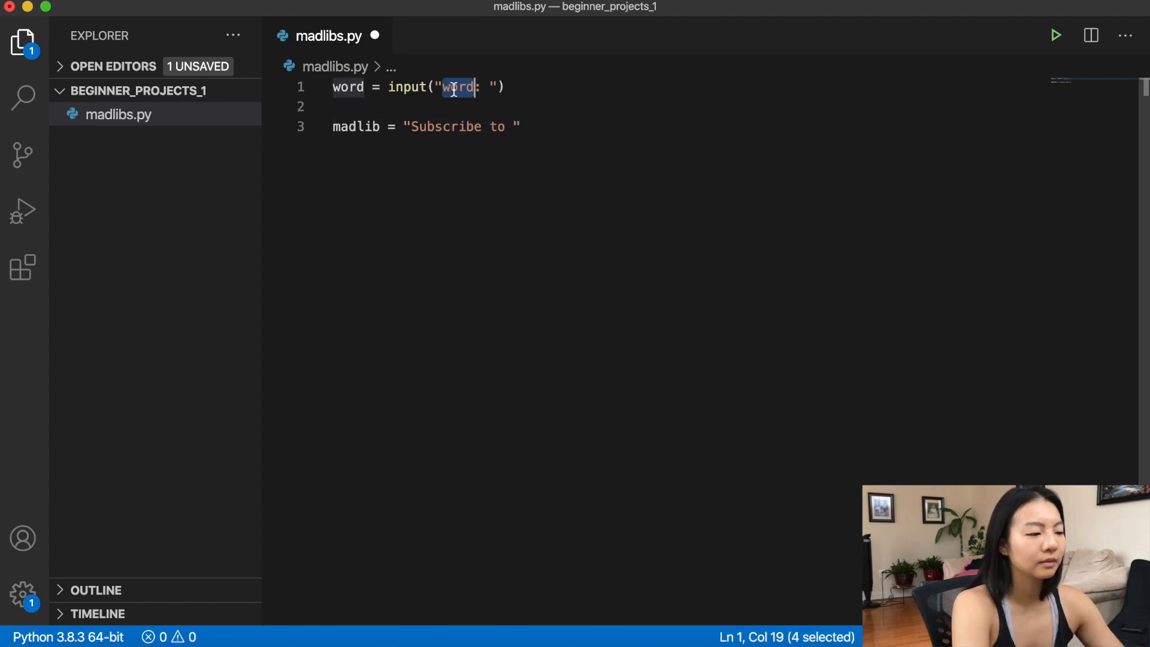
Change the input prompt to Channel name and append + word to the madlib line
type("Chann")
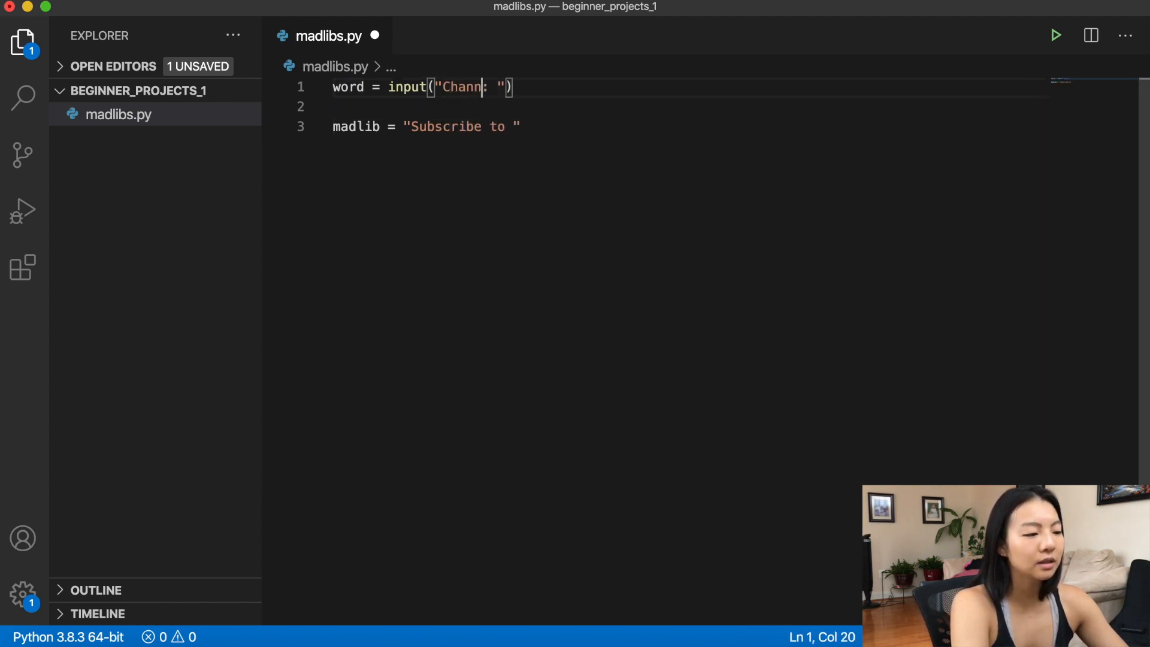
type("el name")
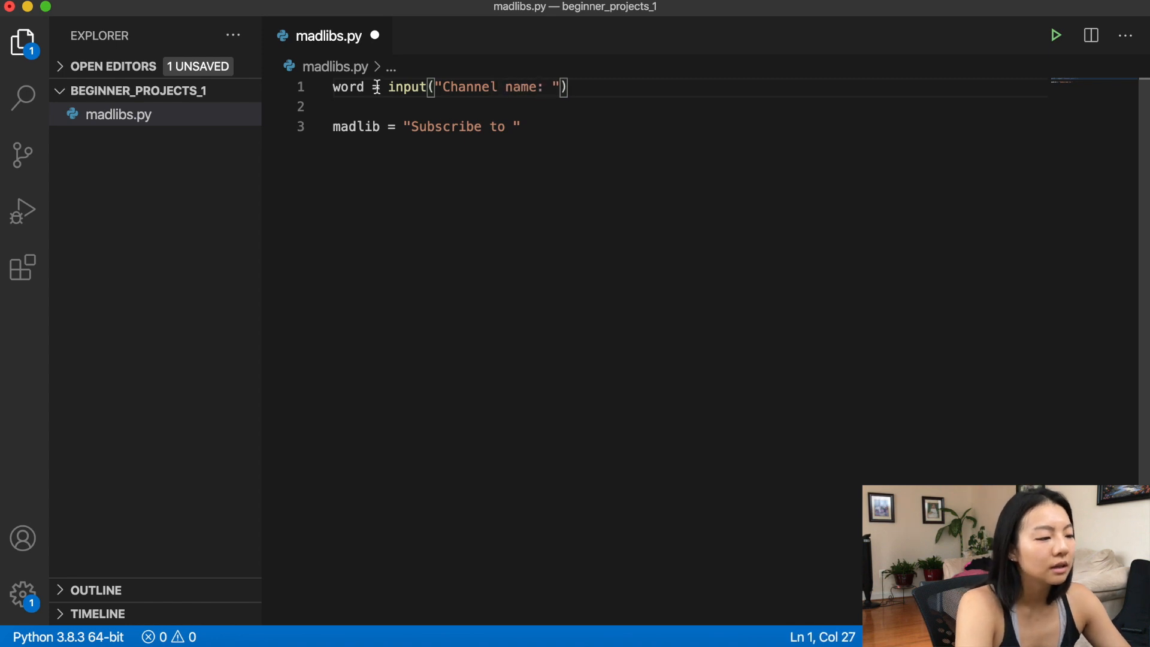
left_click(521, 126)
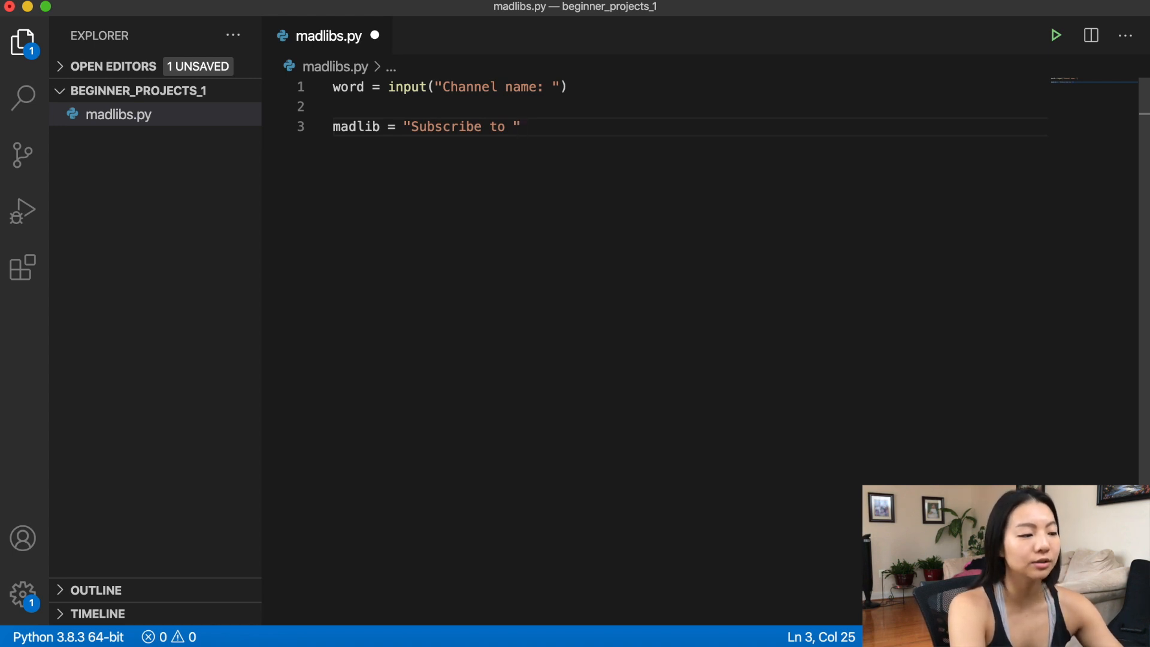
type("+ word")
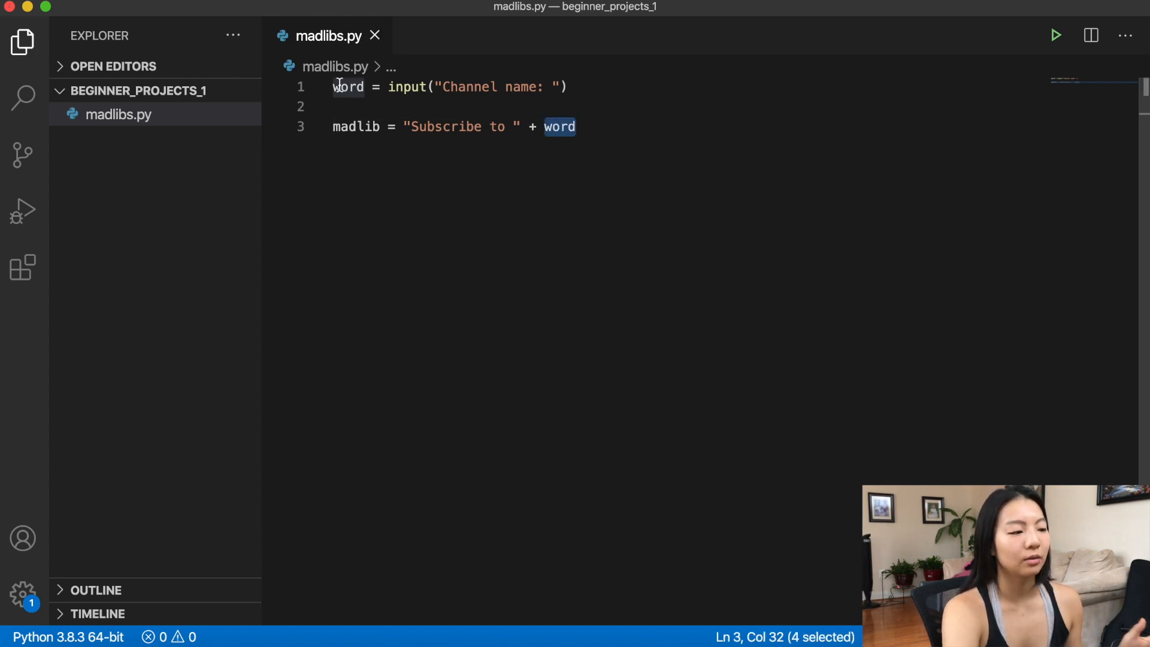
double_click(347, 86)
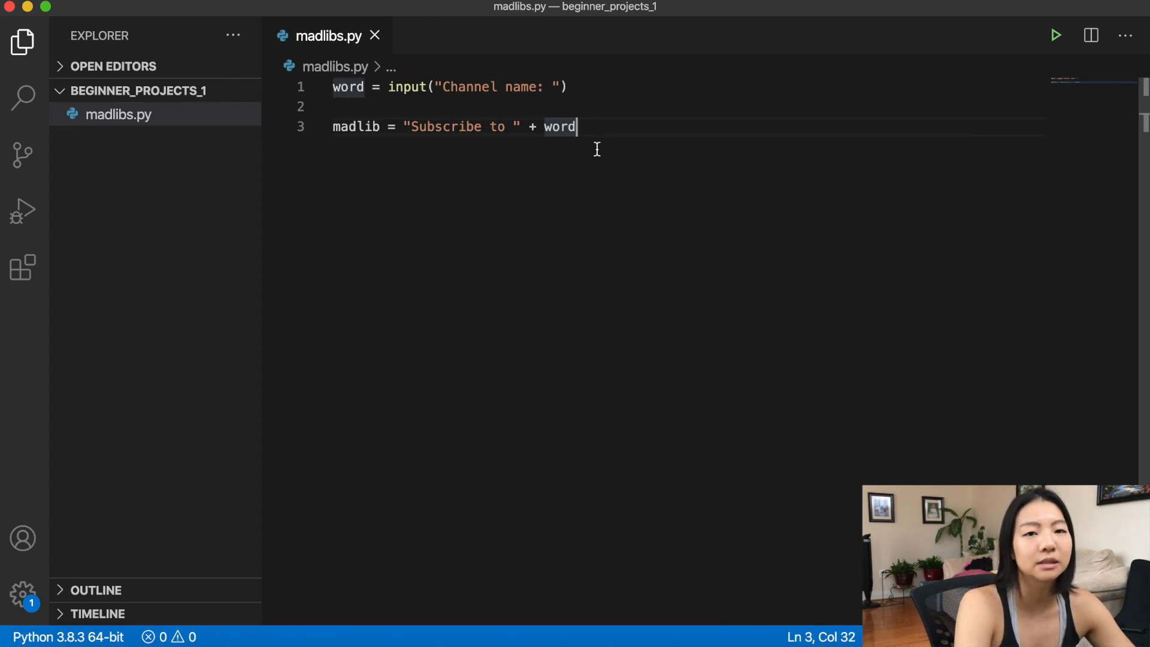
key("Backspace")
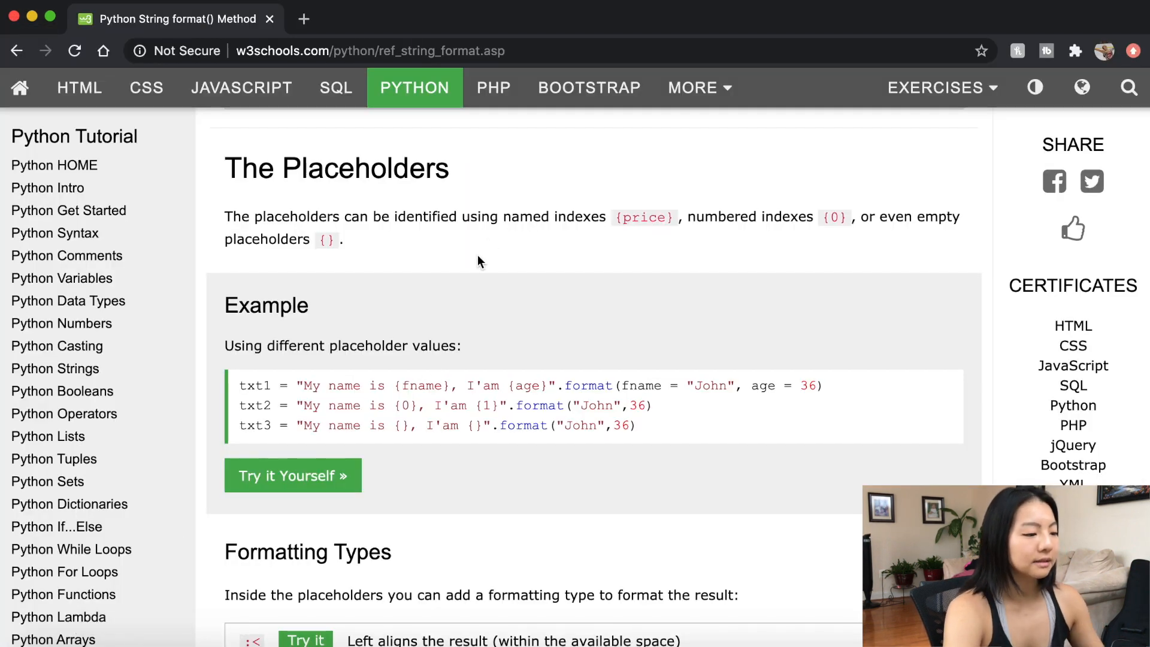
double_click(423, 386)
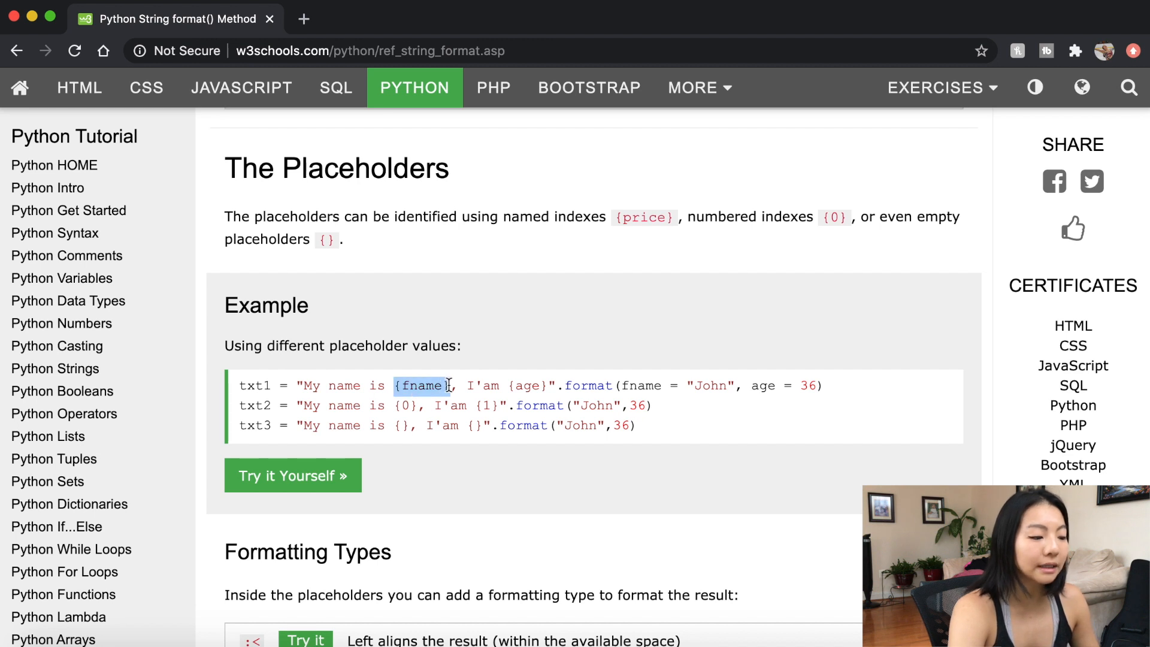
left_click(438, 386)
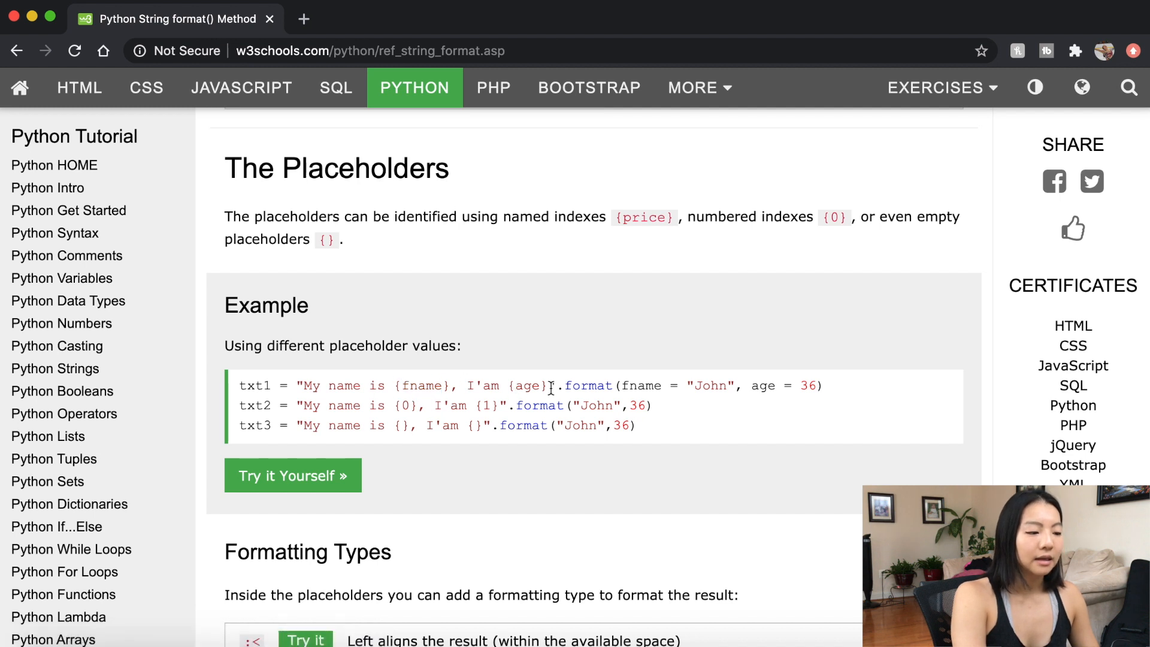
mouse_move(580, 385)
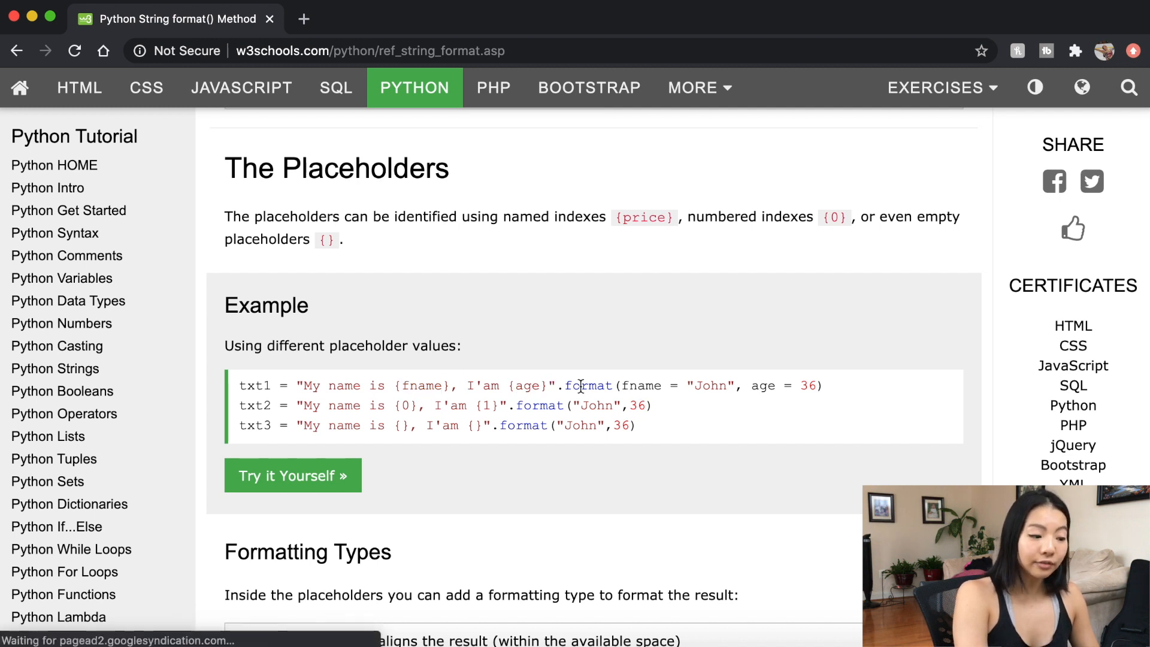
double_click(640, 385)
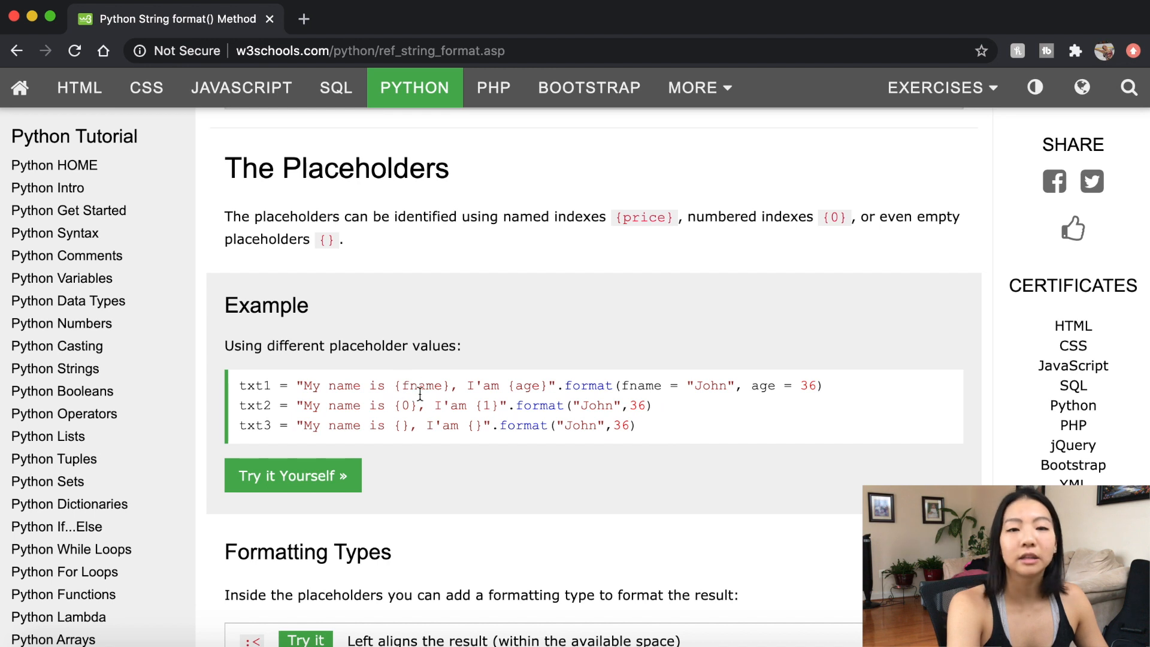
mouse_move(757, 393)
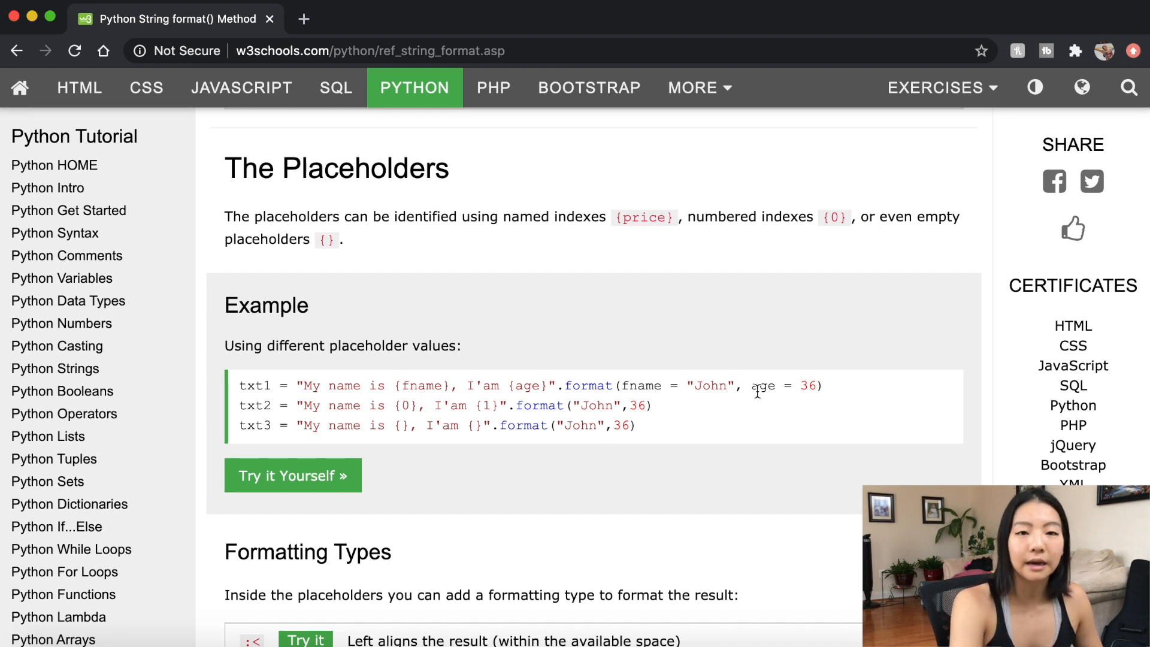
mouse_move(463, 468)
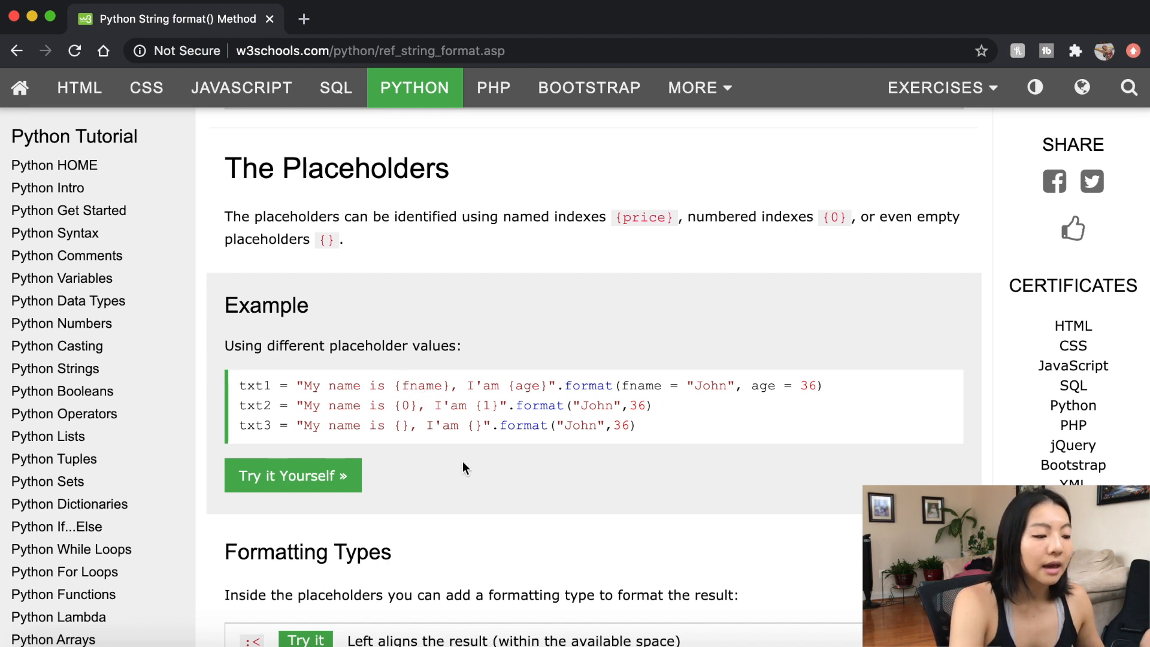
mouse_move(557, 426)
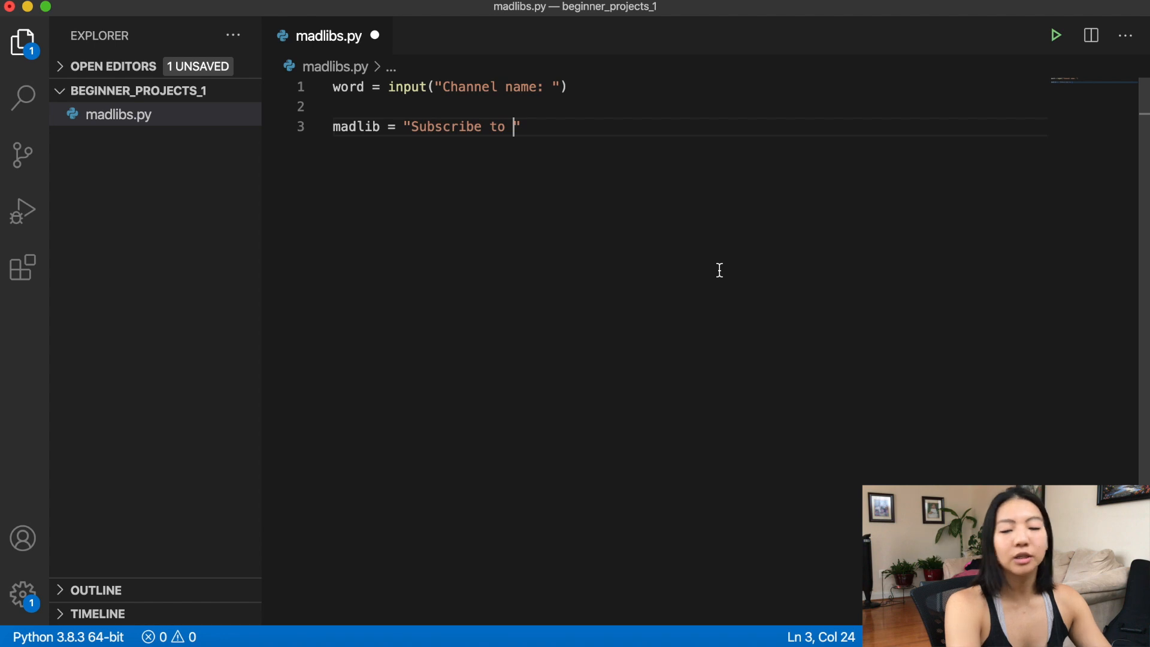
Add a {channel_name} placeholder to the madlib string filled via .format(channel_name=word)
type("{}")
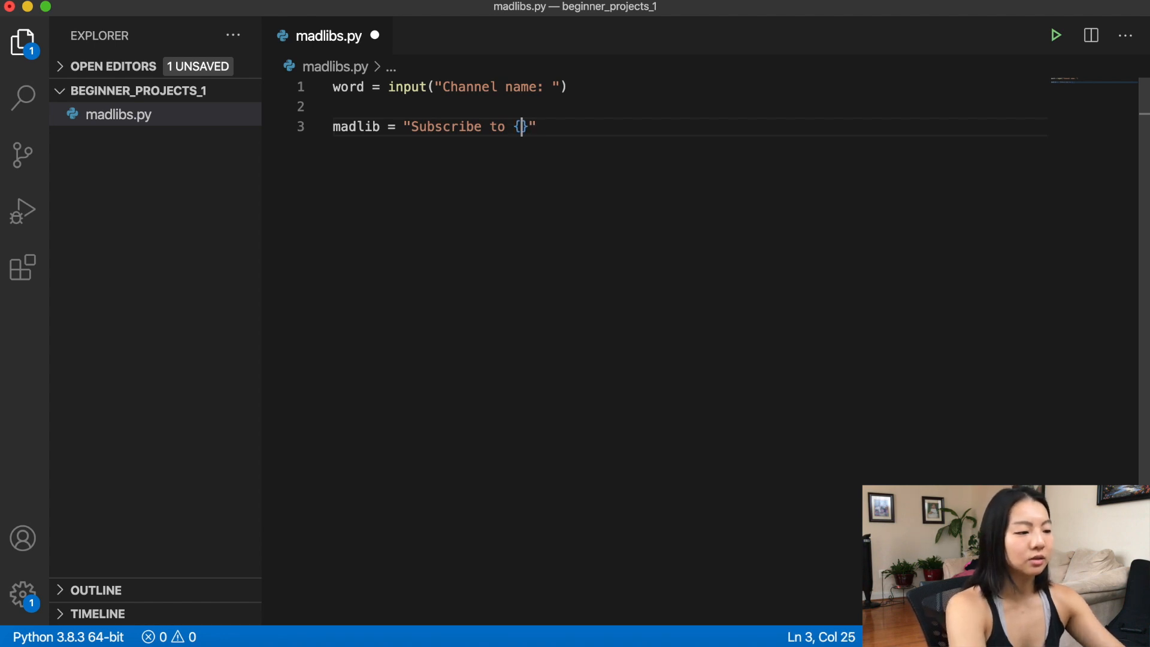
type("channel_name")
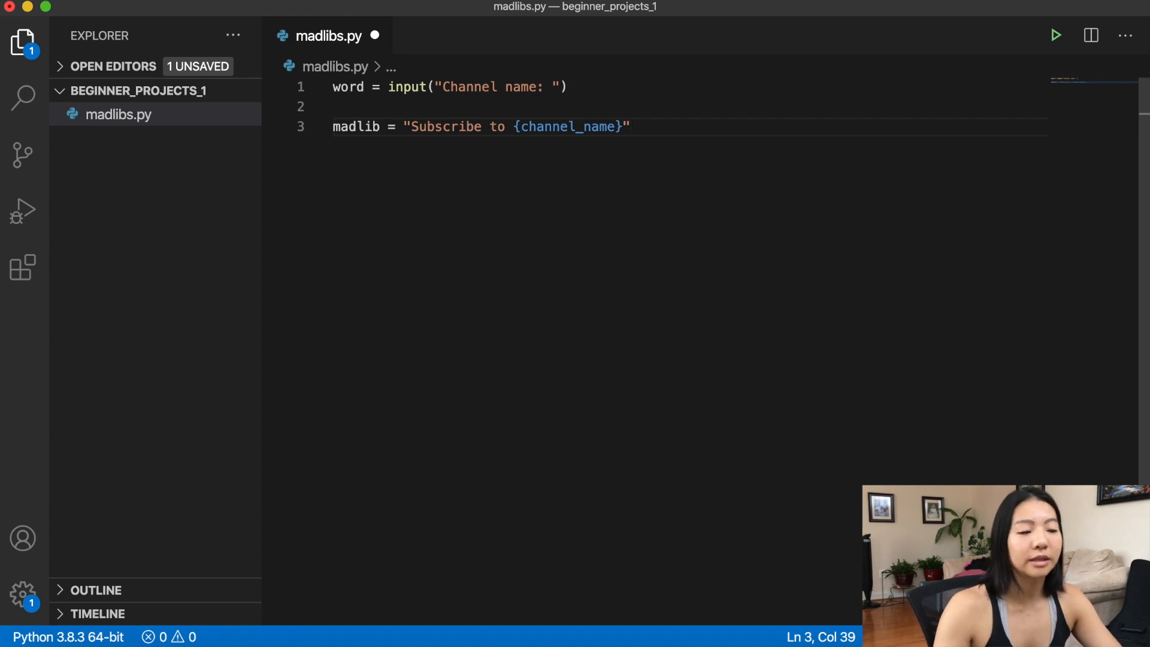
type(".format(chan")
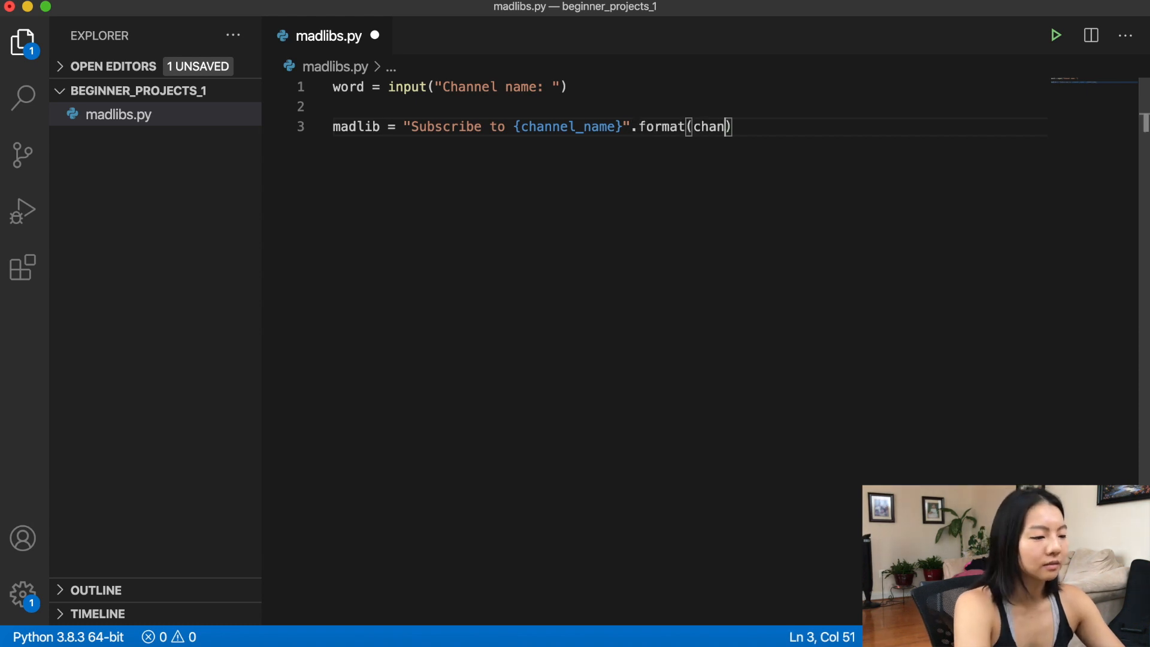
type("nel_name=word")
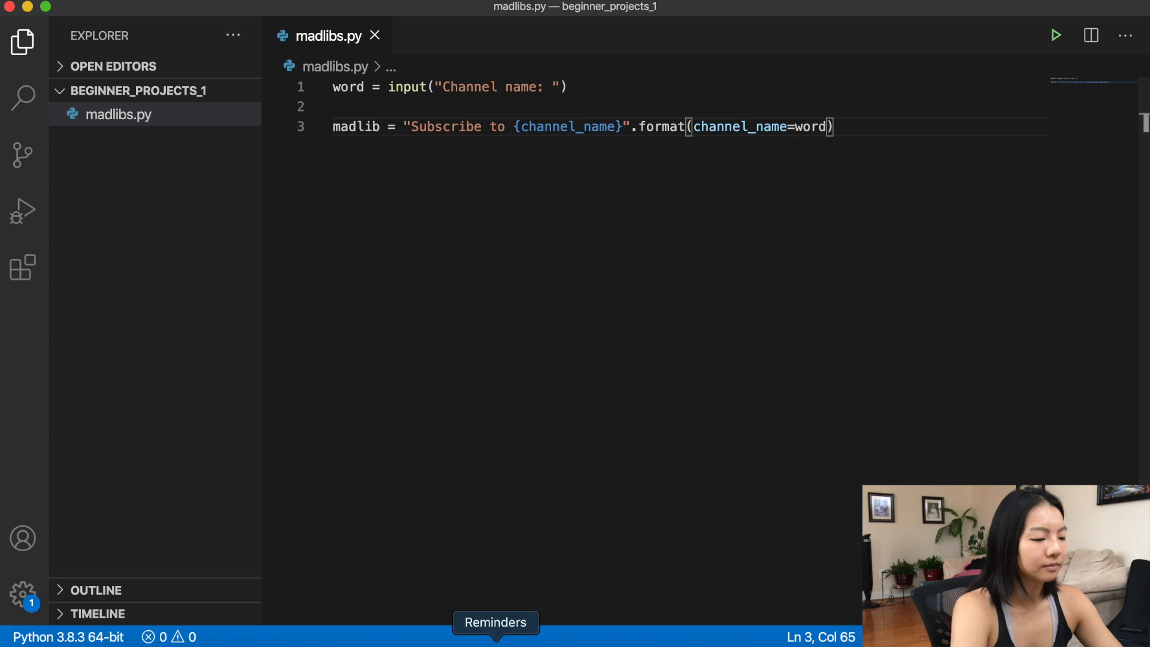
Add print(madlib) to output the finished sentence
type("print(mad")
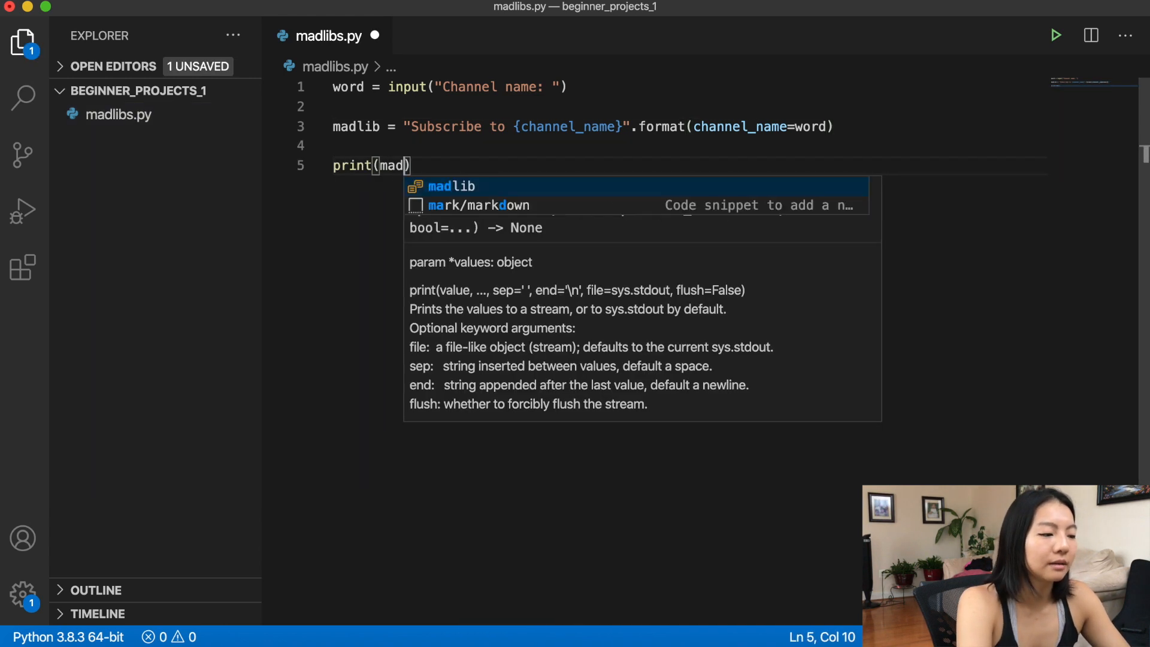
type("lib")
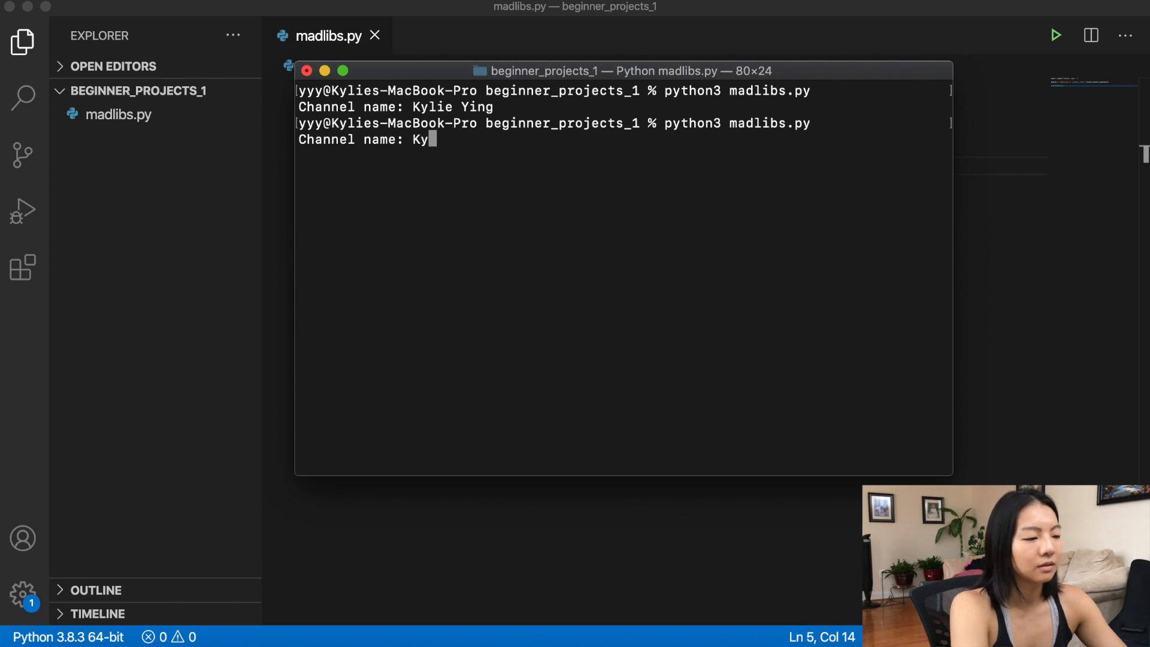
Submit the typed channel name to the running madlibs.py script
key("Return")
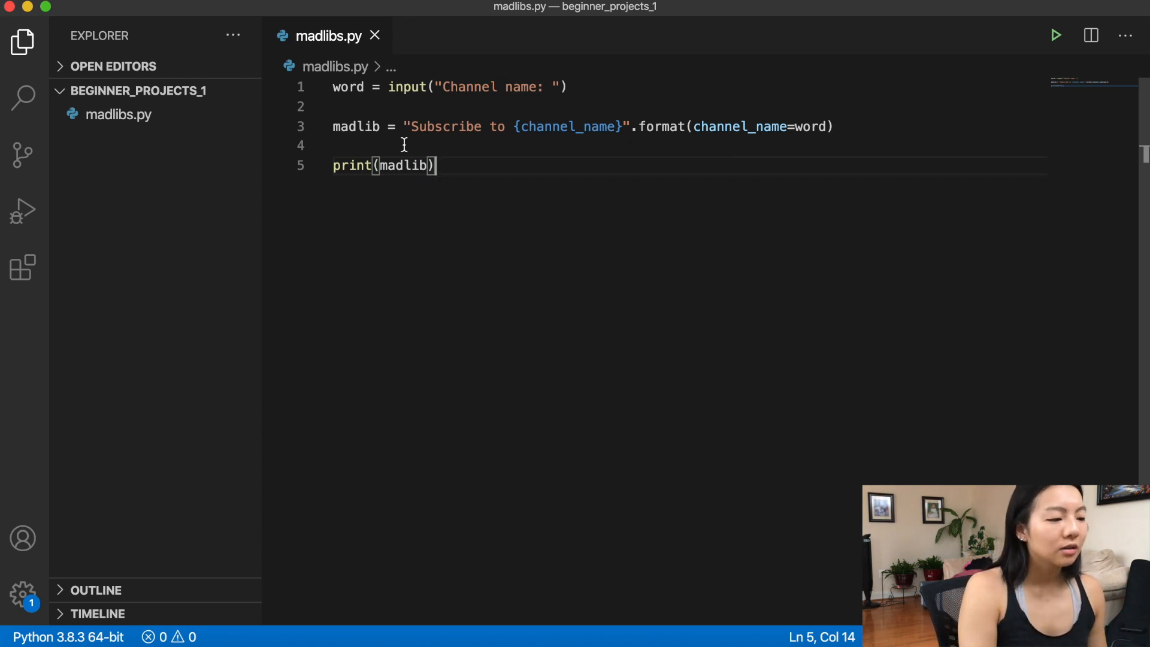
Retype the madlib as a programming story with {adj}, {verb1}, {verb2} and {famous_person} blanks
double_click(741, 126)
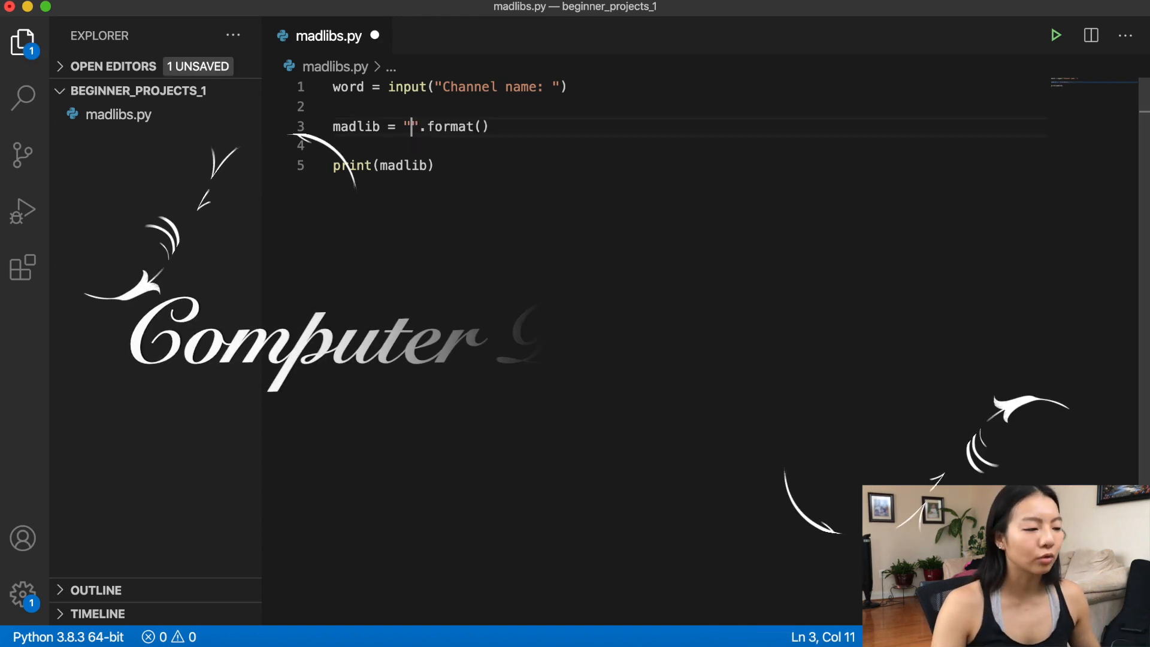
type("Computer programming")
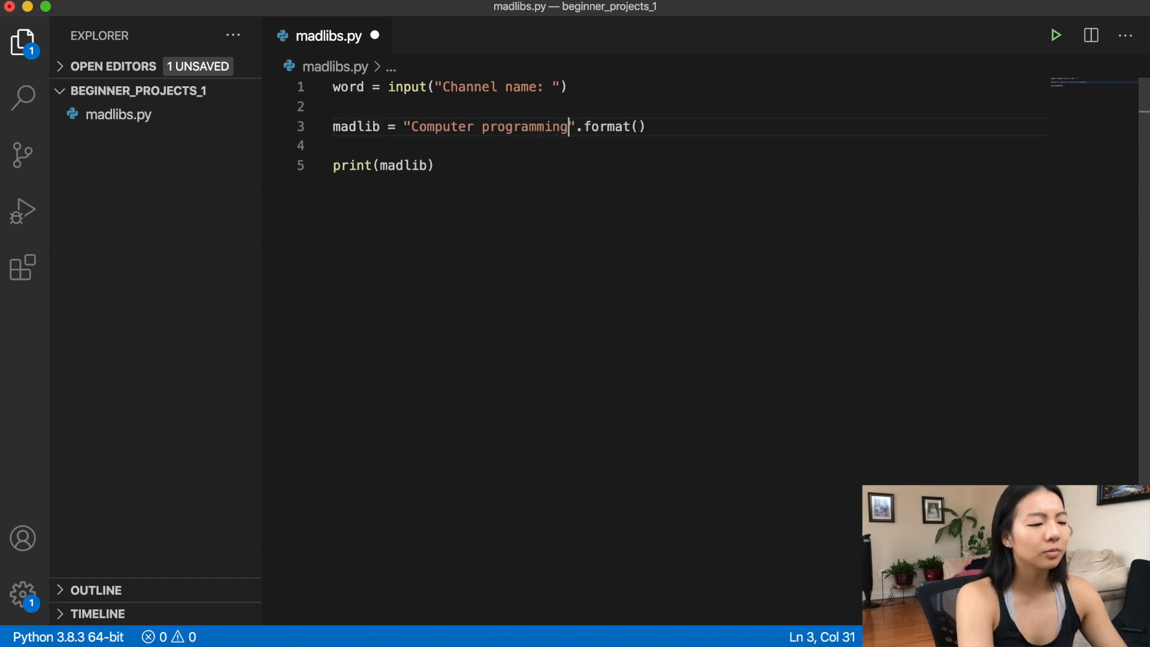
type("is so")
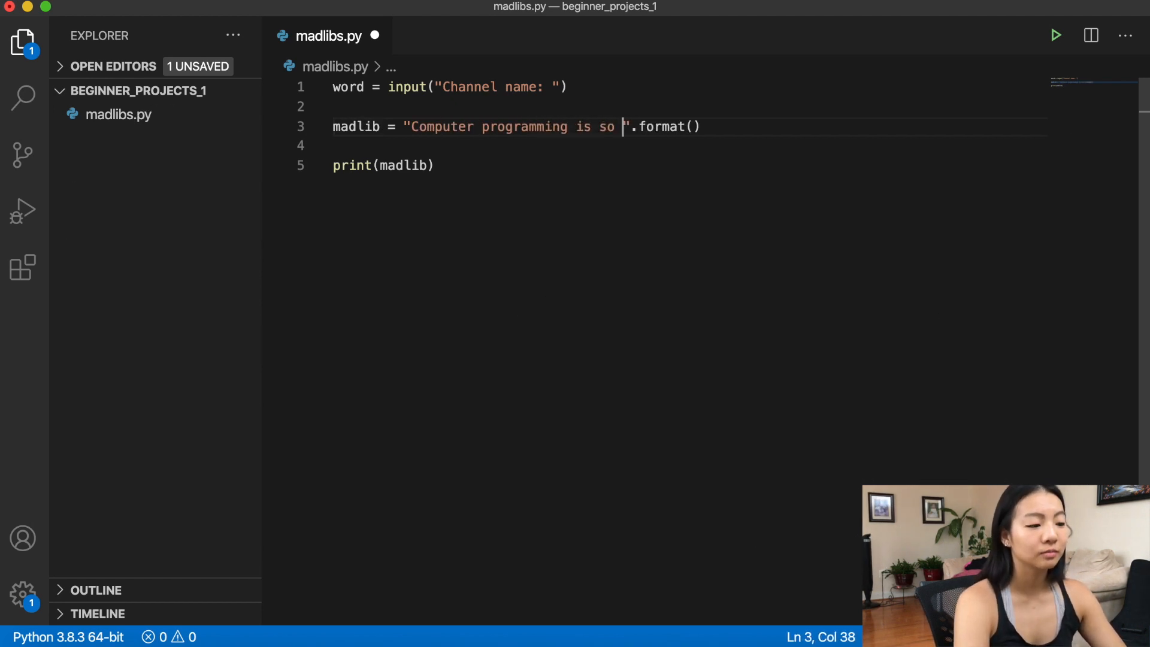
type("{adj1}! I")
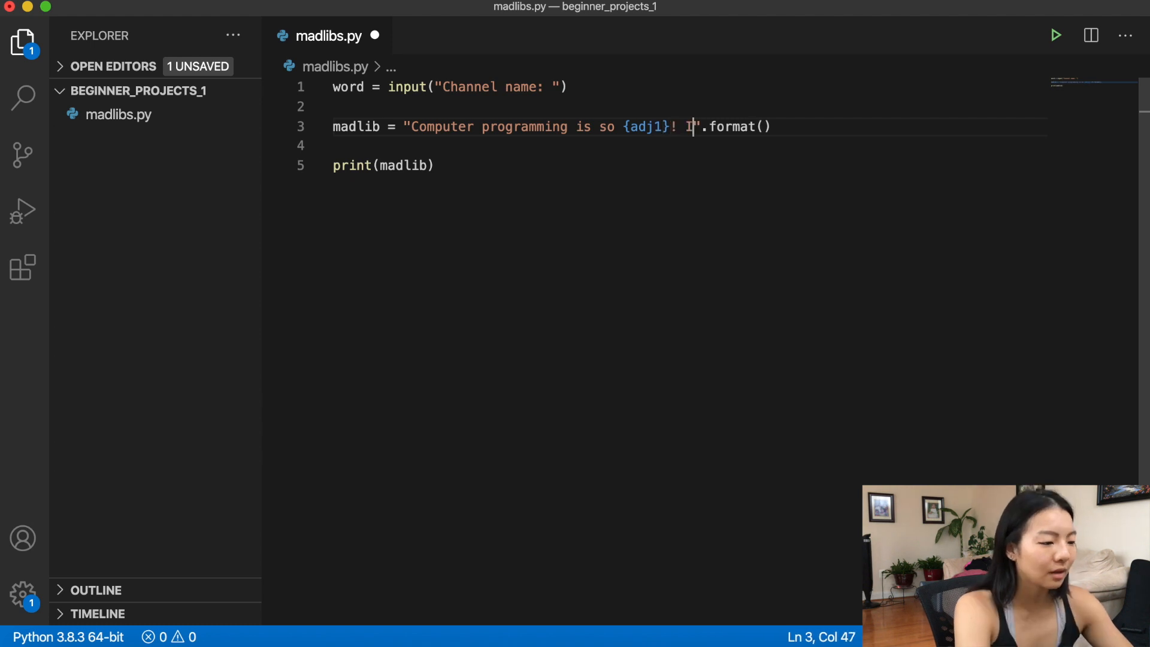
type("t makes me so exicte")
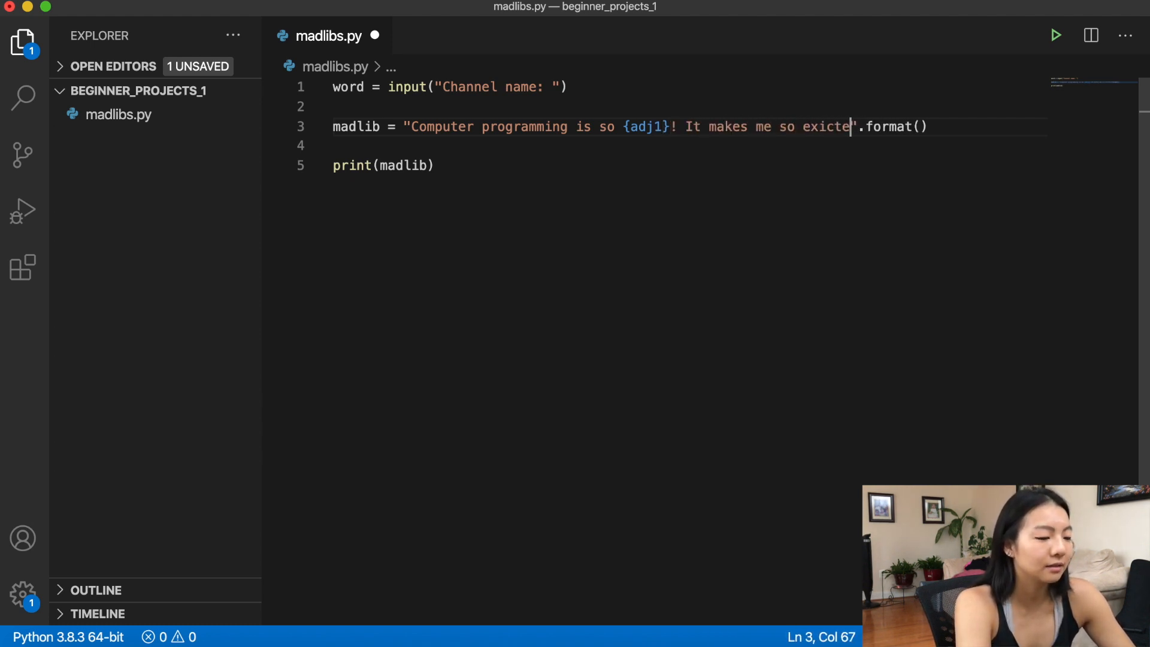
type("d all\\")
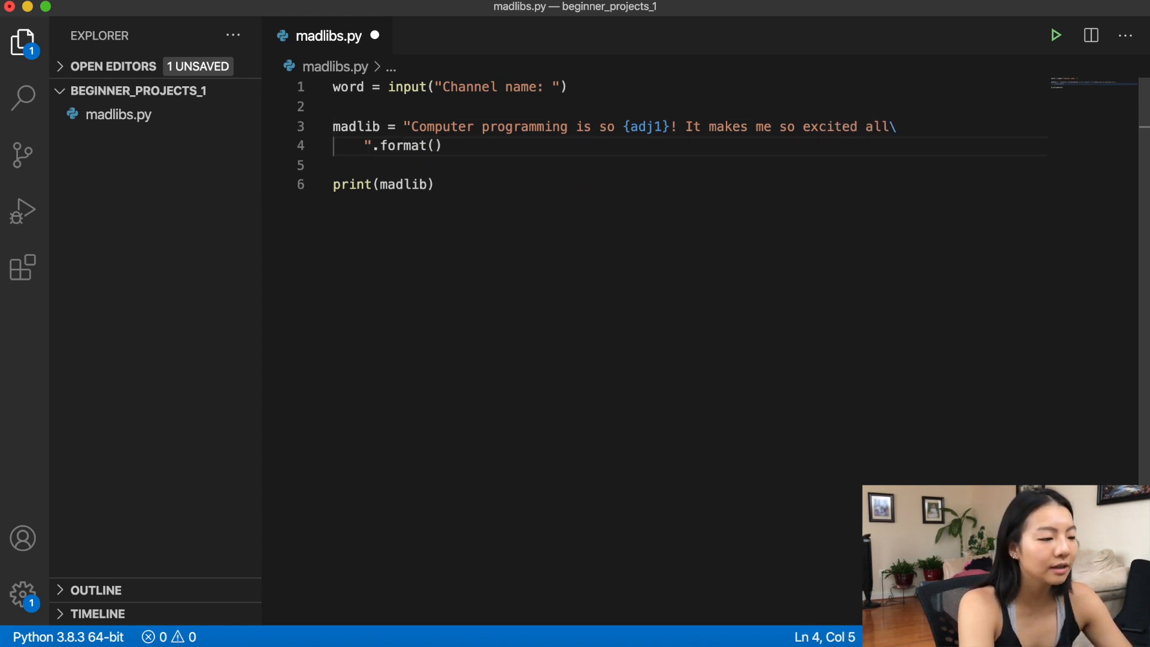
type("the time because I love to")
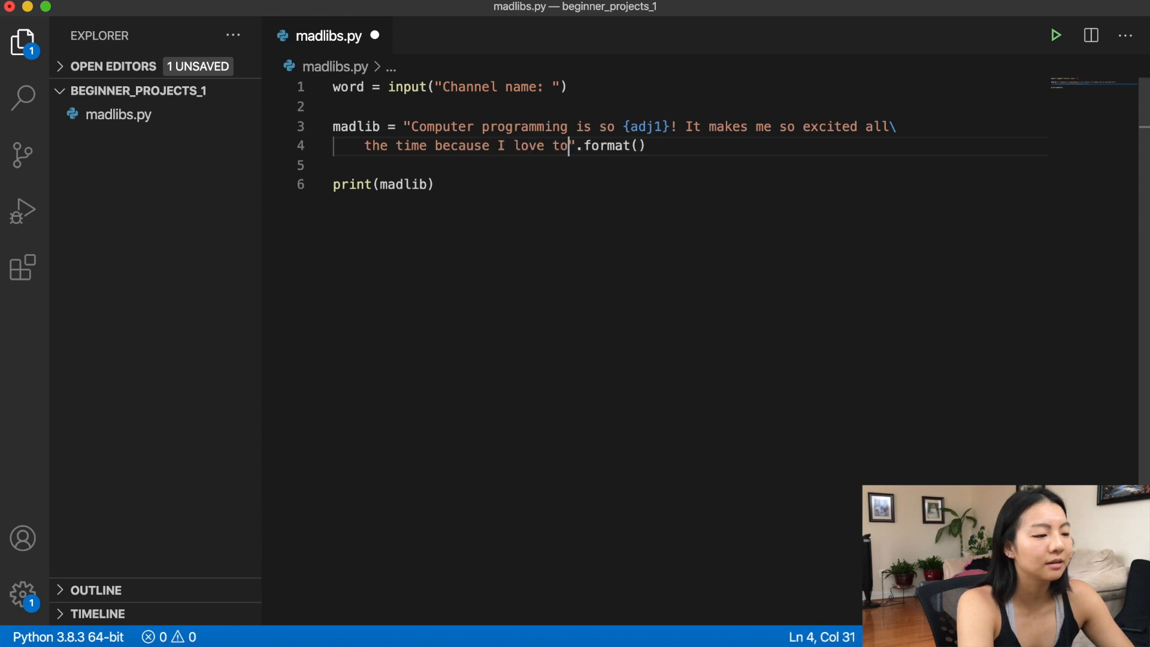
type("{verb1}. Stay hydrated and code like your are\\")
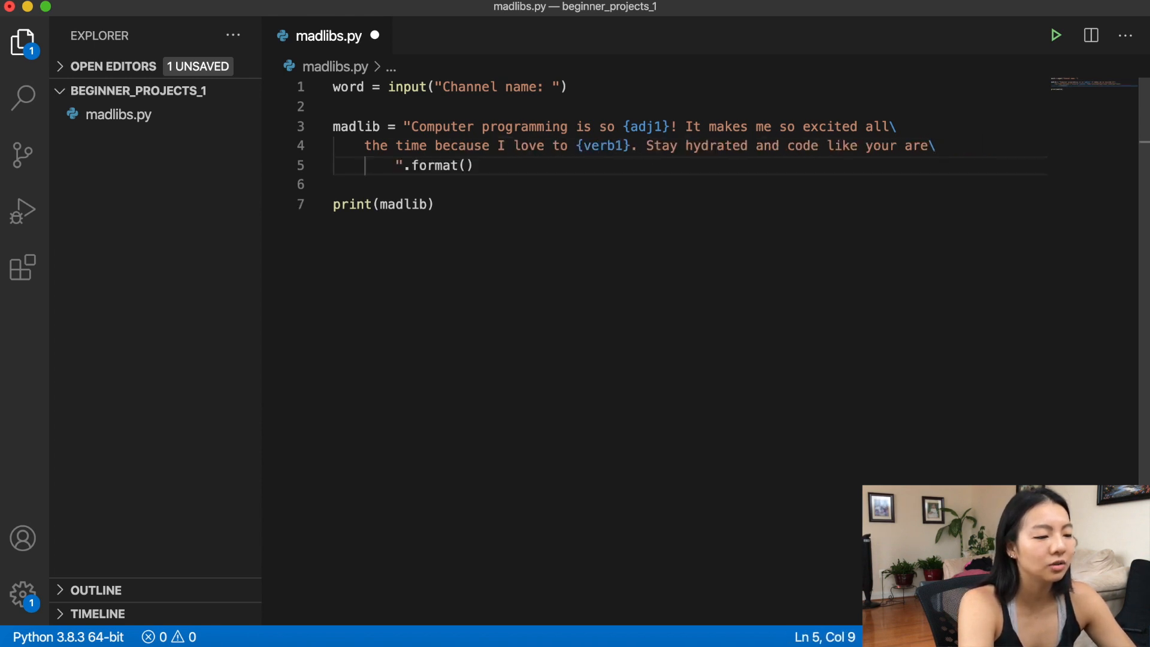
type("{famous_person}")
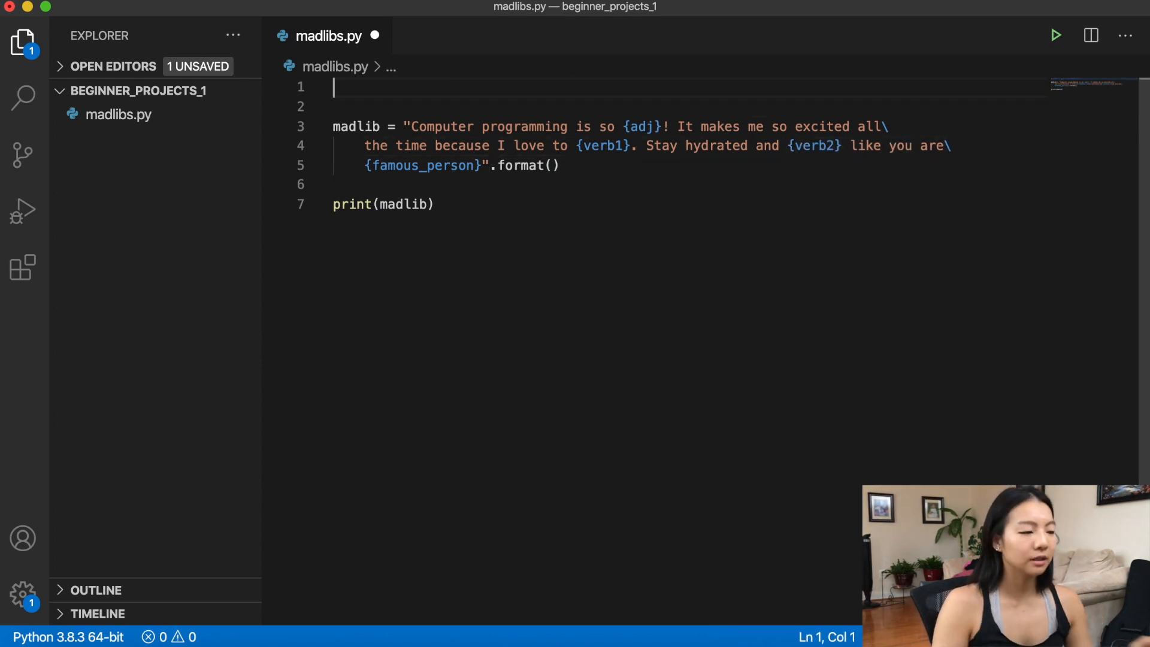
Add adj = input("Adjective: ") at the top of madlibs.py
type("adj =")
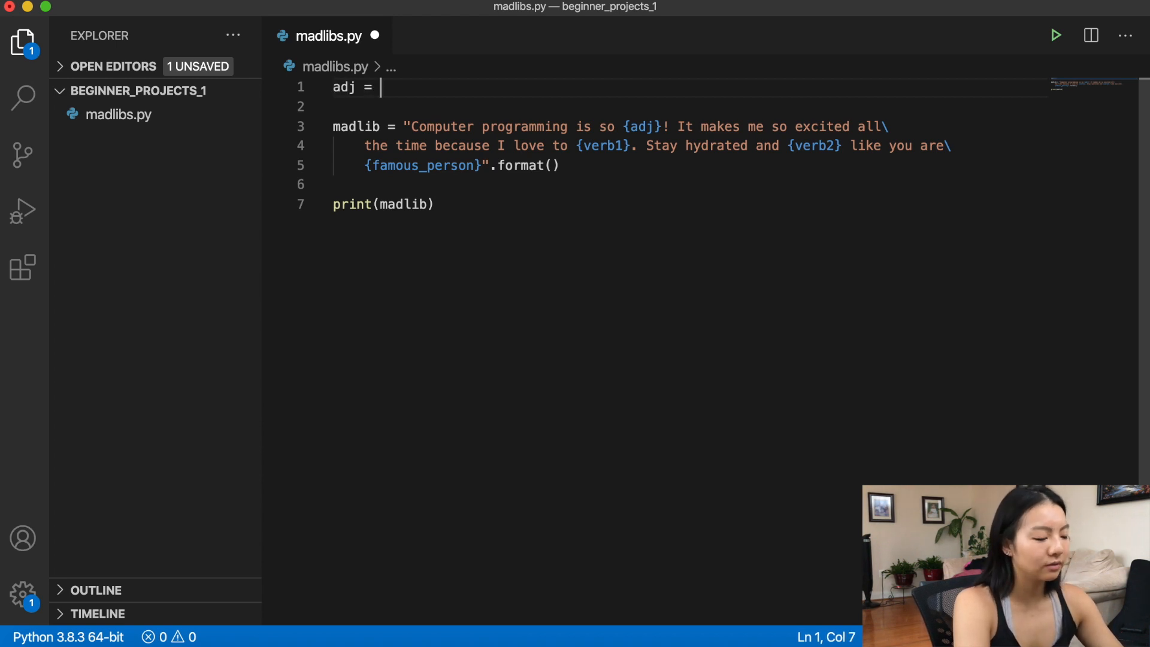
type("input()")
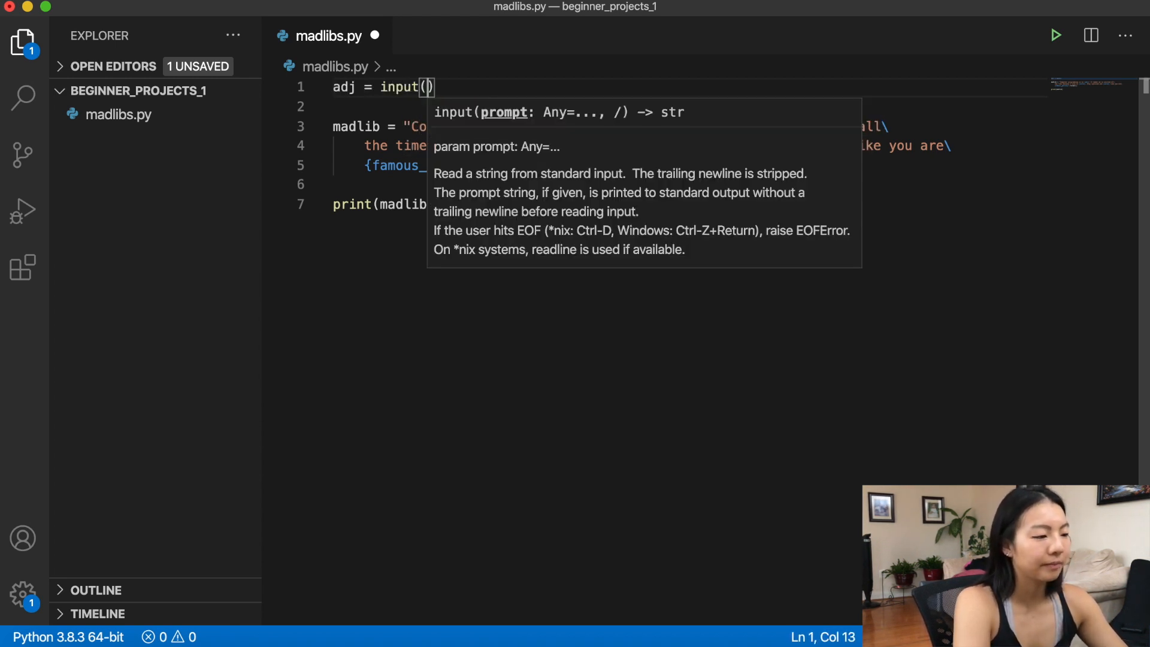
type("\"Adjective\"")
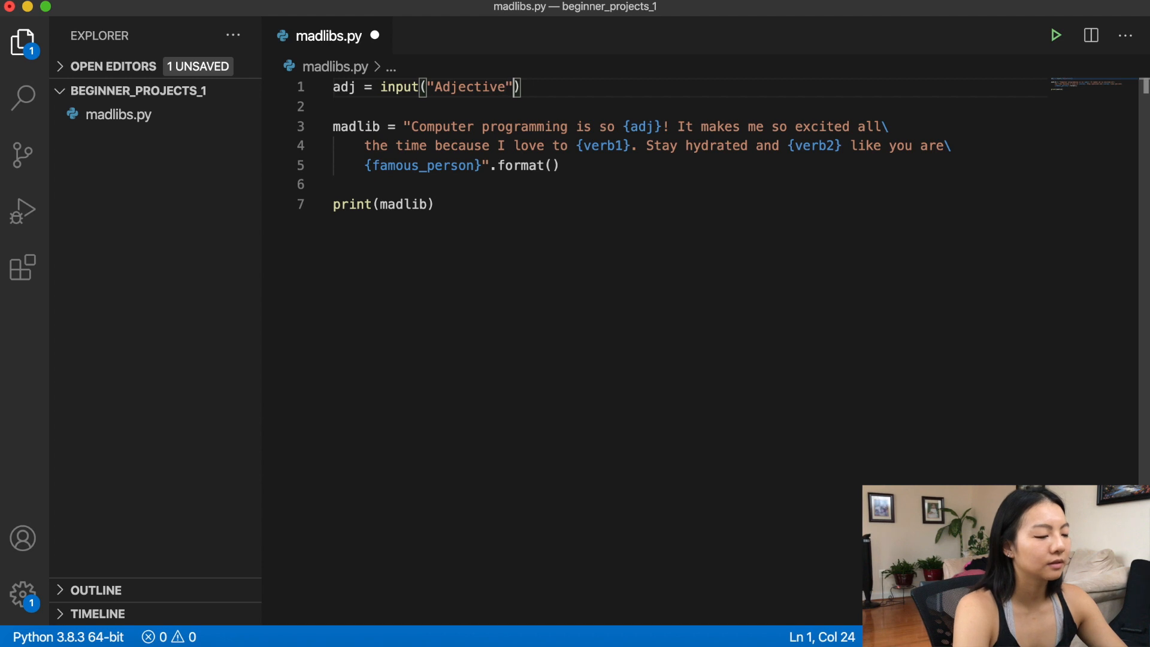
type("adj")
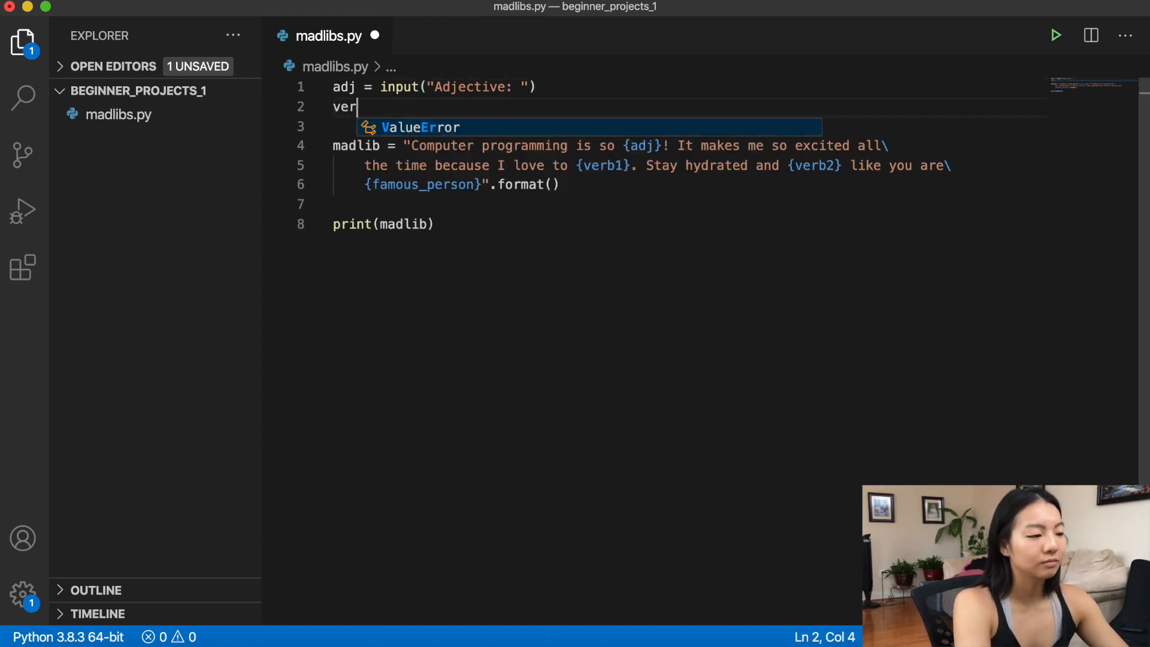
Add verb1, verb2 and famous_person input prompt lines
type("b1 = input(")
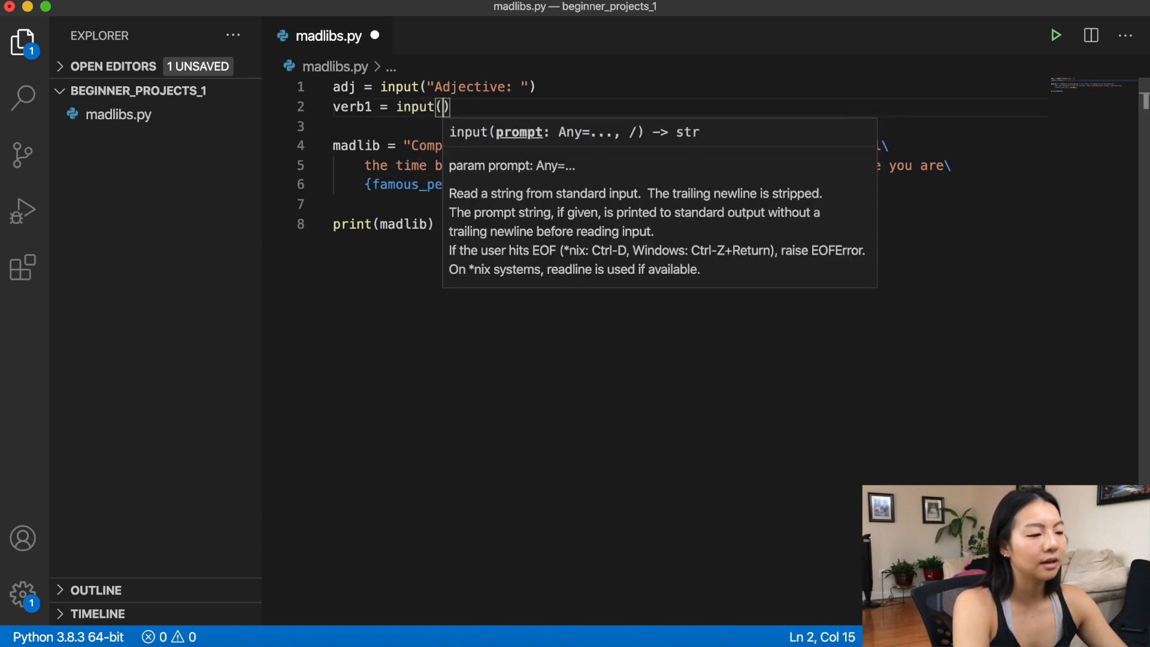
type("\"Verb: \"")
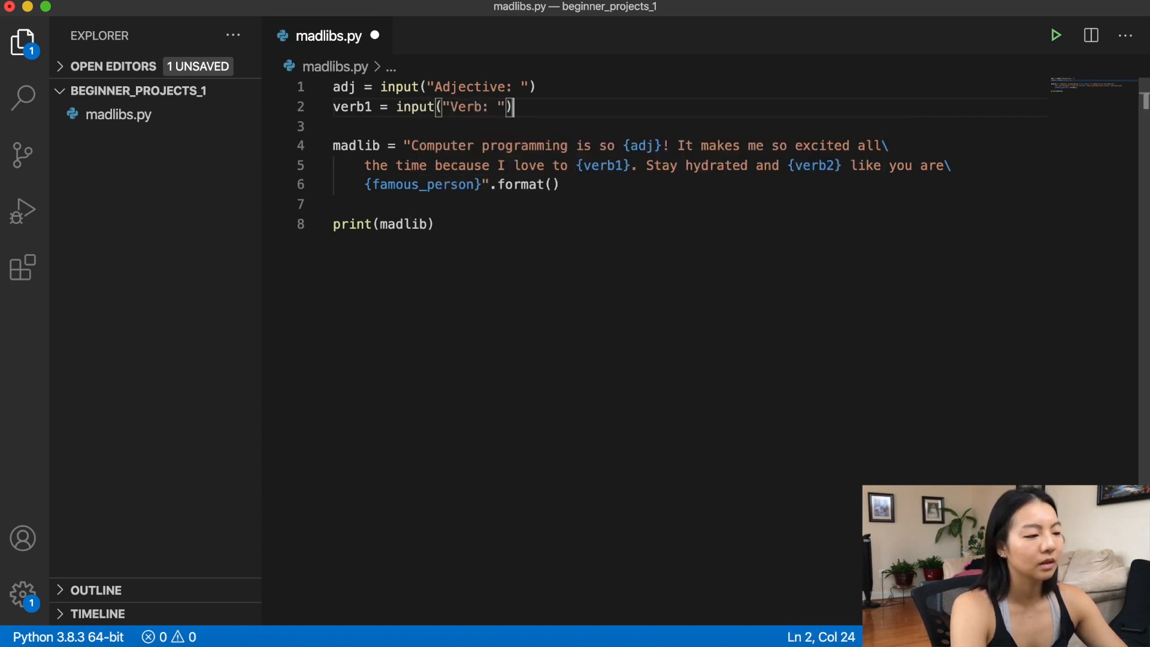
type("verb2 = input(\"Verb:")
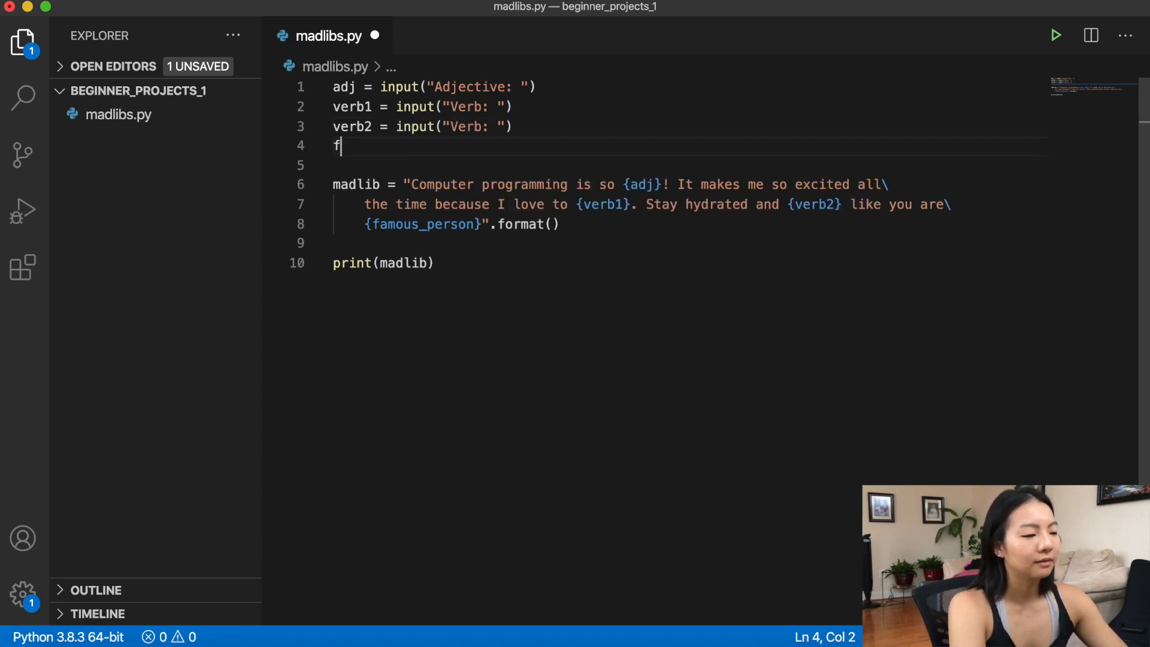
type("amous_person = input(\"Famous person")
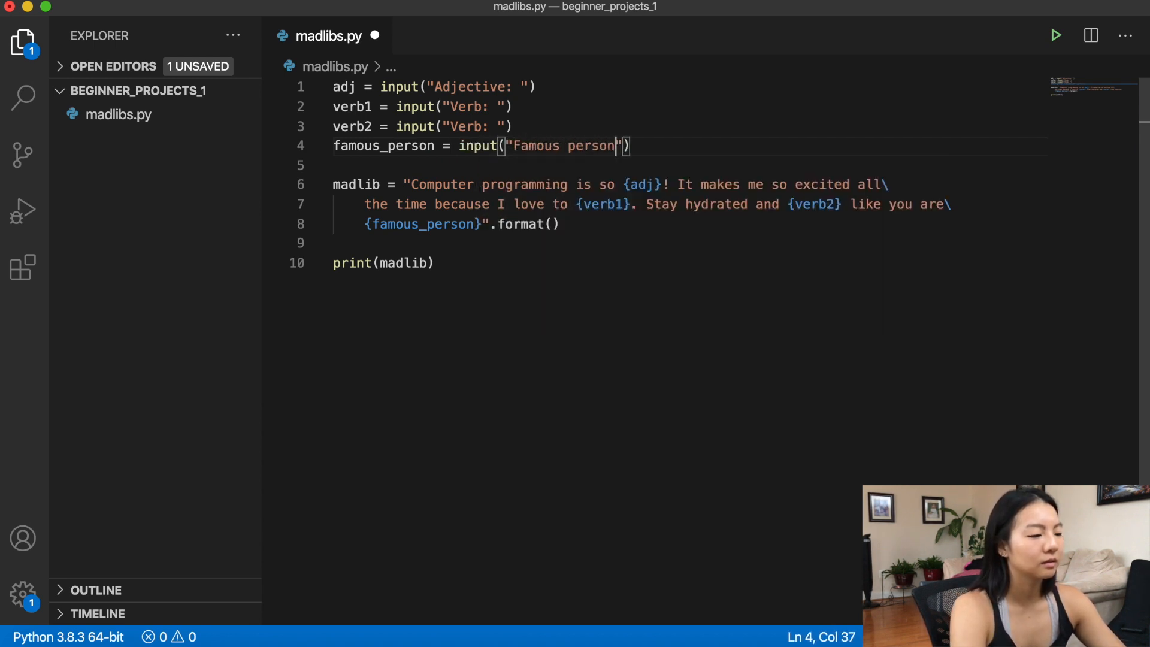
type(":")
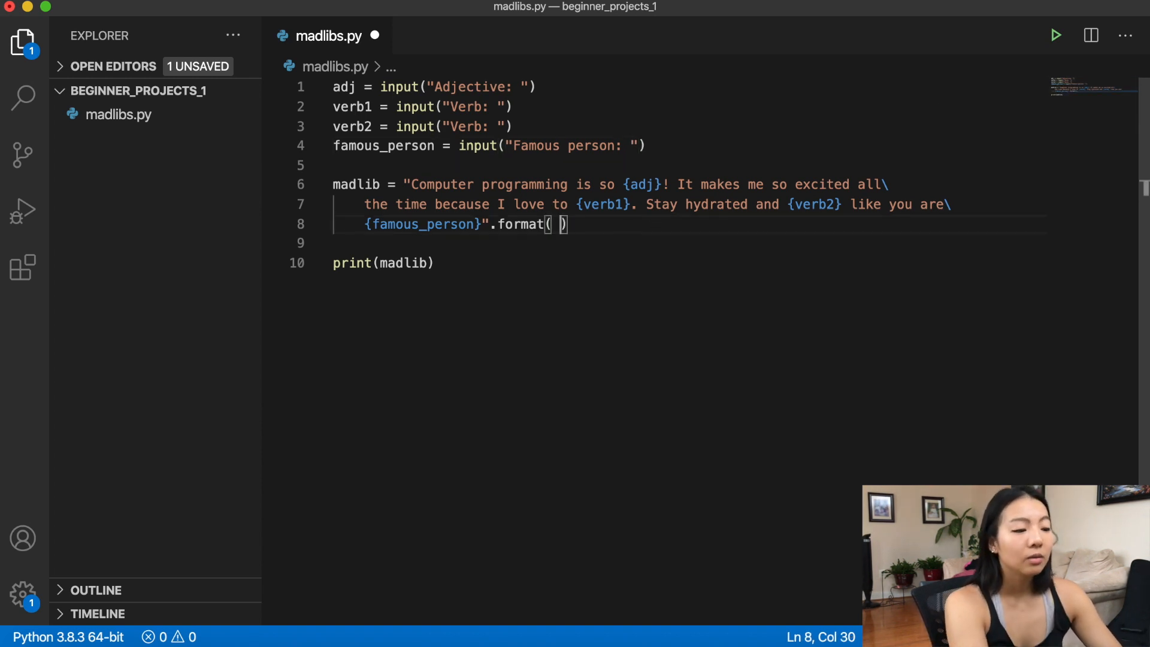
Pass adj=adj and verb1=verb1 into the madlib format call
key("Backspace")
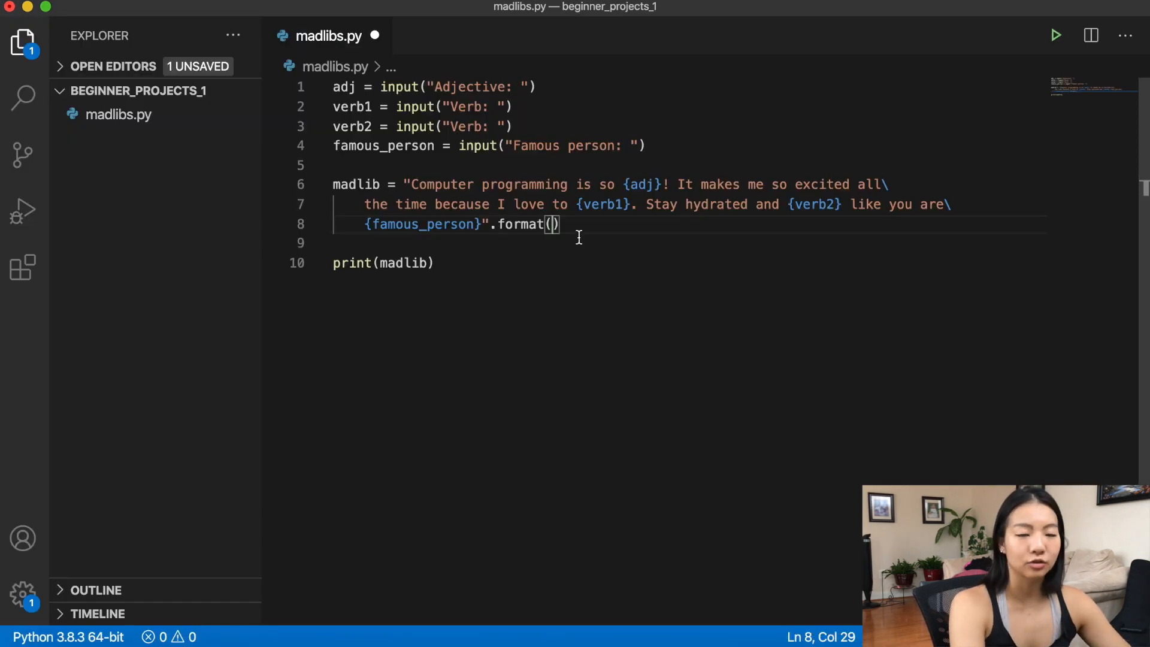
type("adj=adj")
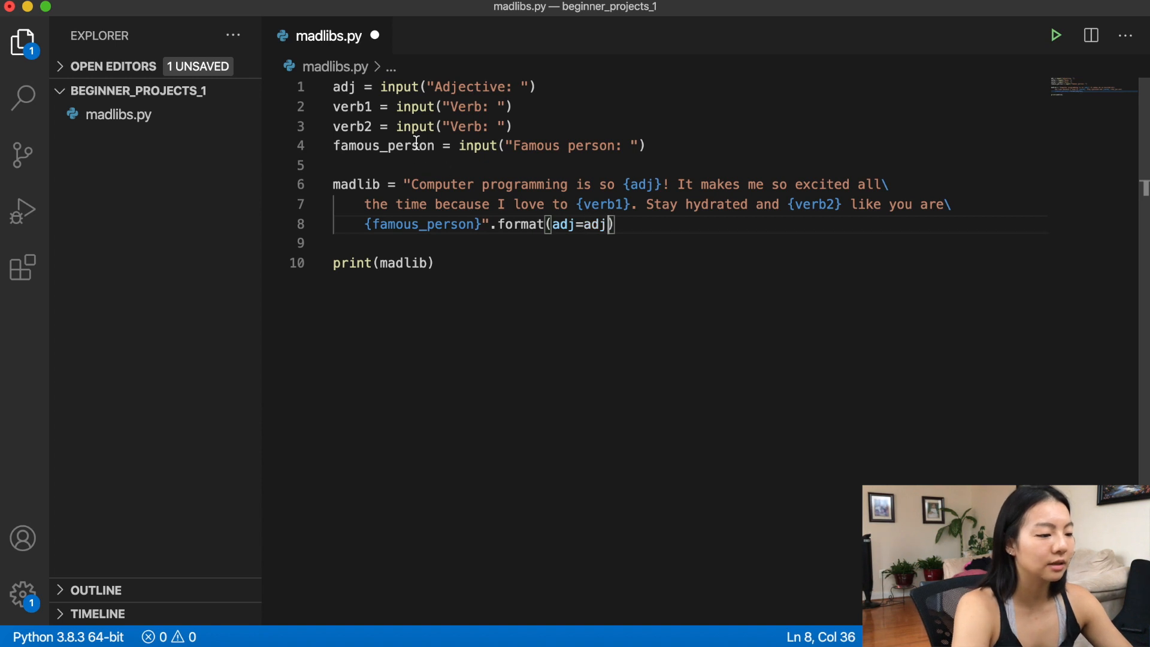
double_click(563, 224)
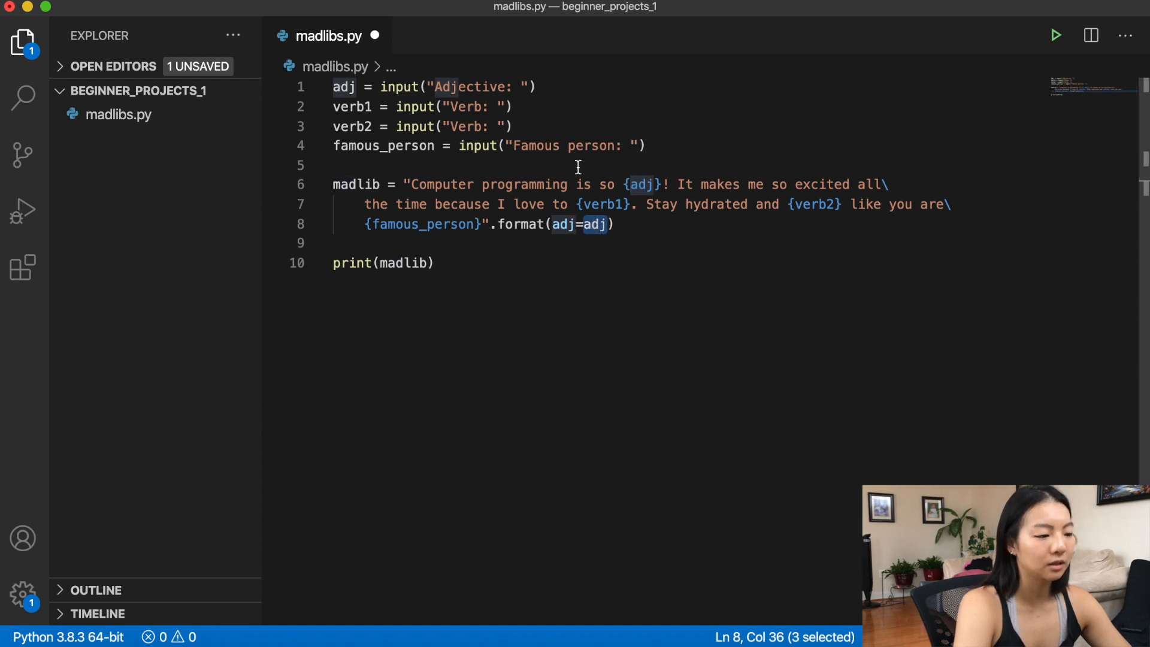
mouse_move(342, 86)
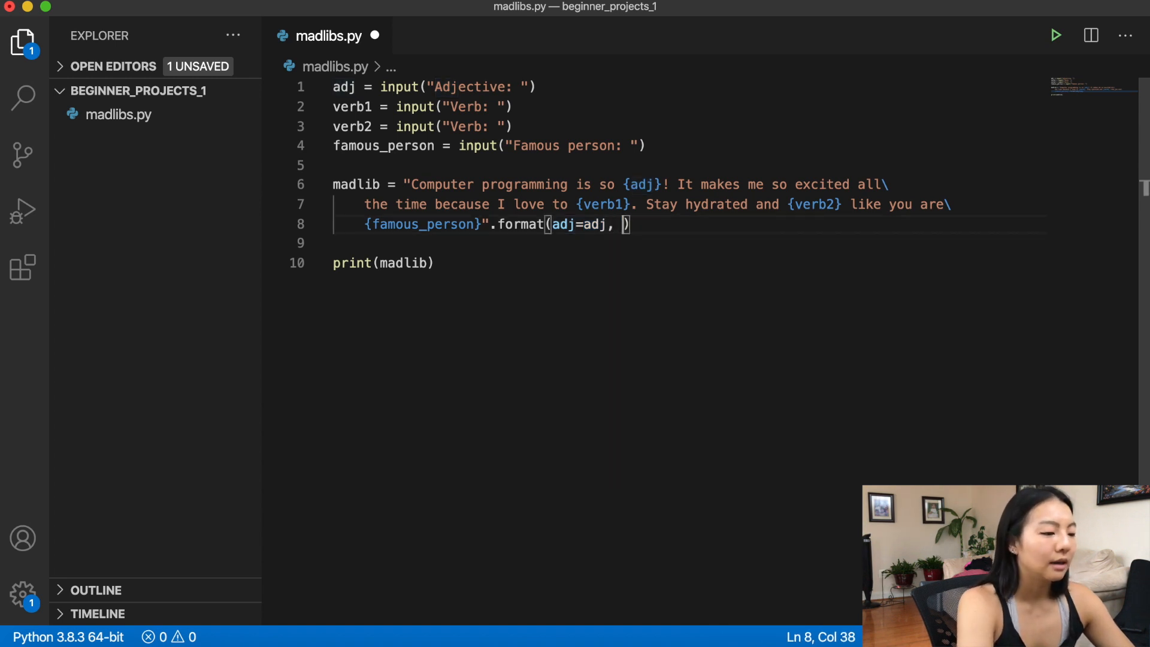
type("verb1=verb1, verb2=")
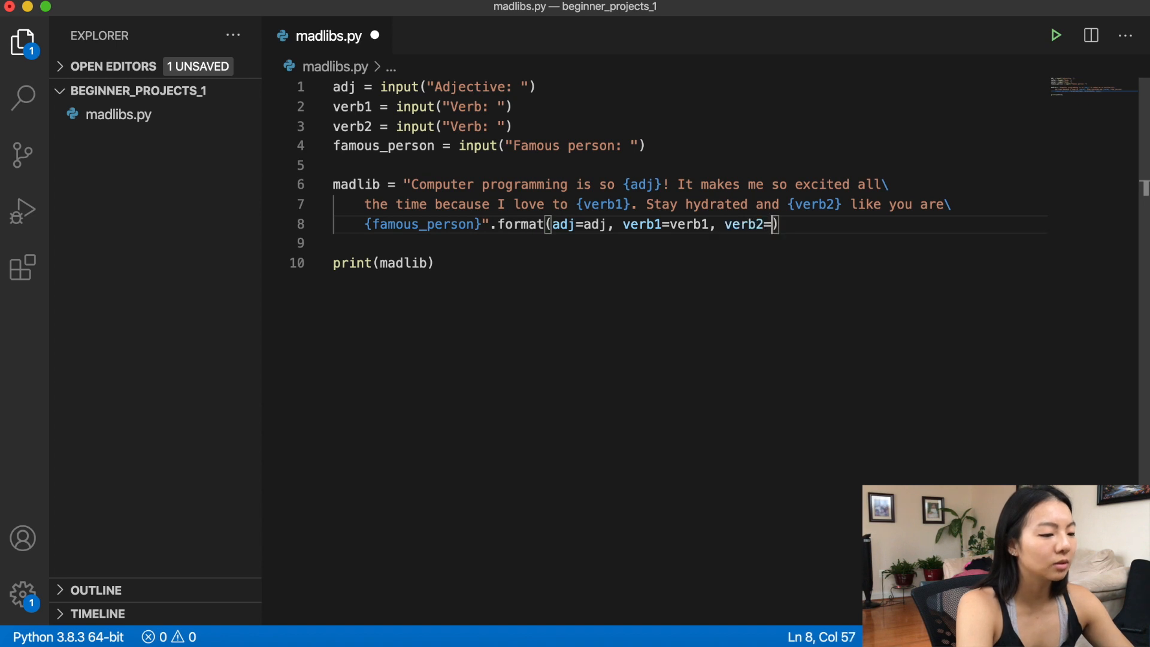
Add verb2 and famous_person=famous_person to the format call and tidy the continuation
type("verb2,")
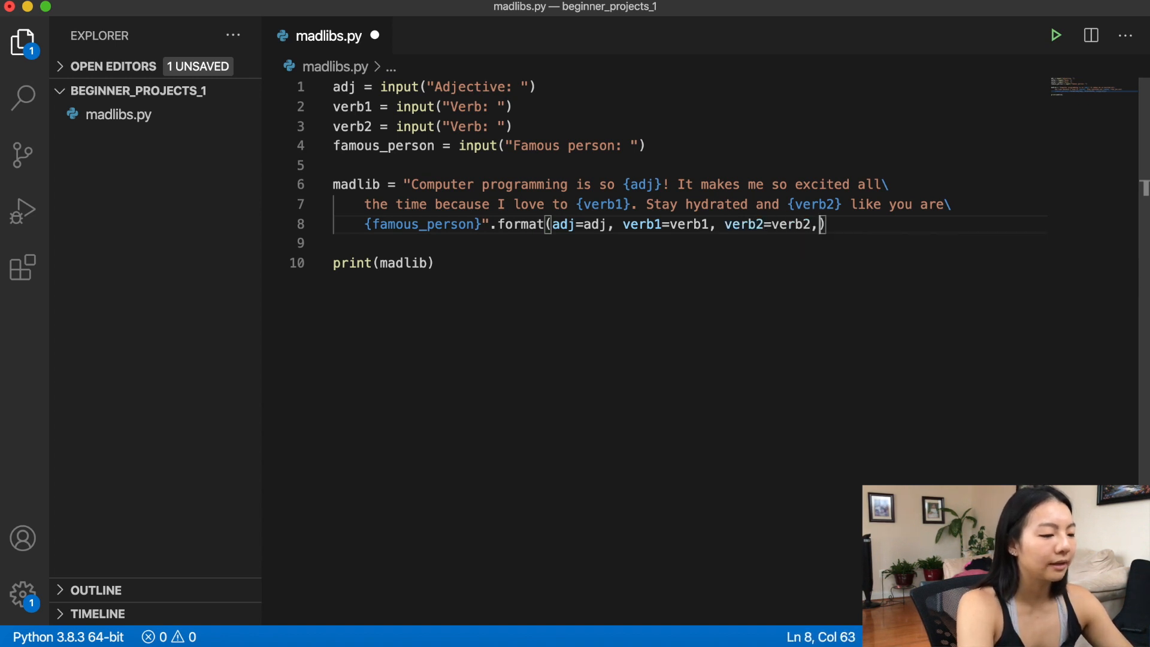
type("famous_person=")
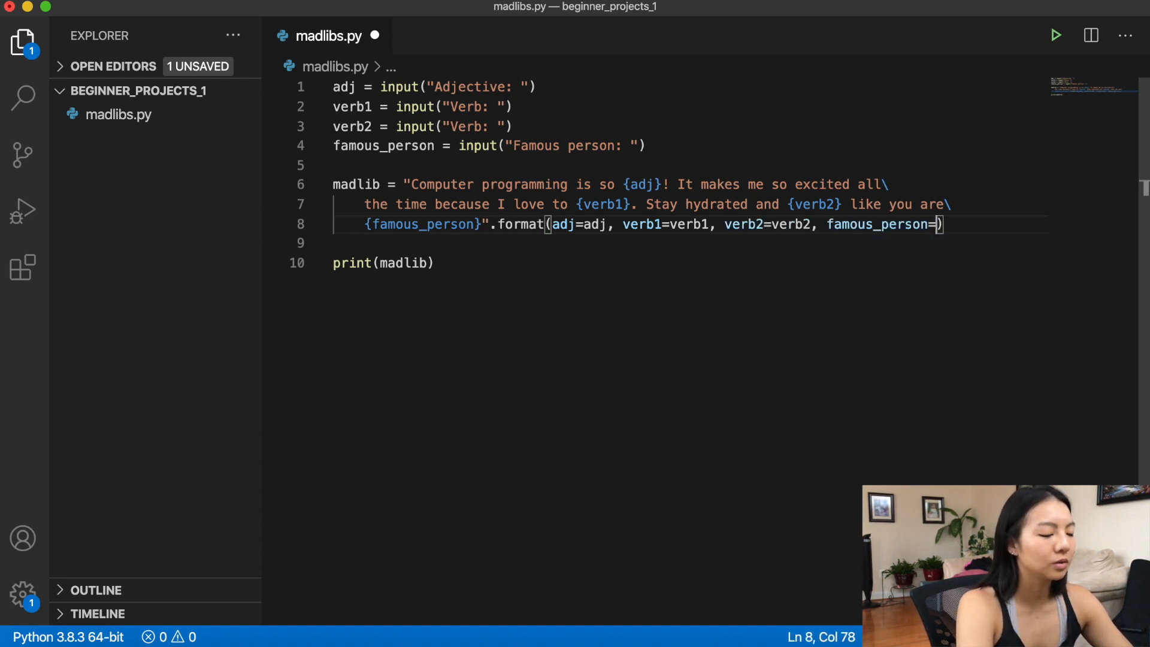
type("famous_person")
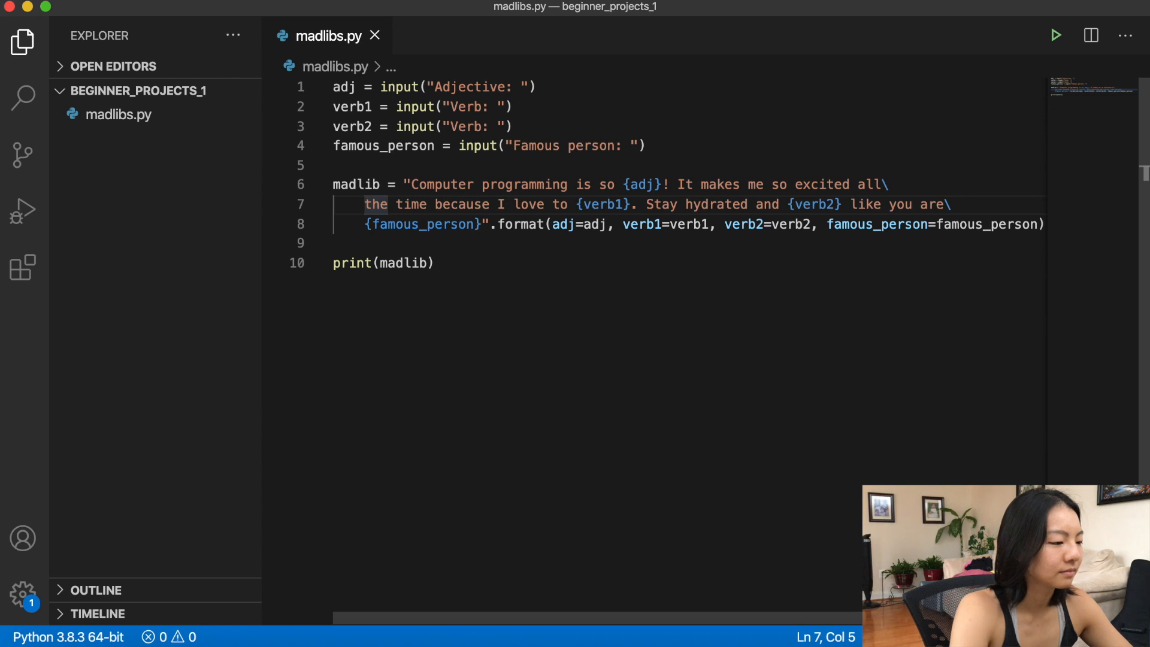
key("Backspace")
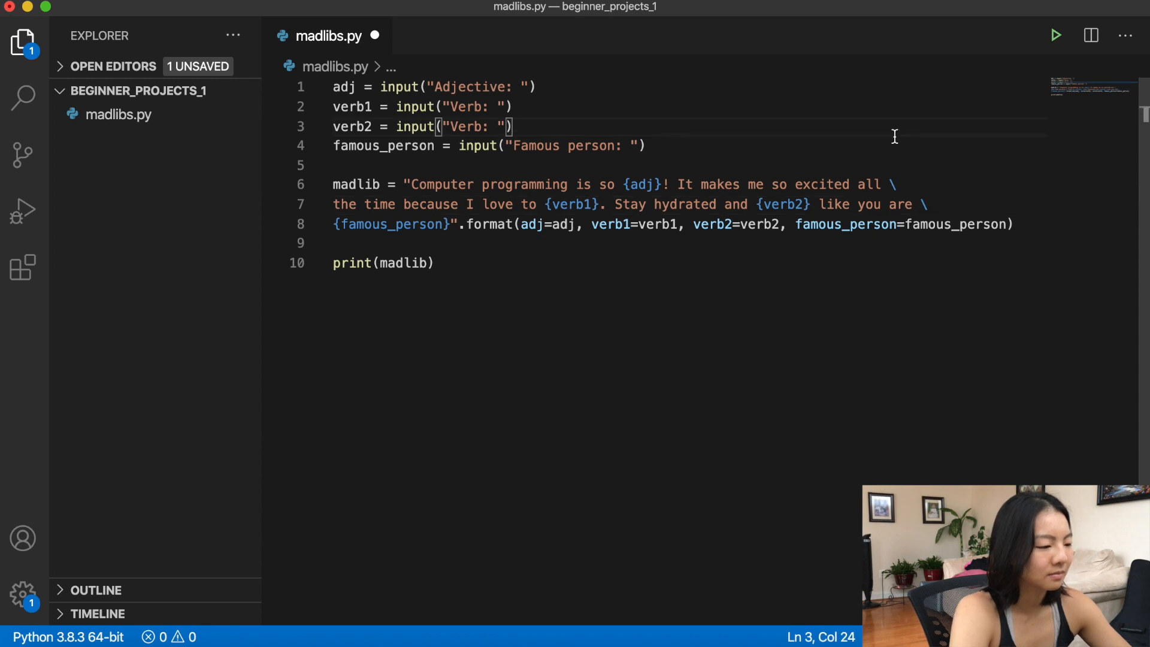
Run madlibs.py in Terminal and answer its prompts with smart, dance, run and Taylor
left_click(1057, 35)
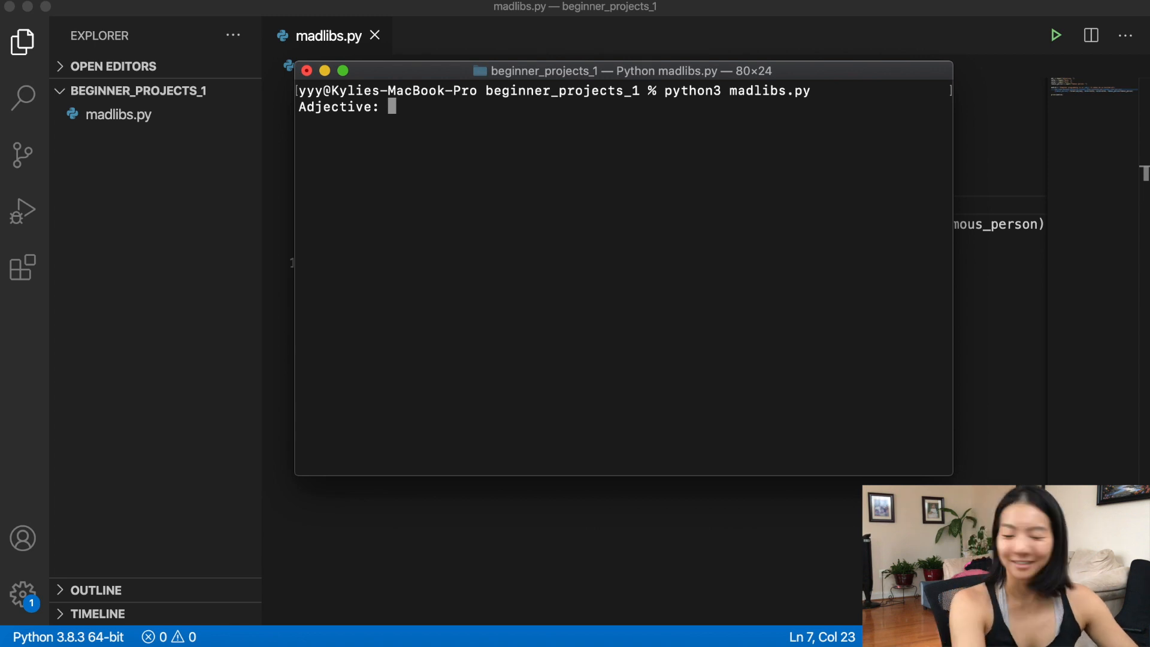
type("smart")
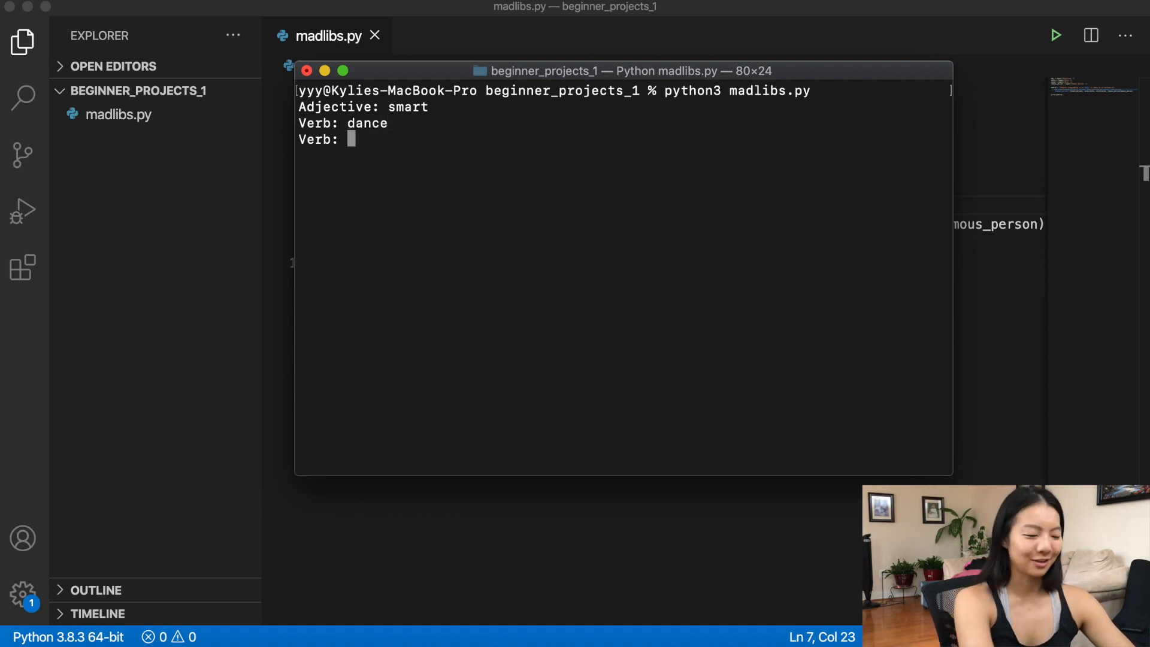
type("run")
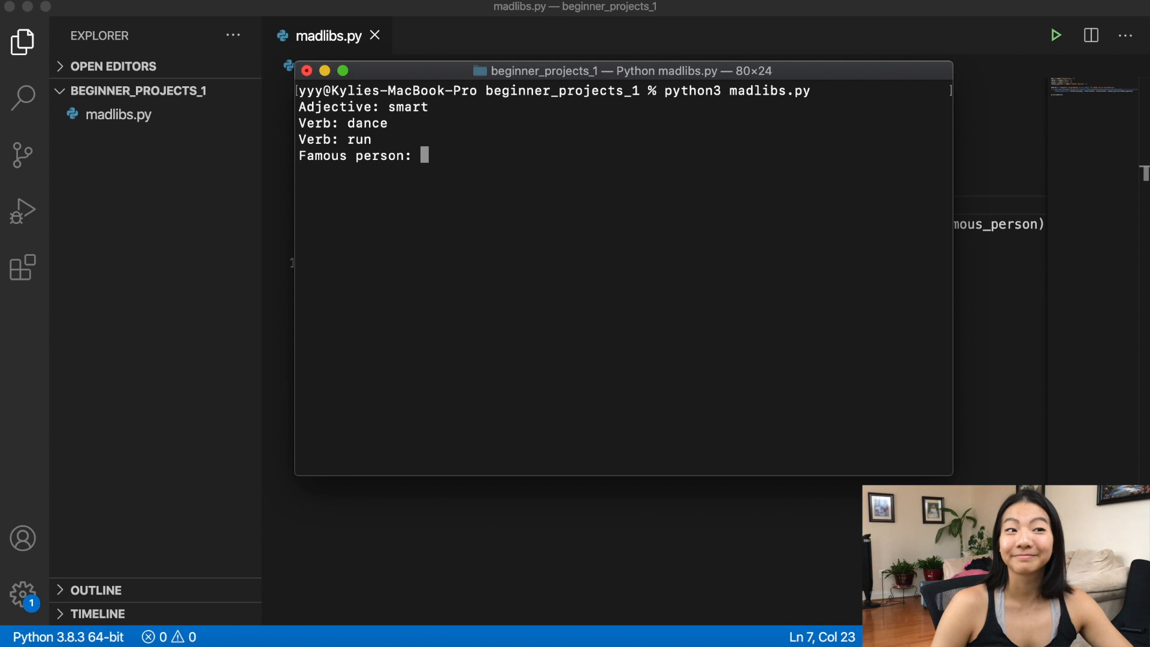
type("Taylor")
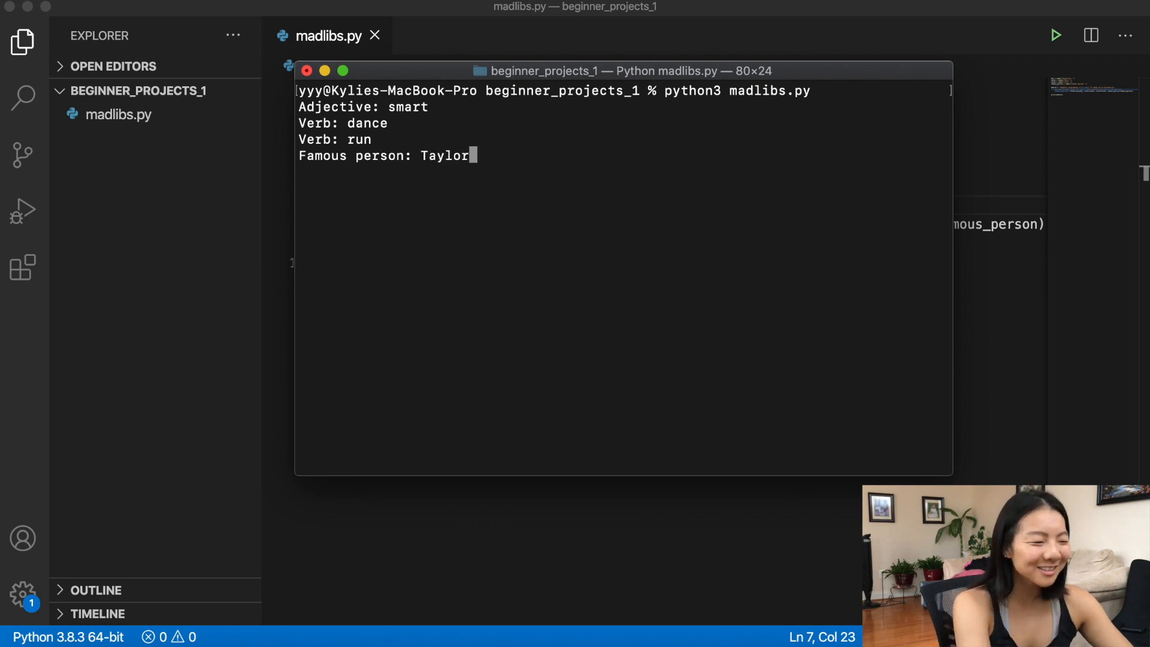
key("Return")
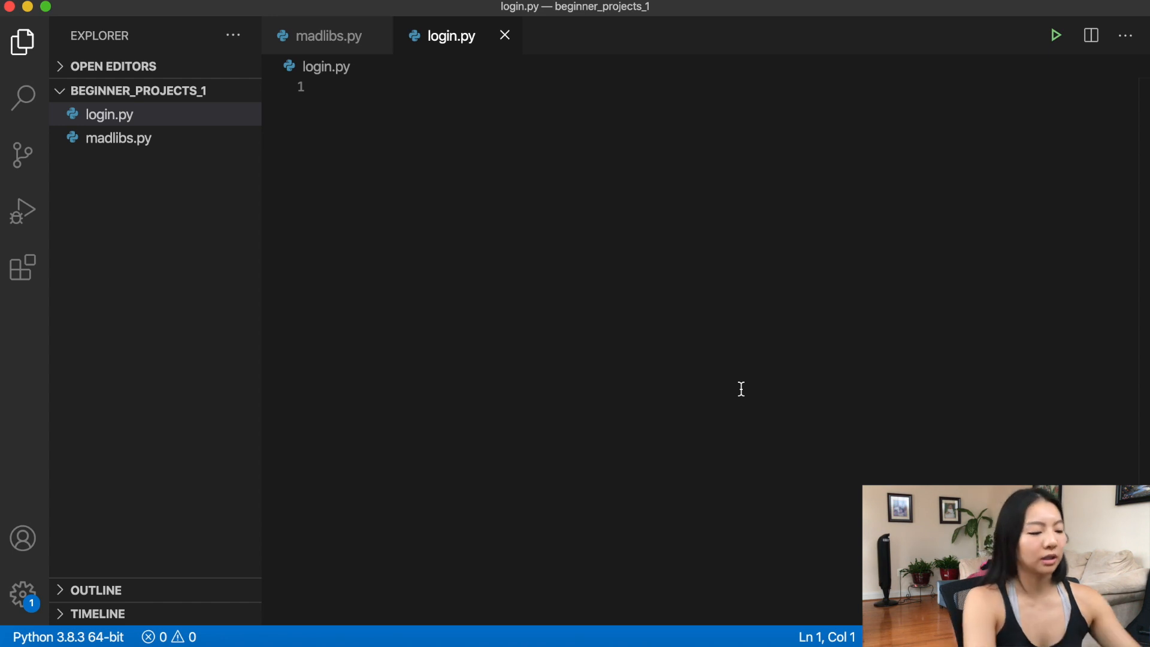
type("username =")
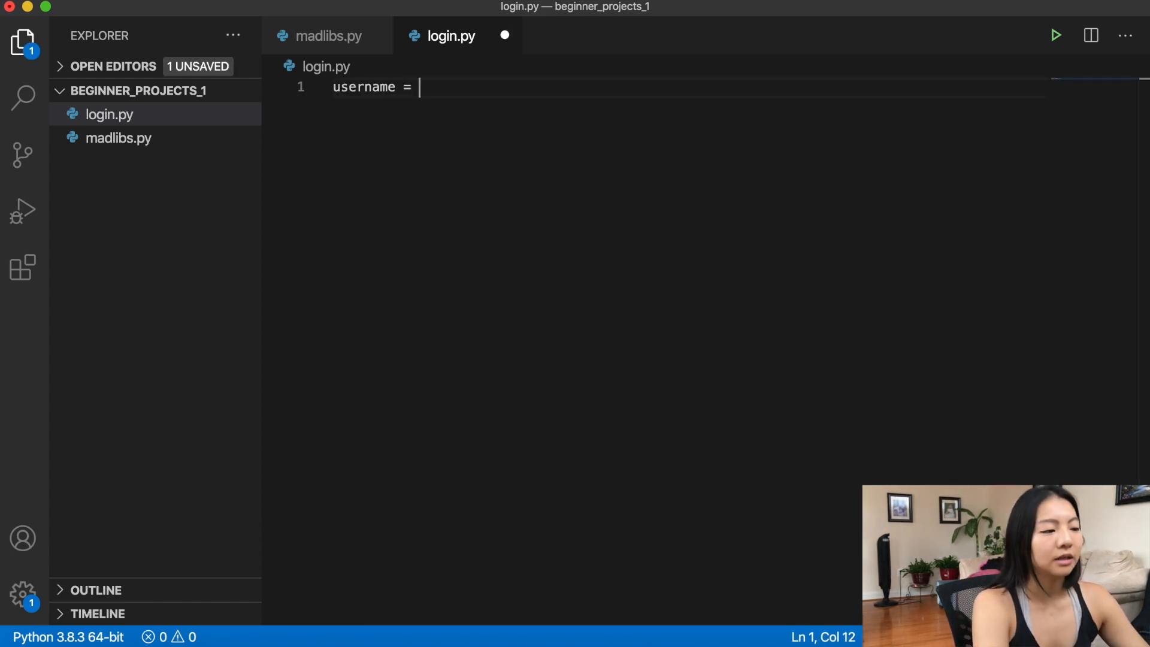
type("'kylie'")
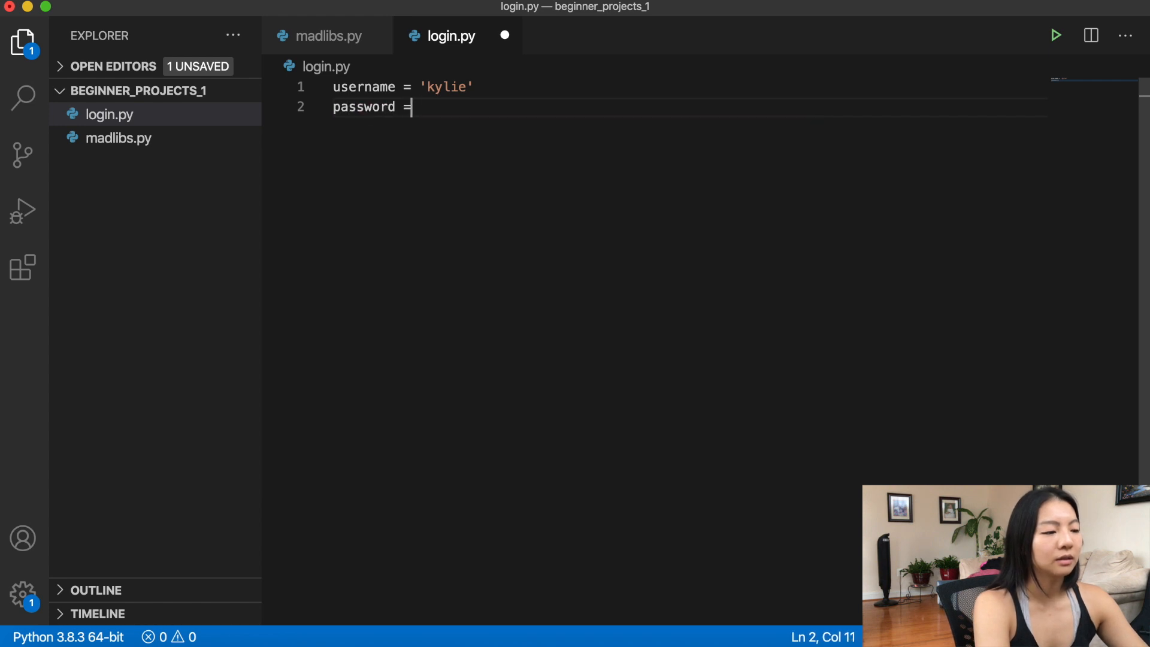
type("'secret'")
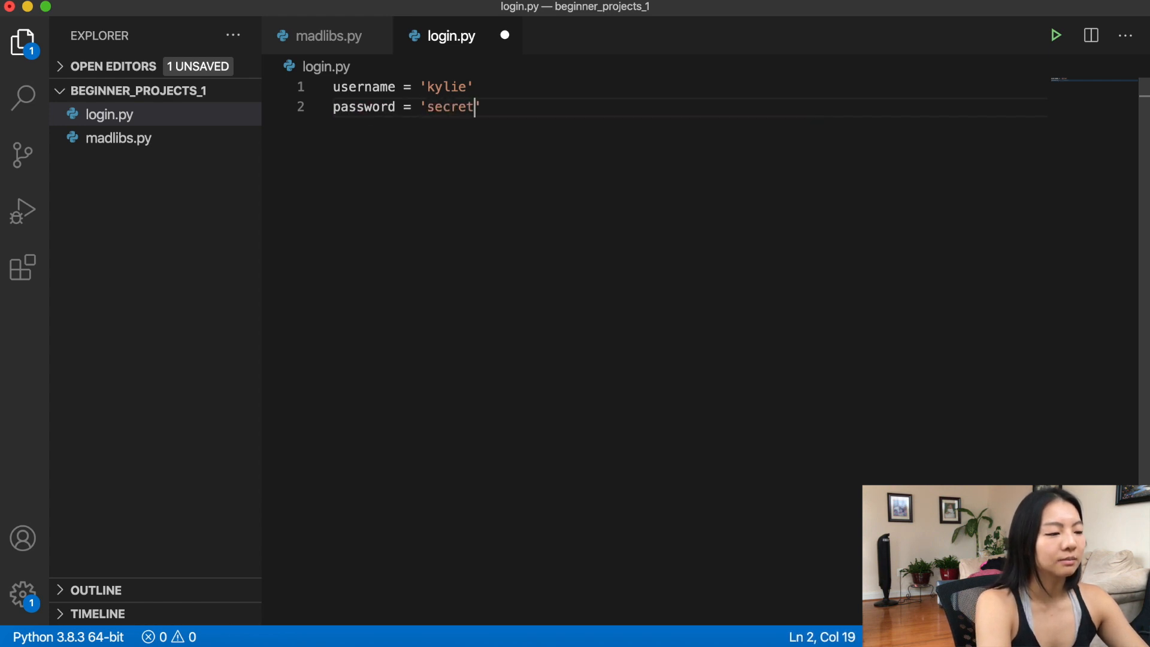
type("password")
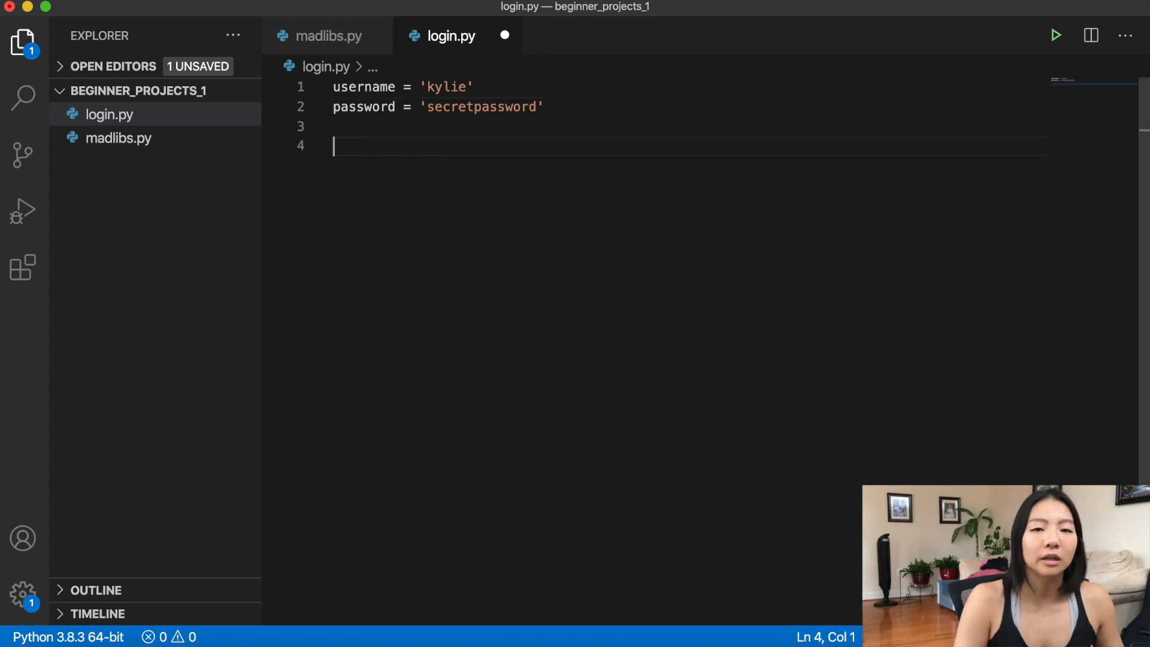
mouse_move(639, 305)
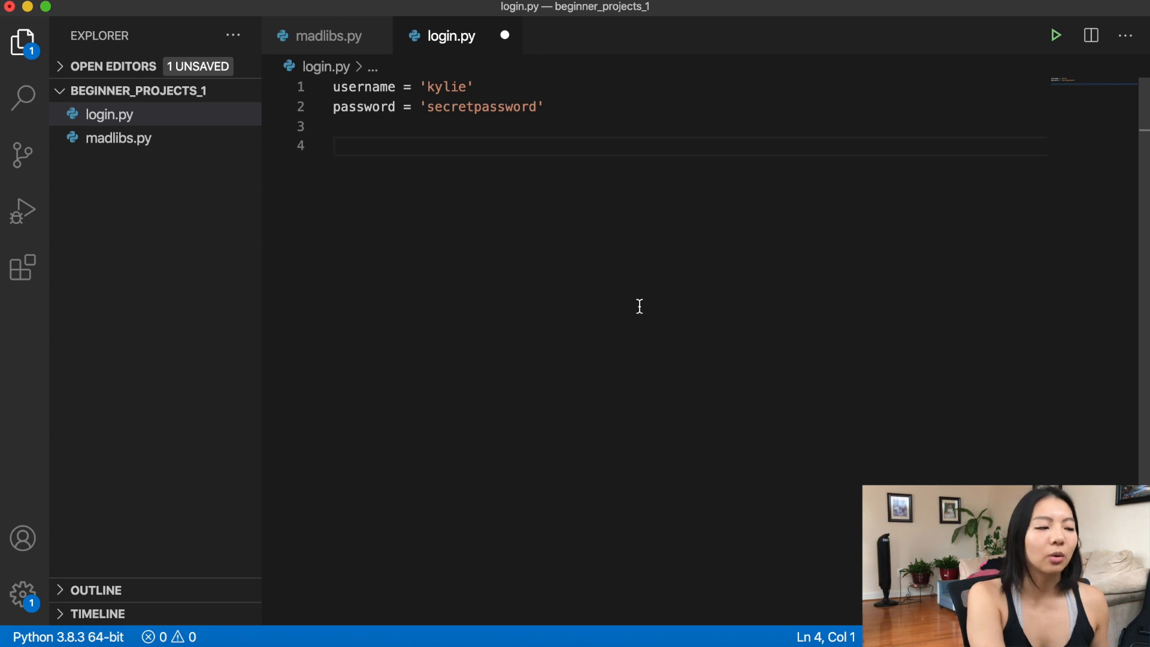
left_click(546, 107)
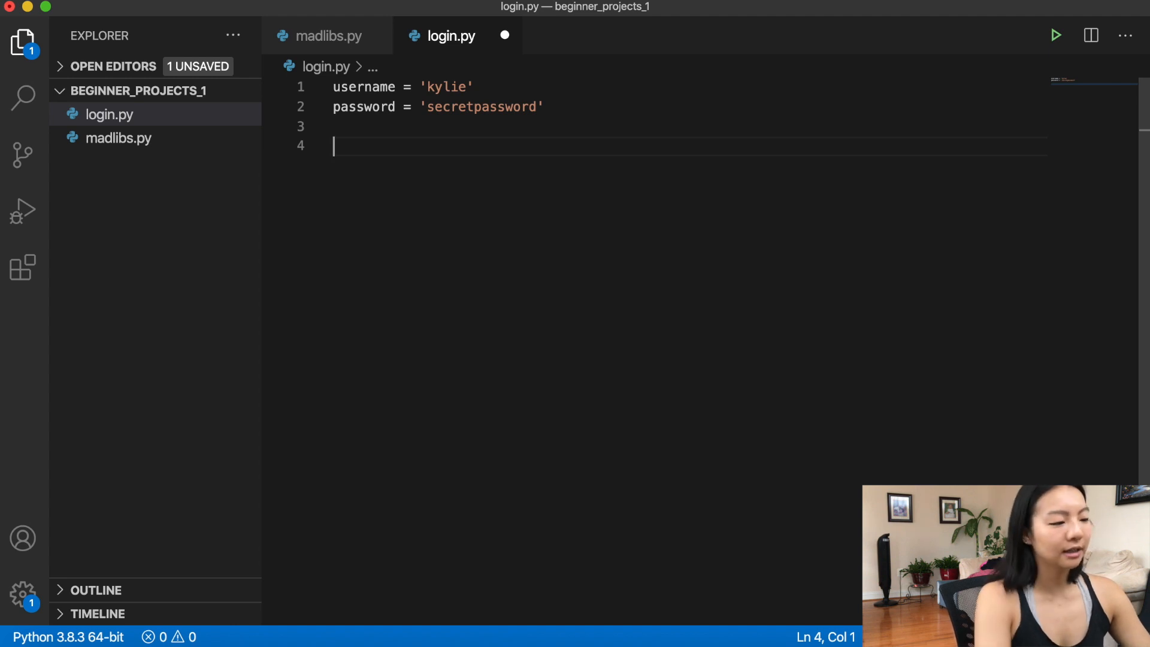
Add username_input and password_input prompts using input()
type("username_input =")
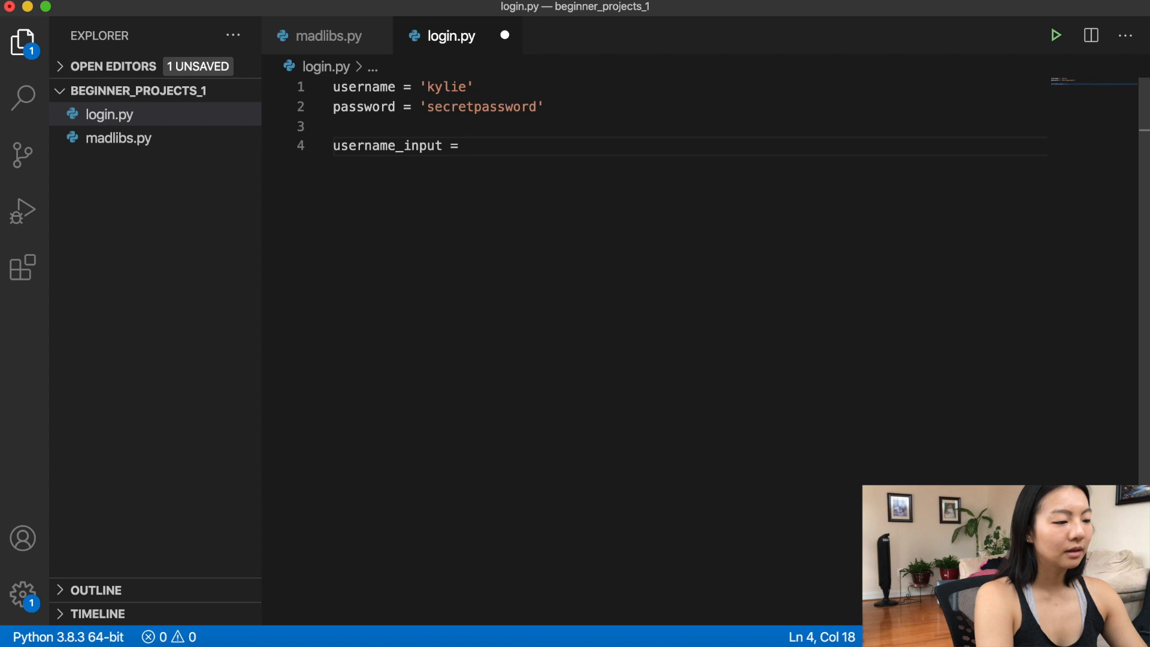
type("input('Use'")
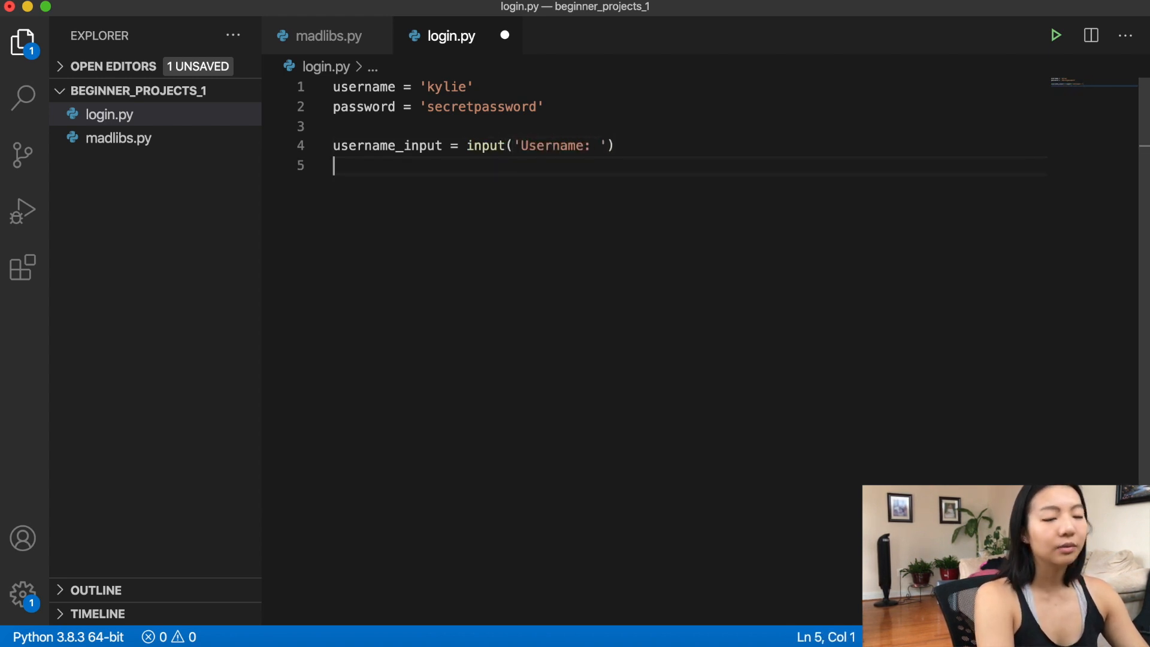
type("password_input = input('Password:")
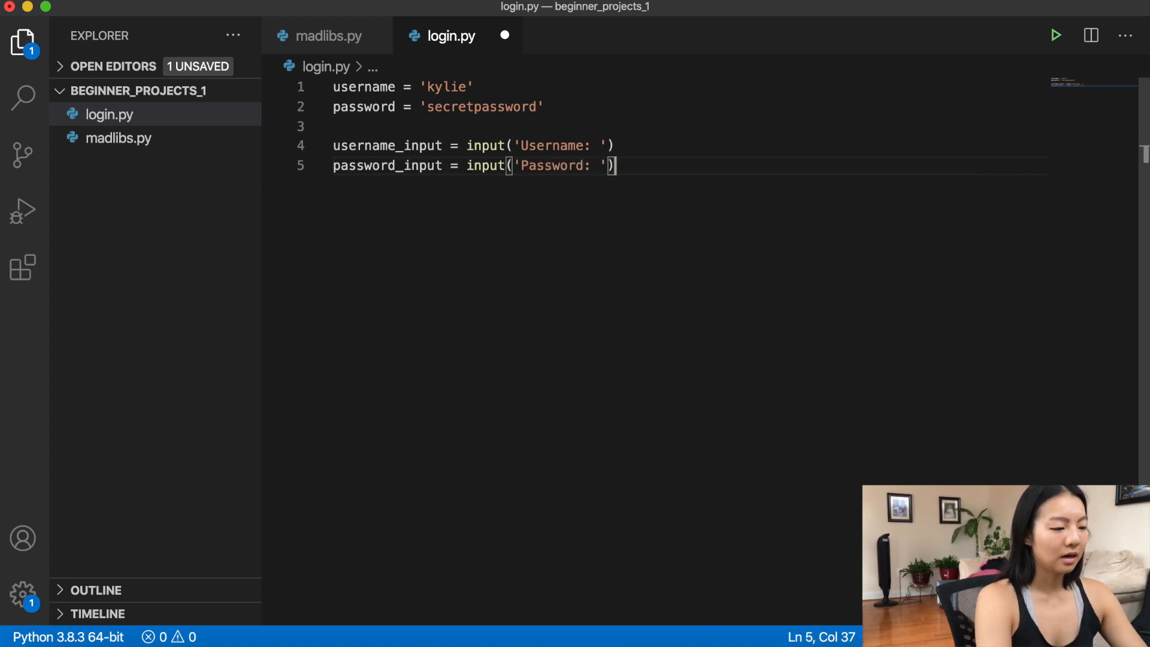
key("Return")
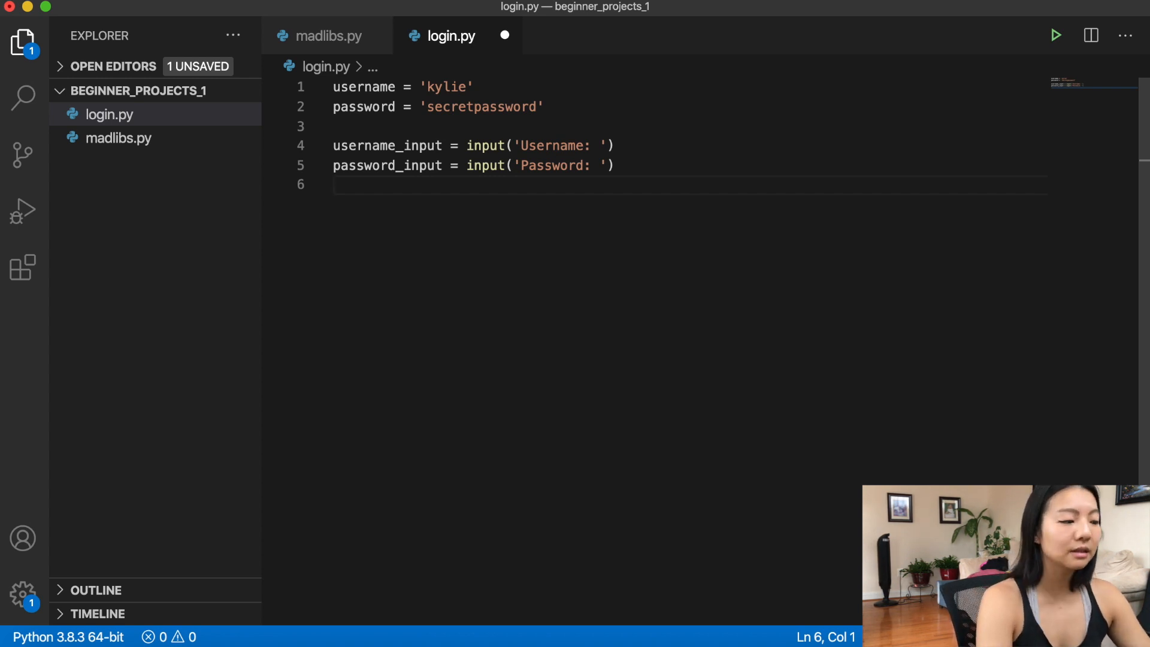
Write an if checking username_input == username and password_input == password
type("if")
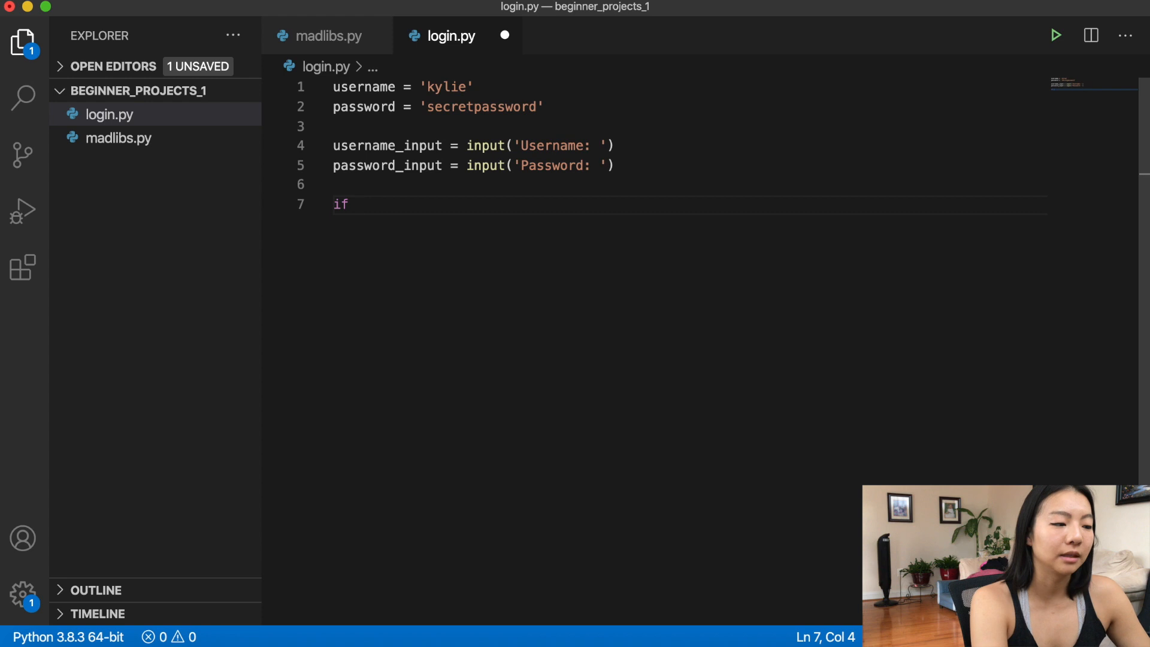
type("username_input")
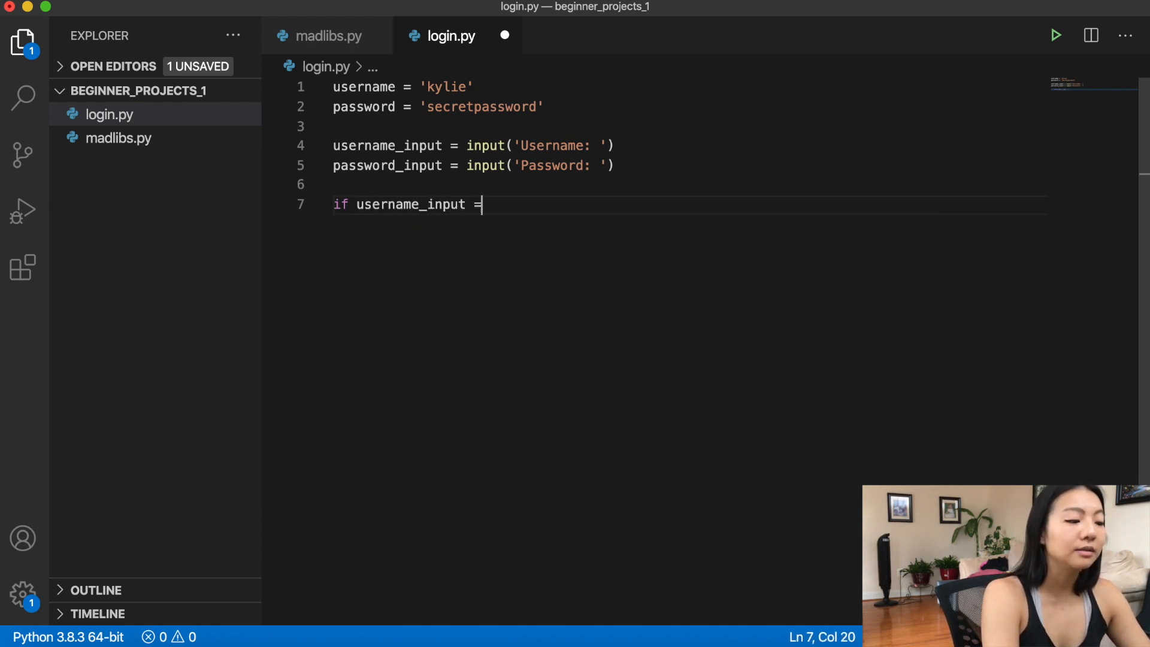
type("=")
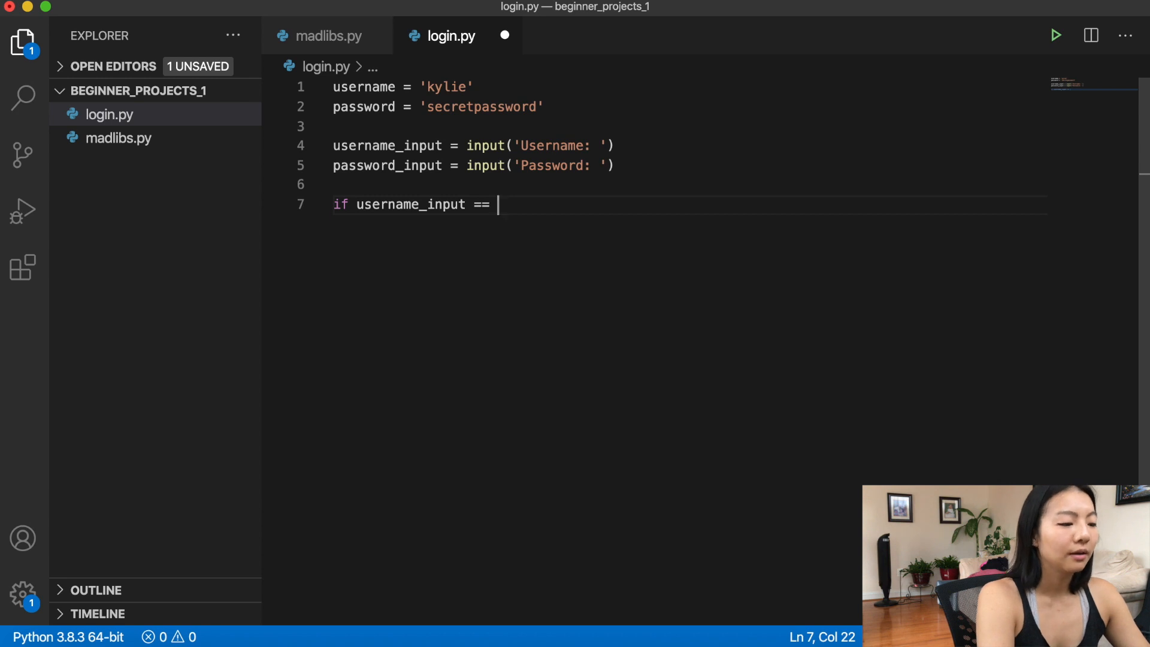
type("username")
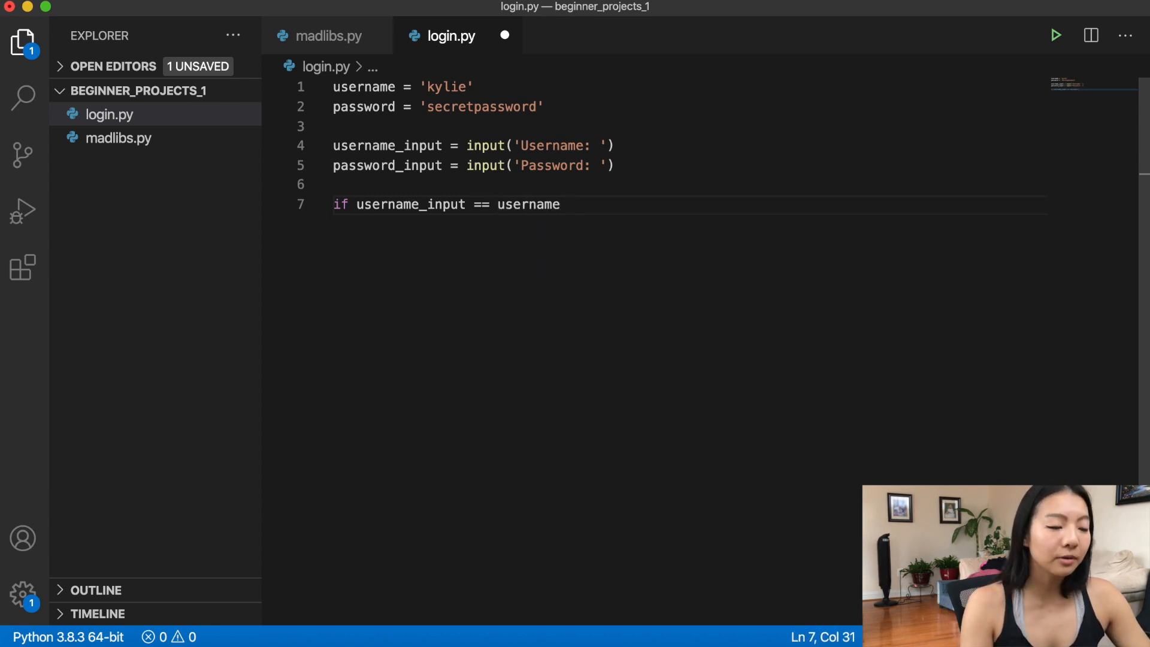
type("and")
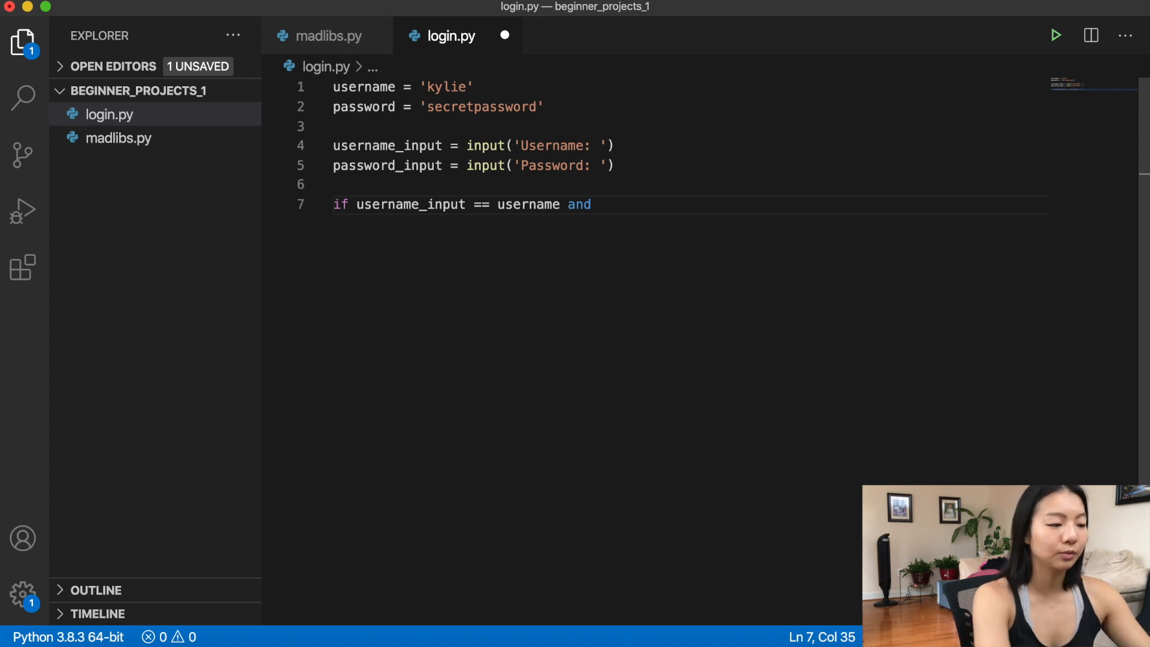
type("passwrod")
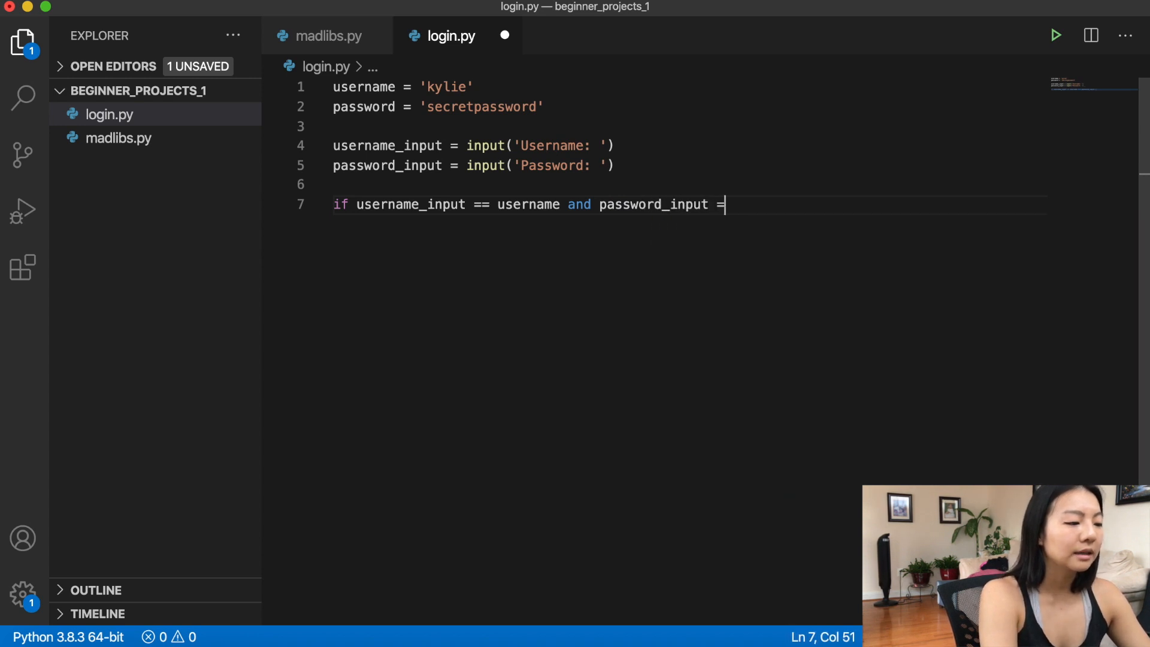
type("= password:")
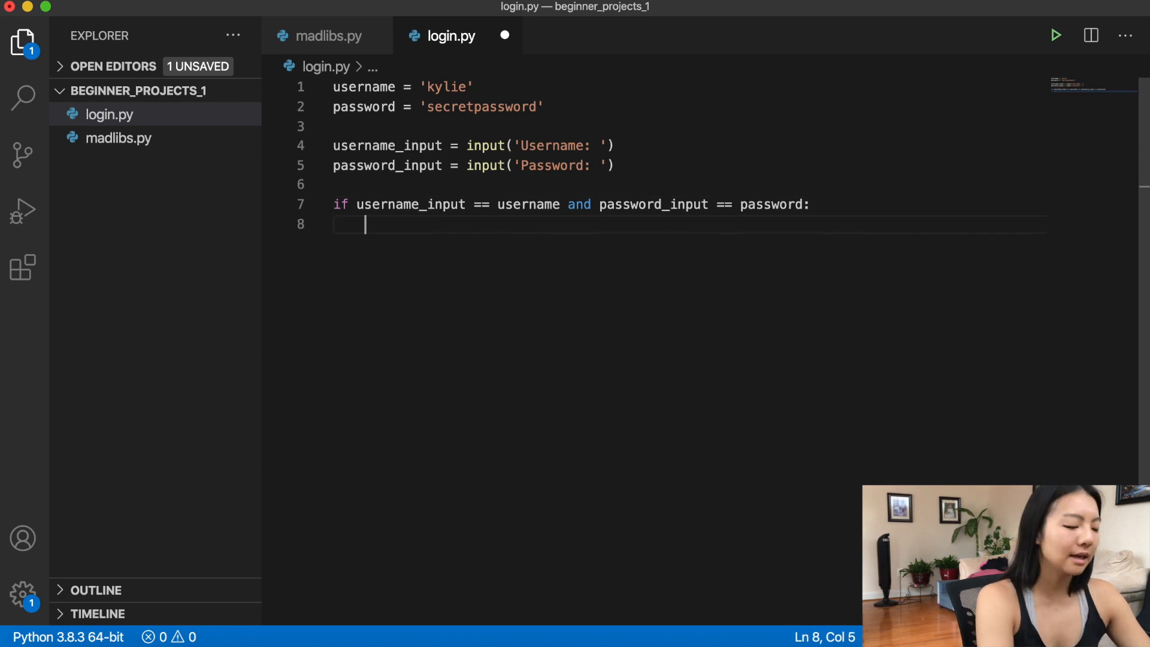
Print 'Access granted' inside the if block
type("print('Acce'")
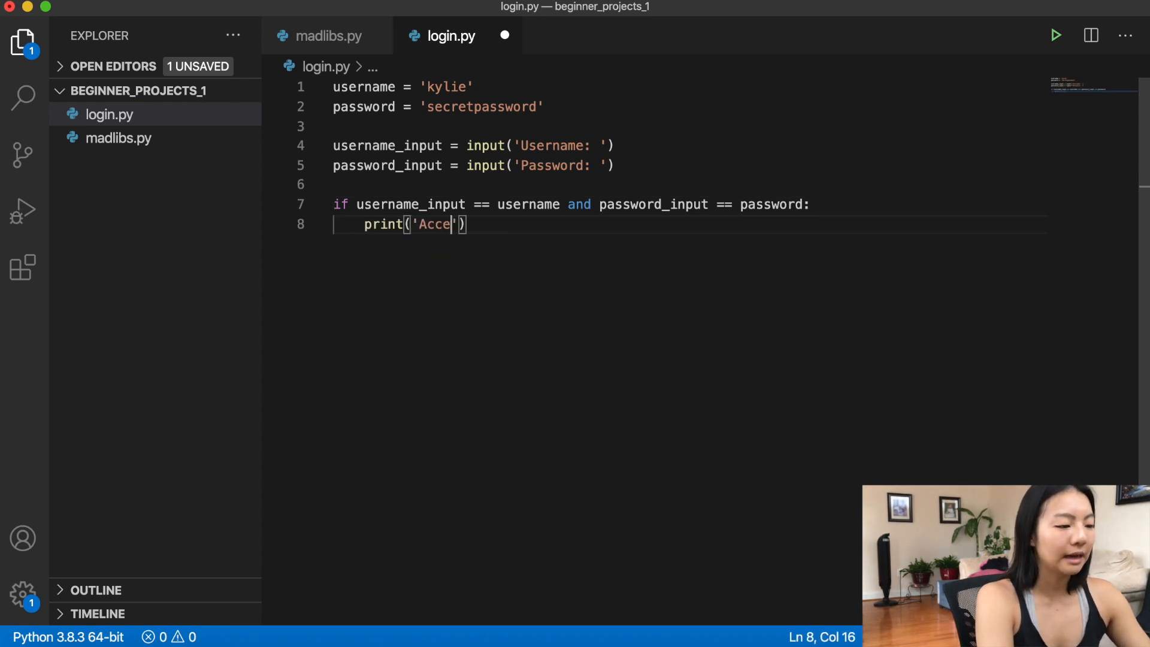
type("ss granted")
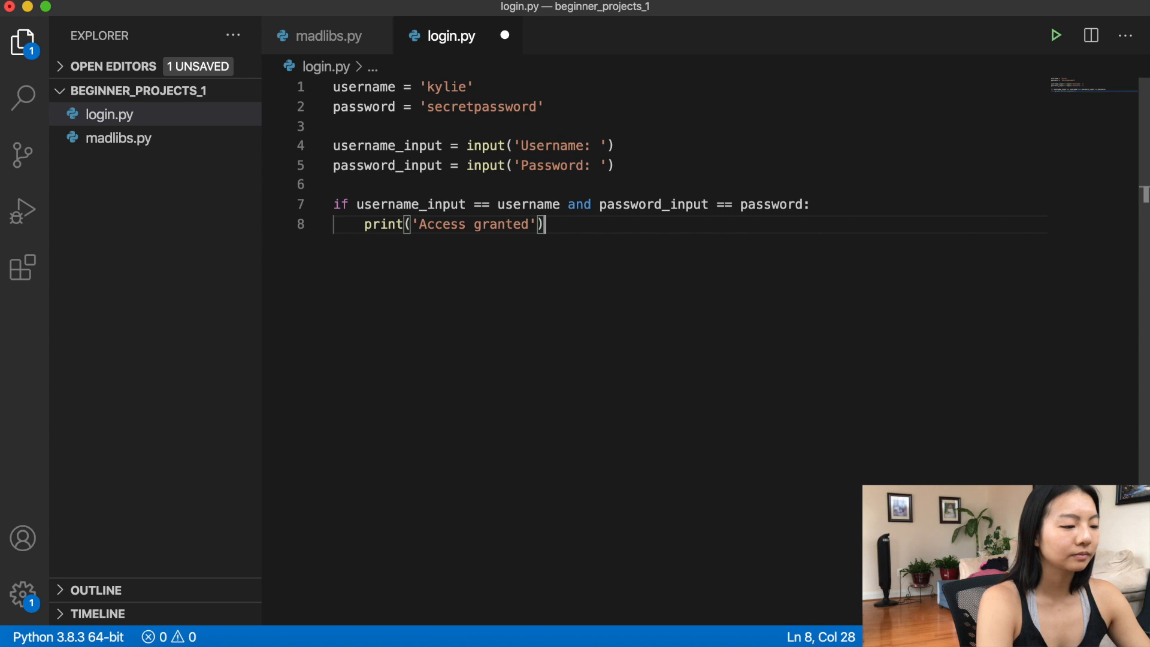
key("Return")
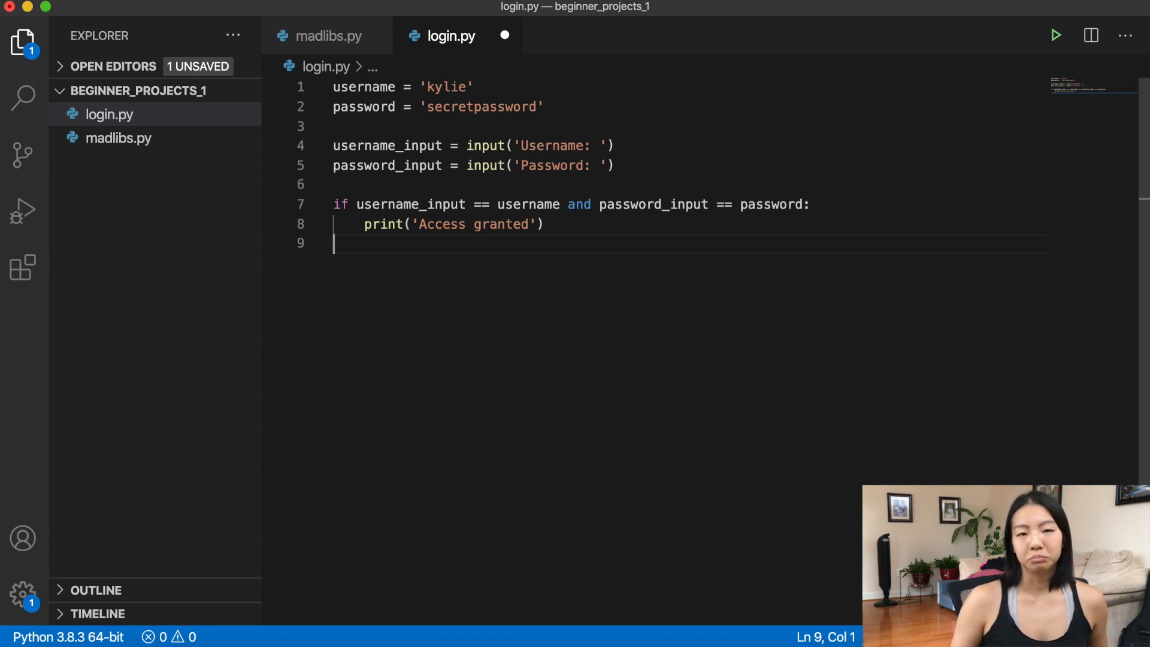
Add an elif branch for matching username but wrong password that prints 'Password incorrect'
type("elif")
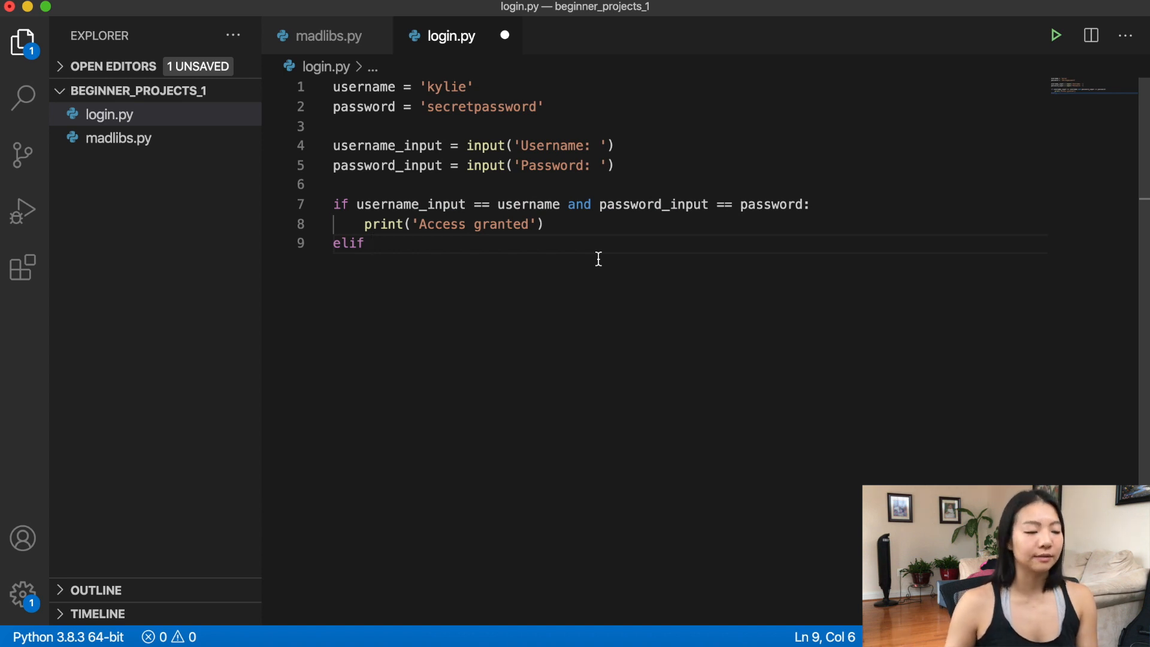
type("username_input")
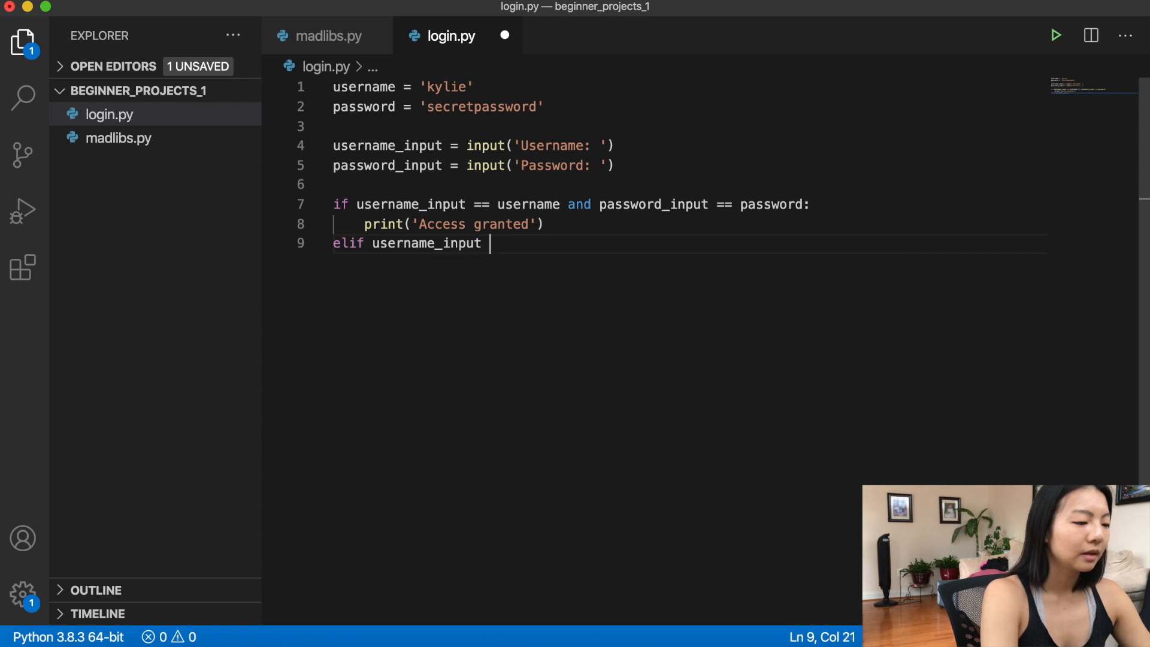
type("== username")
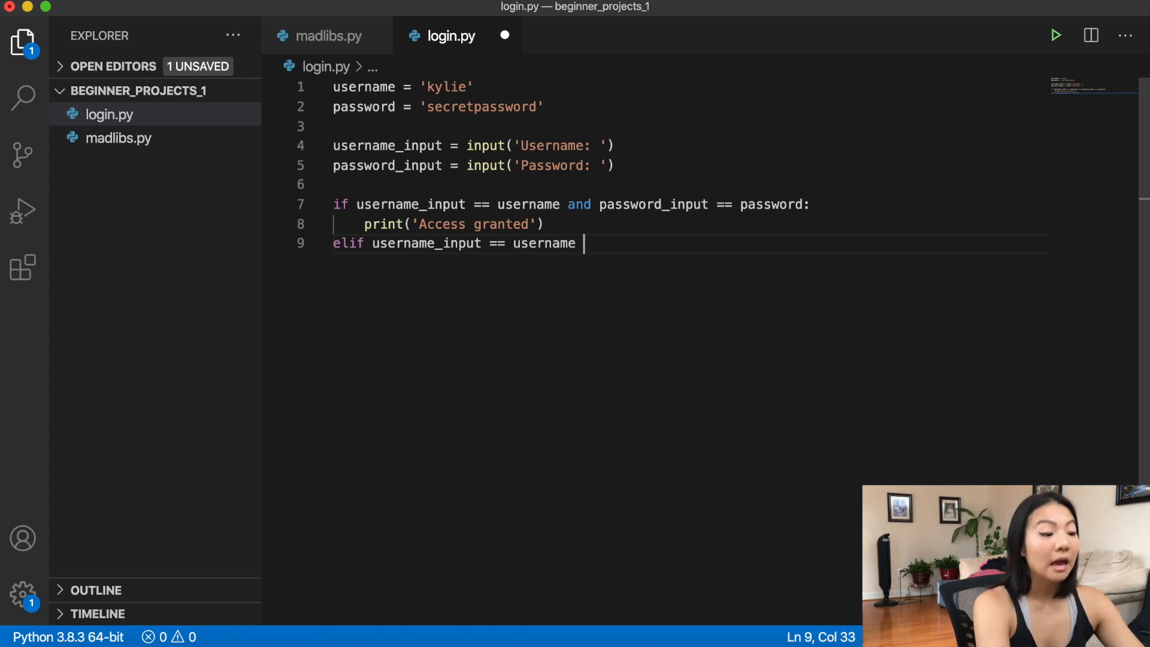
type("and password_input != password:")
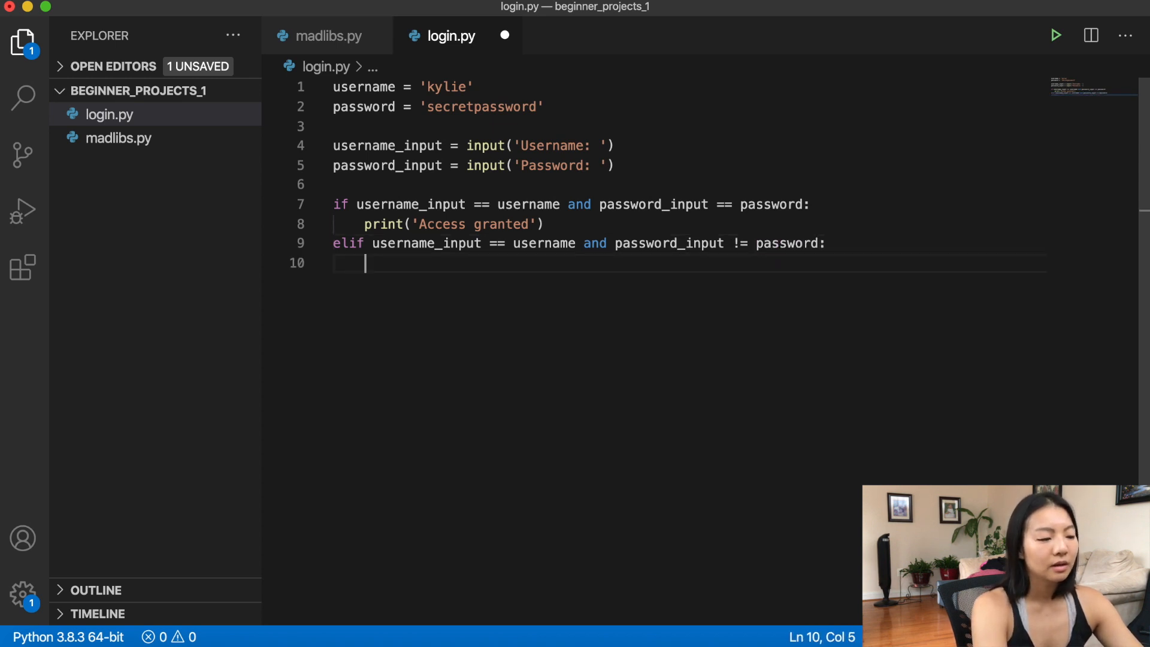
type("print('')")
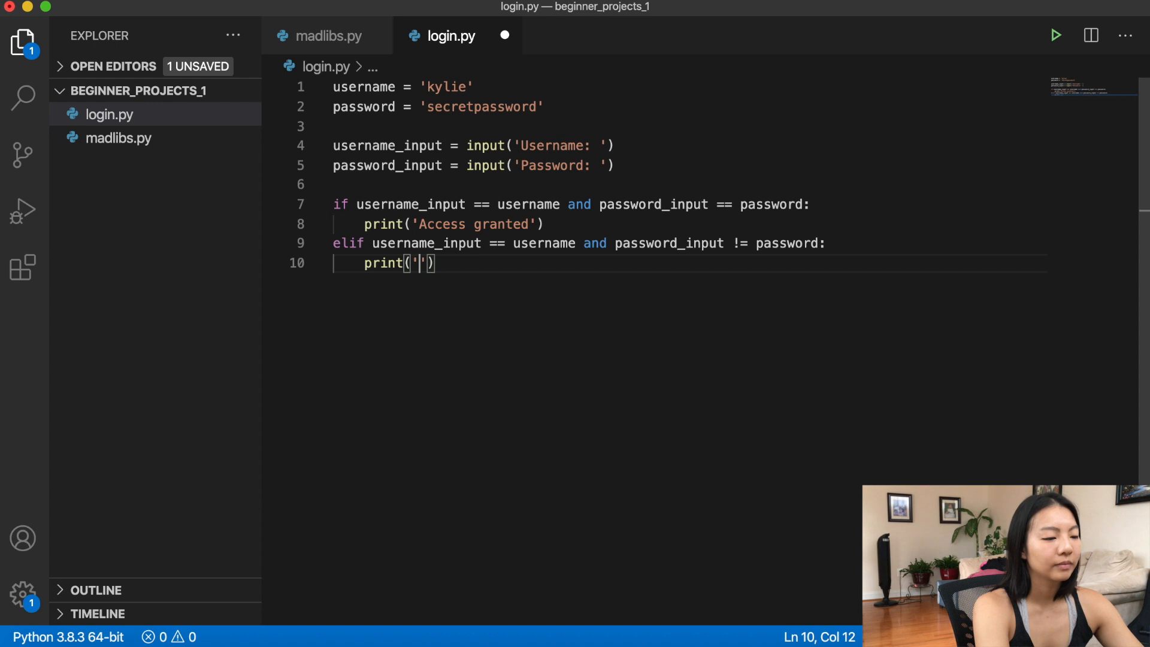
type("Password incorrect")
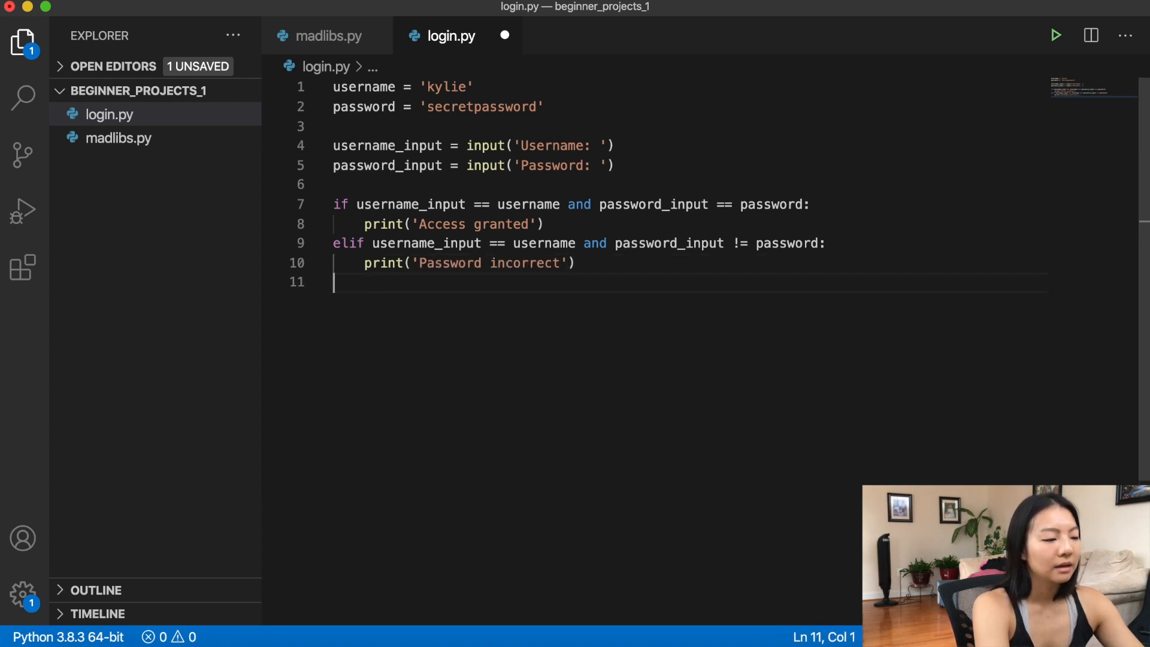
Add an elif printing 'Username incorrect' and an else printing 'You might wanna check both fields...'
type("elif username_input !=")
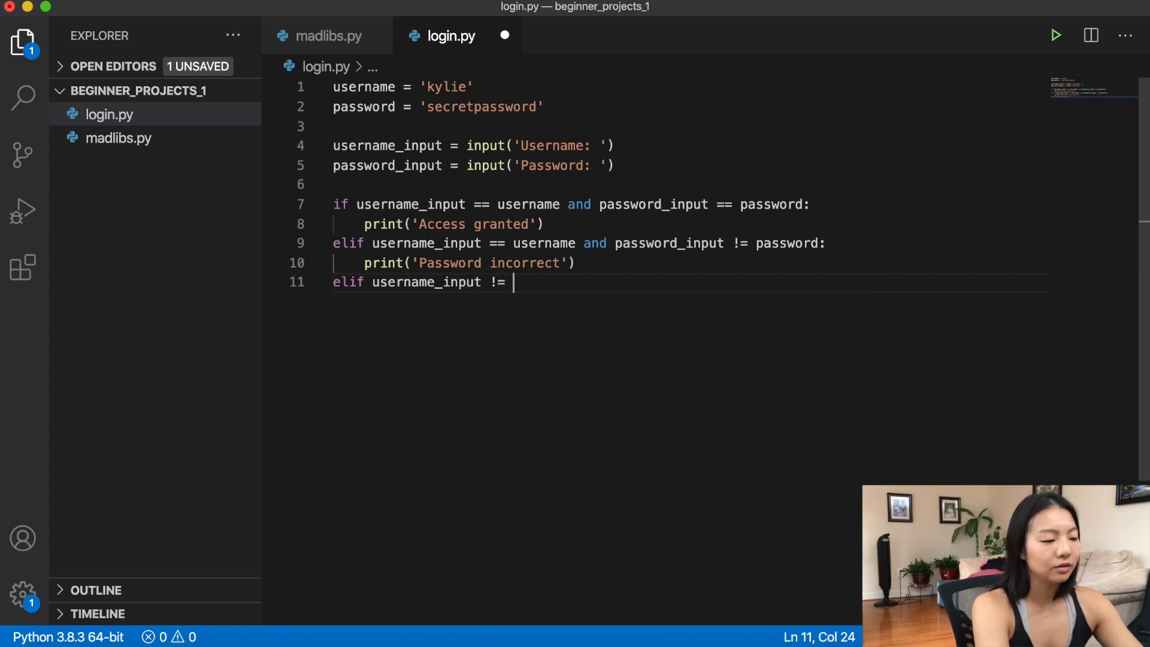
type("username and password_input ==")
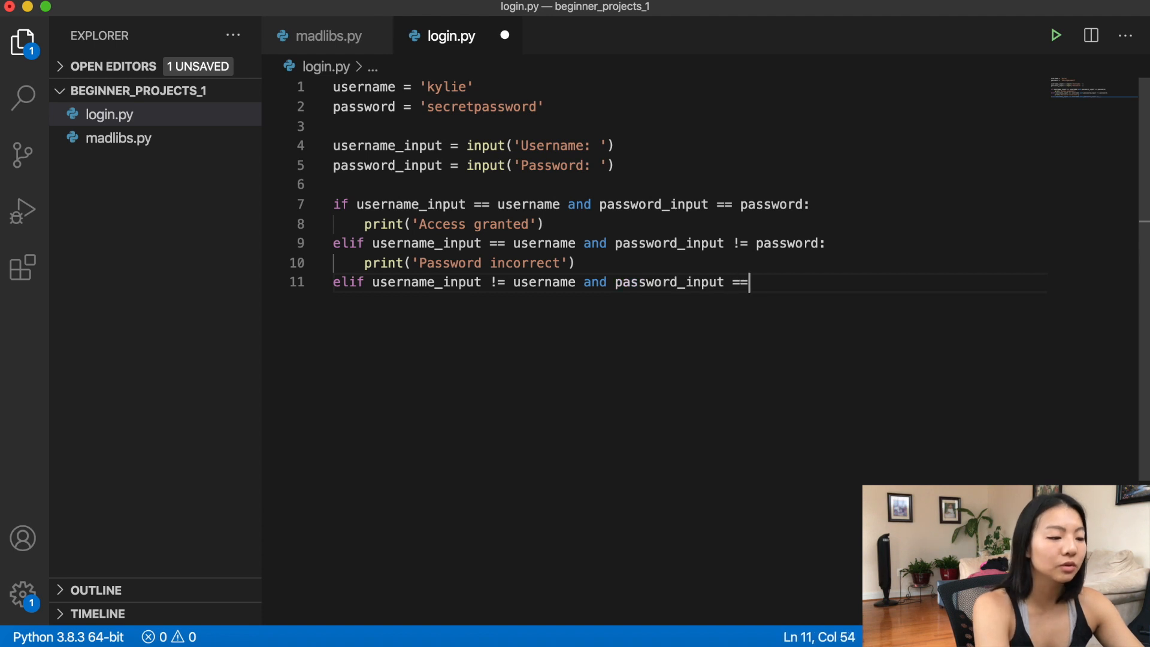
type("password:")
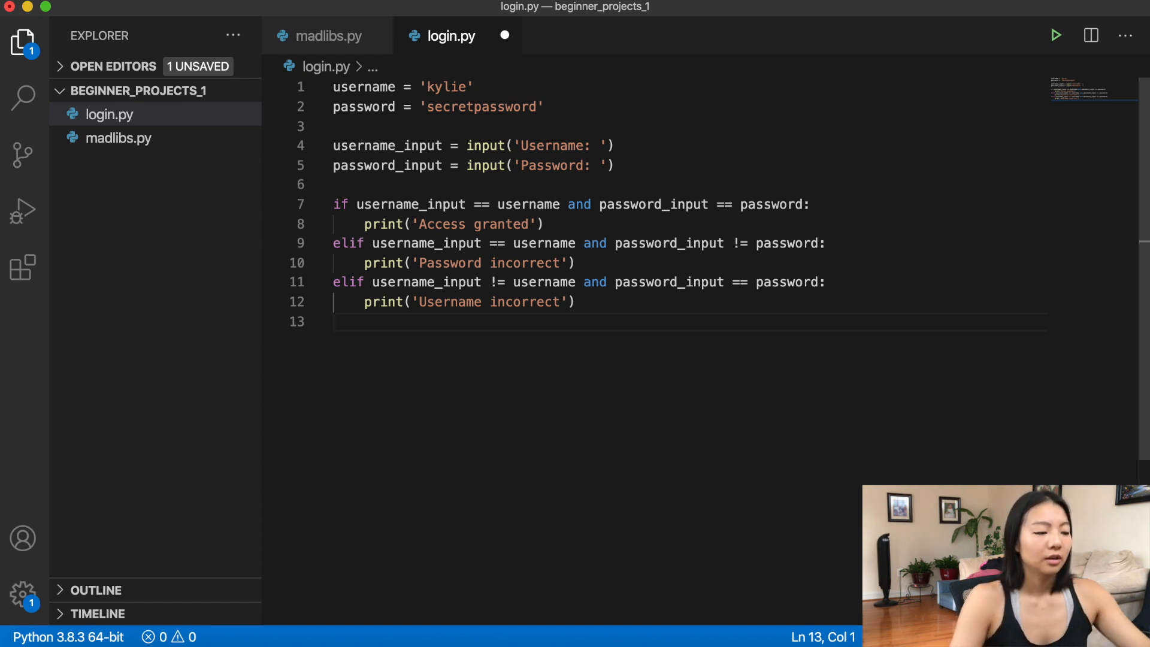
type("else:")
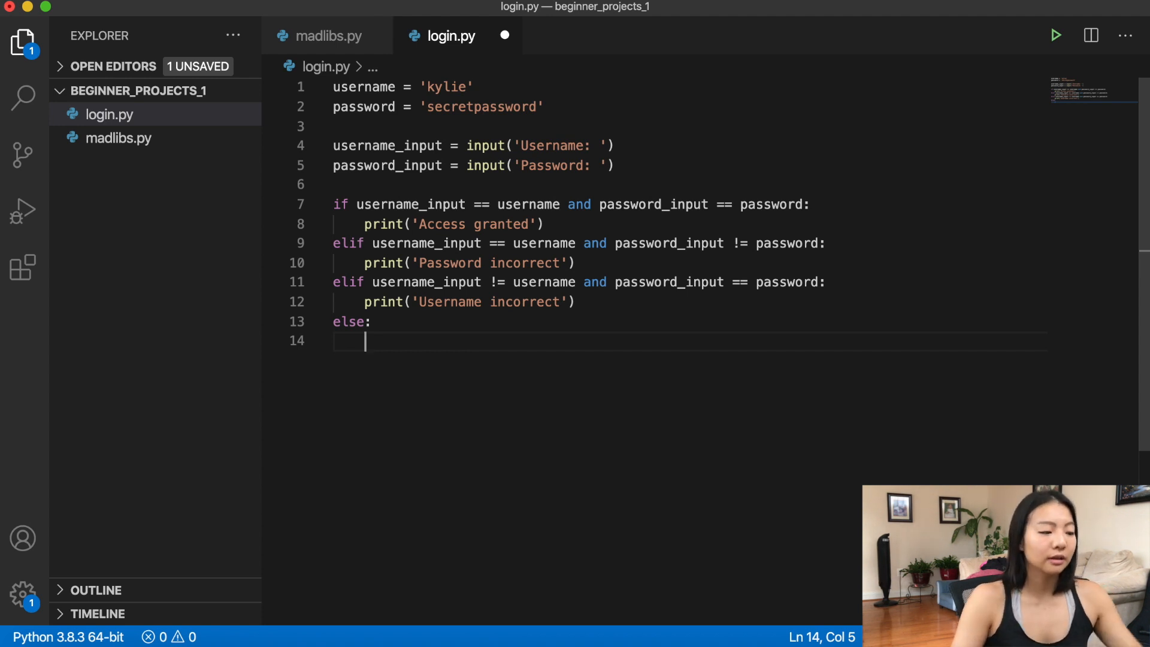
type("print('')")
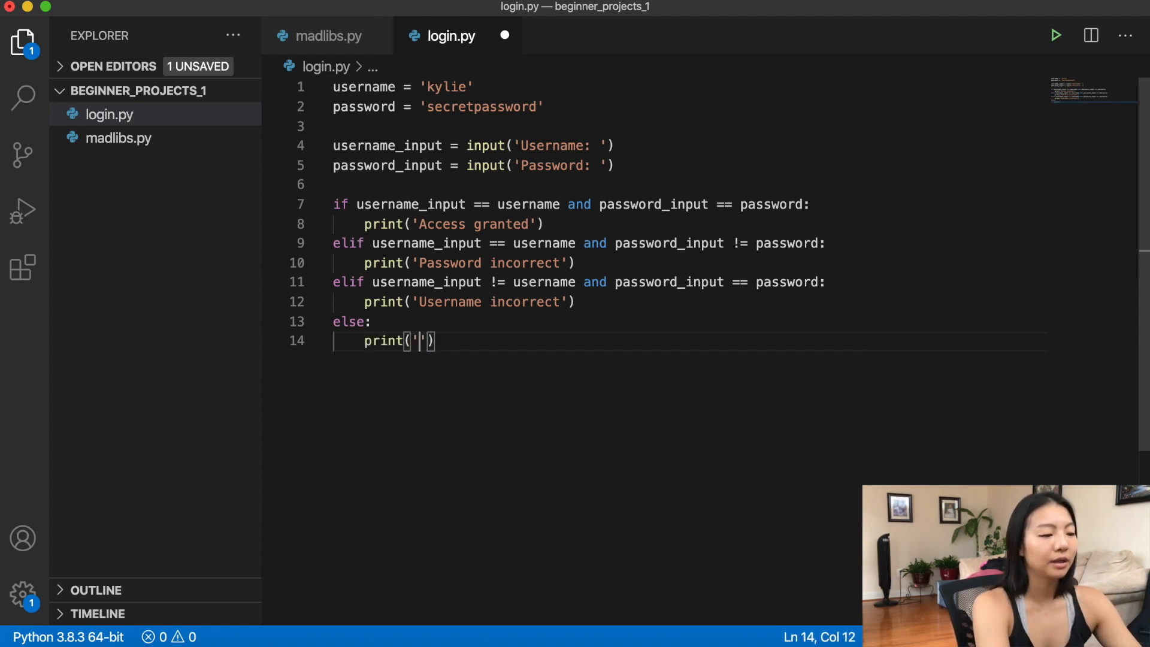
type("You might wanna chec")
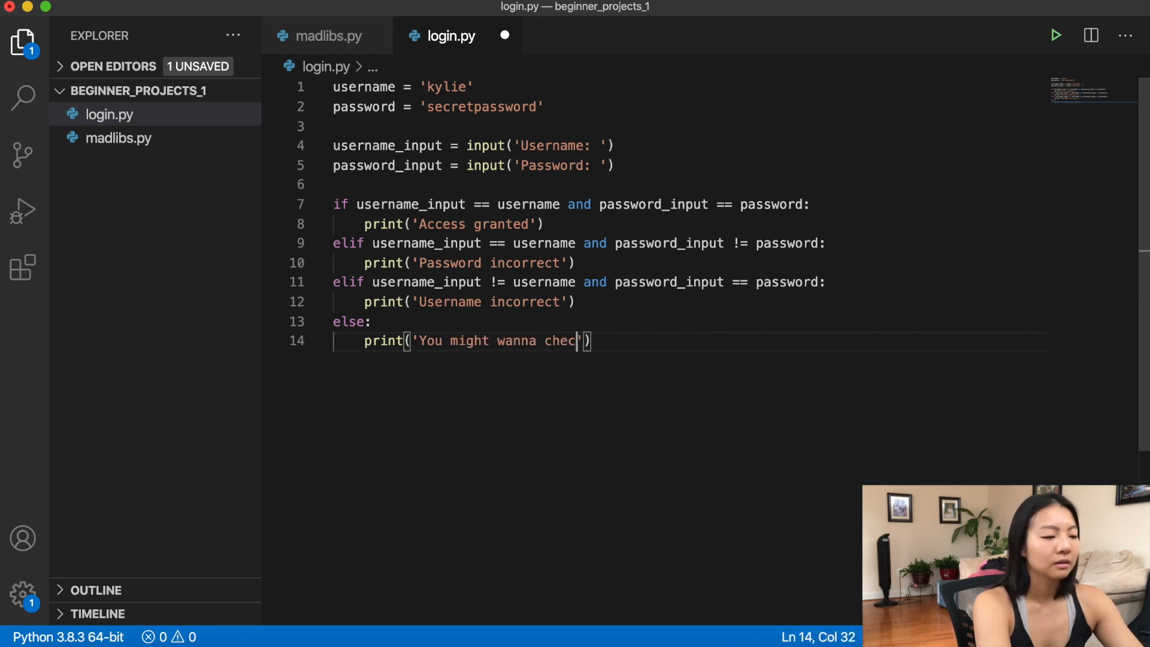
type("both fields")
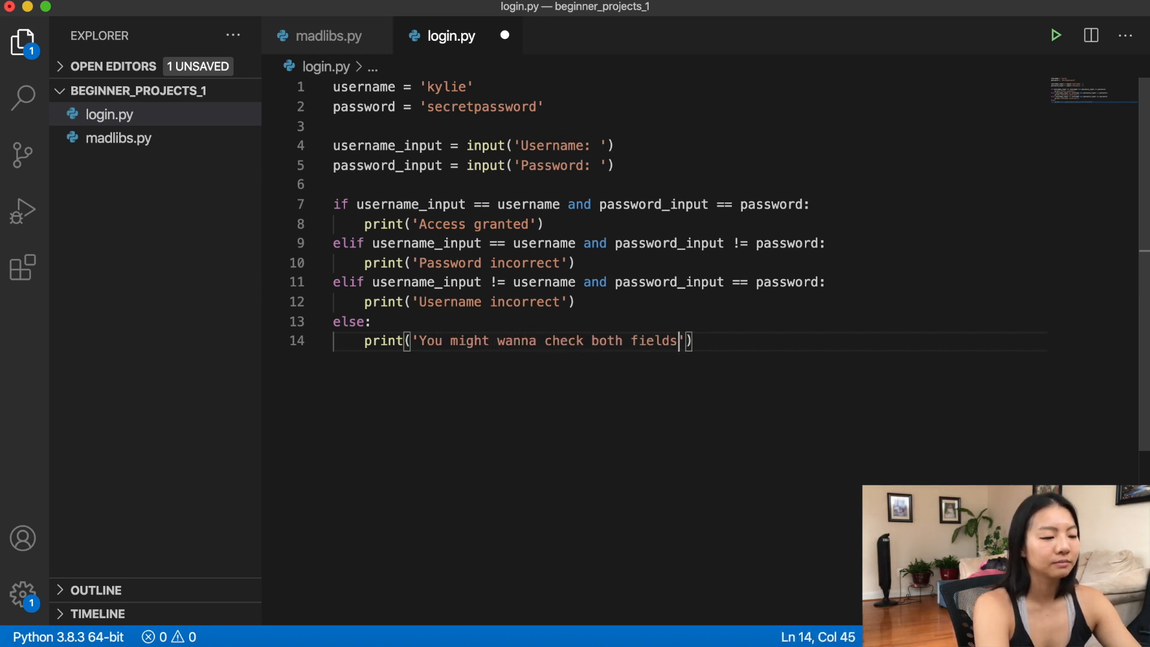
type("...")
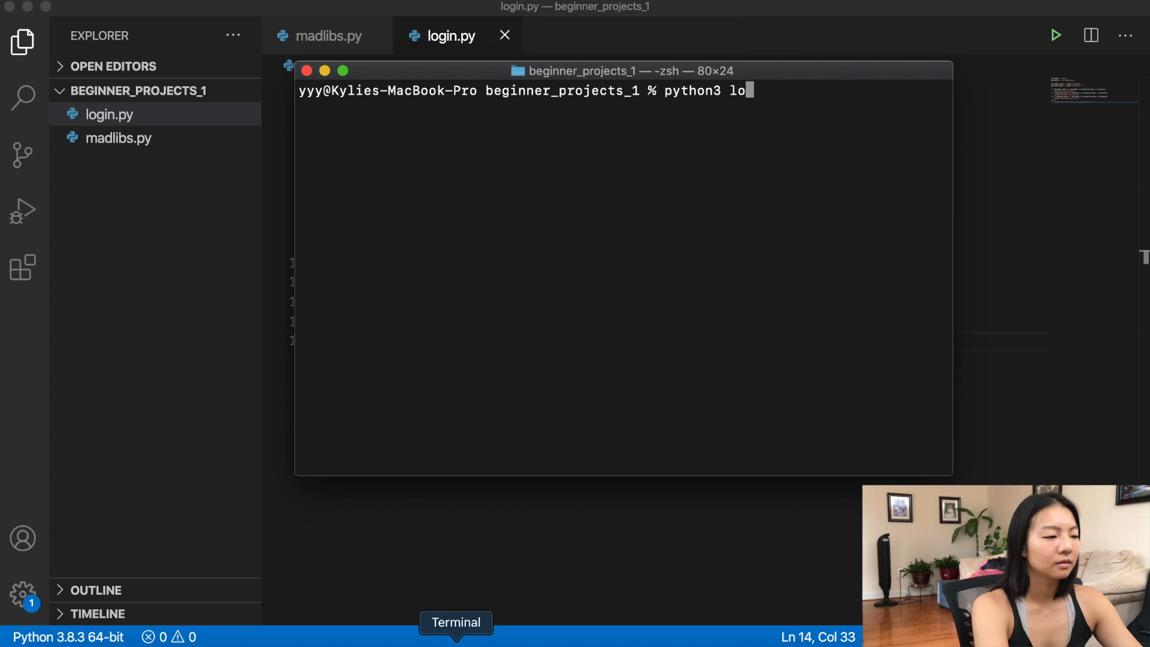
Run login.py and enter kylie with a wrong password to get 'Password incorrect'
key("Return")
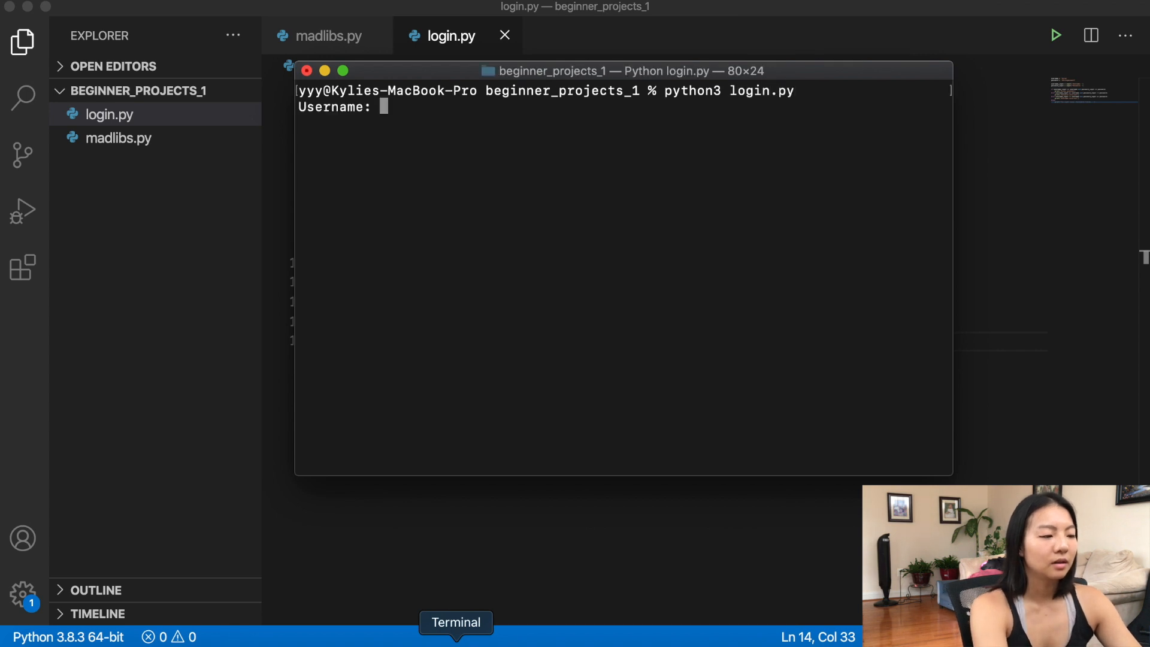
type("kylie")
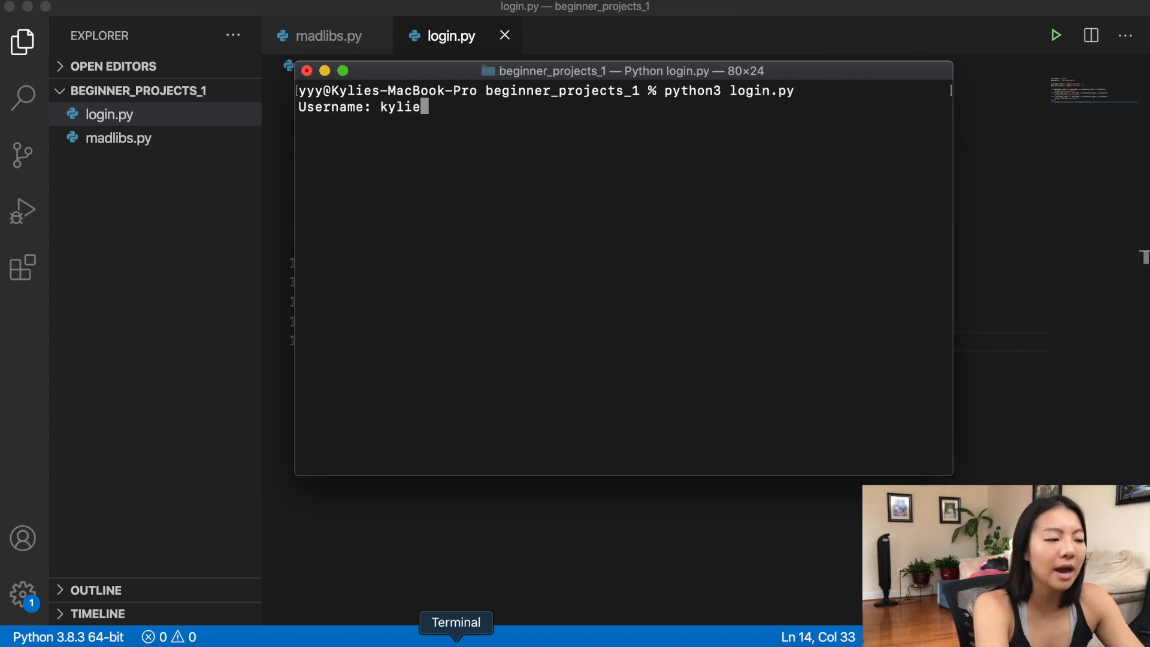
type("password")
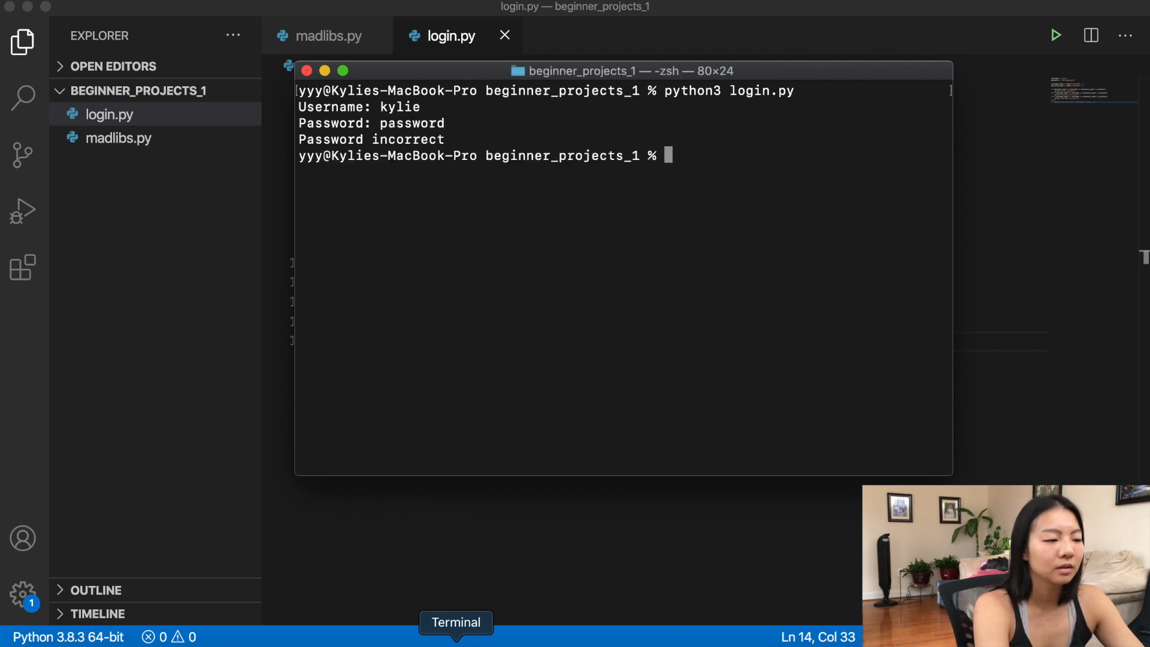
key("Return")
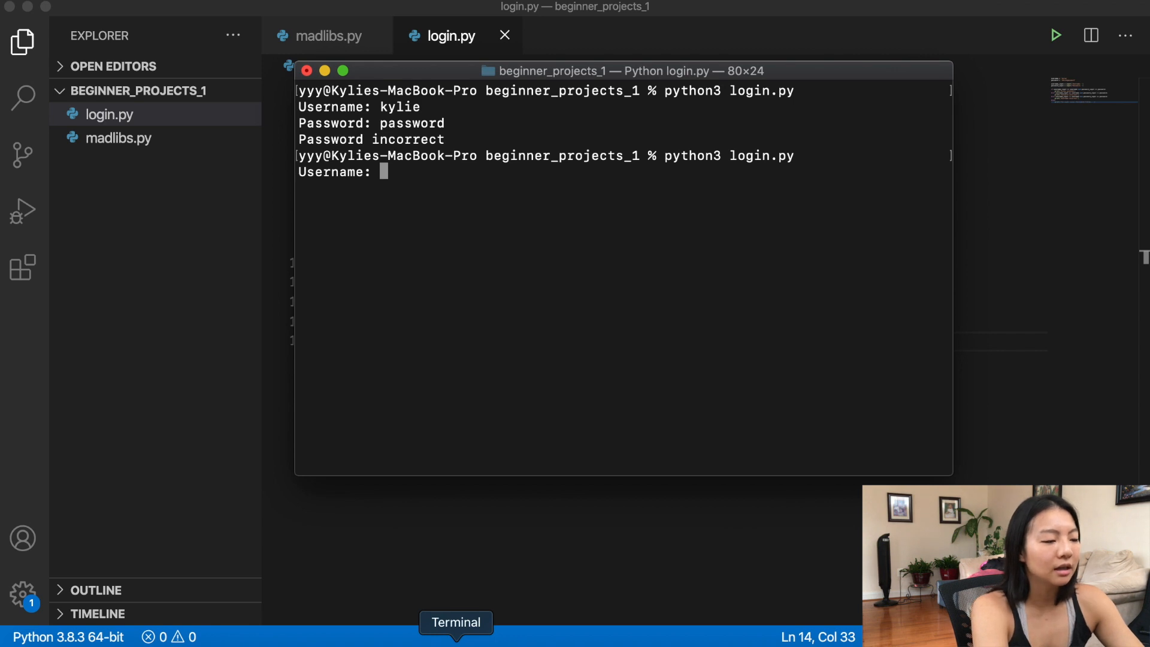
type("kylie")
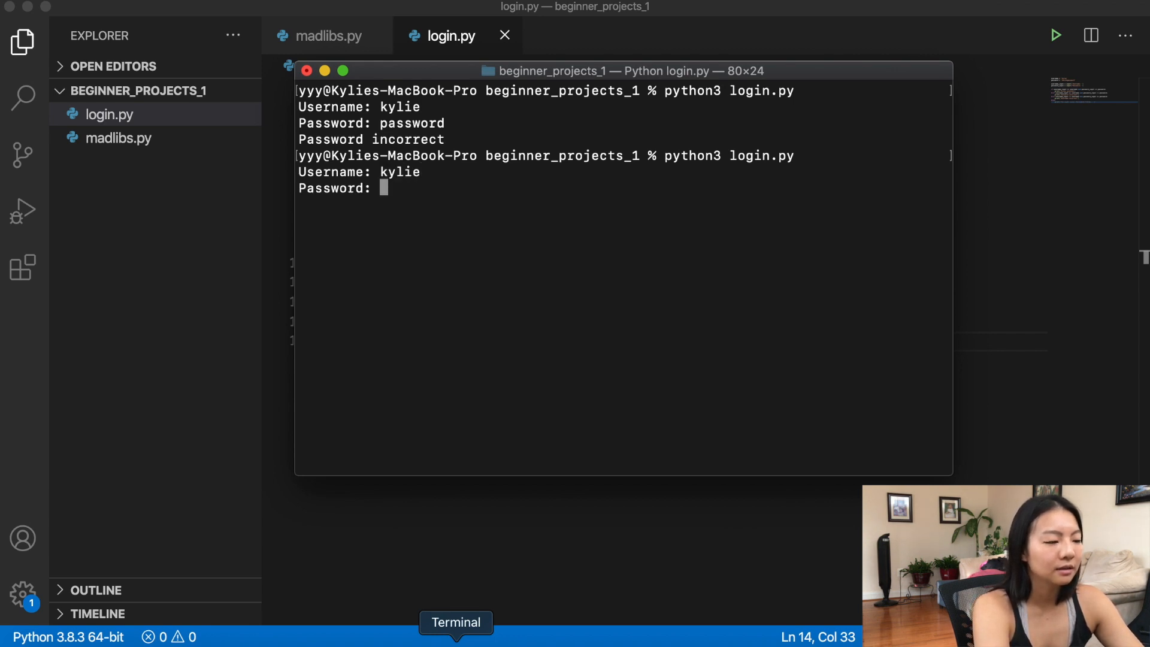
type("secretpassword")
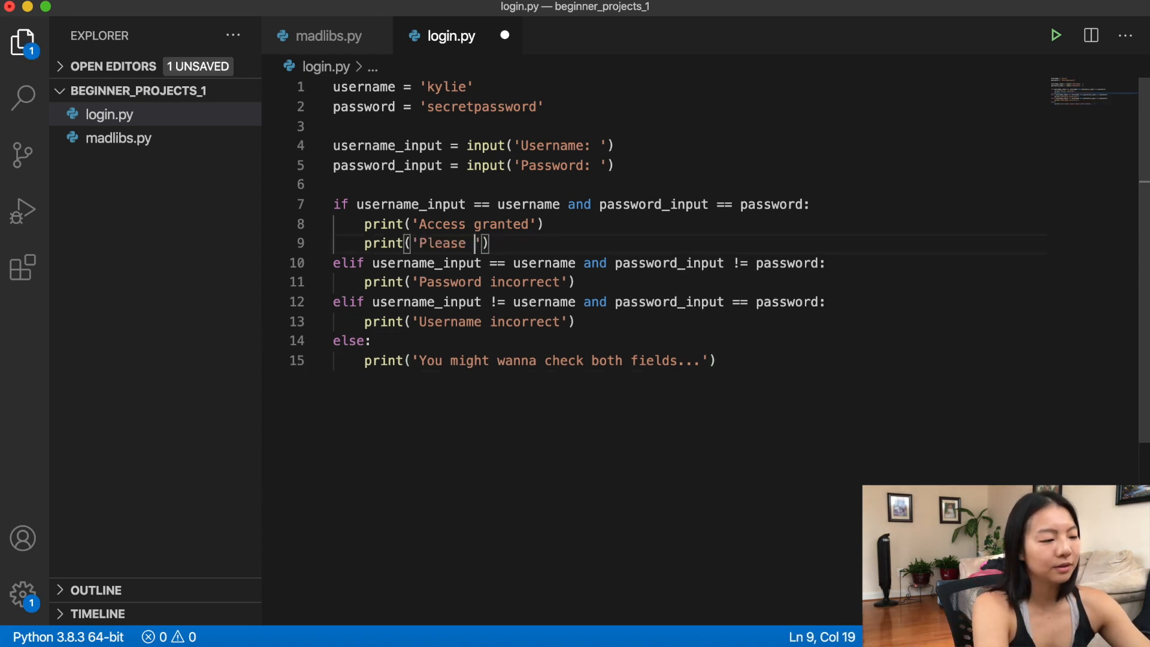
Add print('Please wait') and print('Ok... Loading...') below the Access granted message
type("wait")
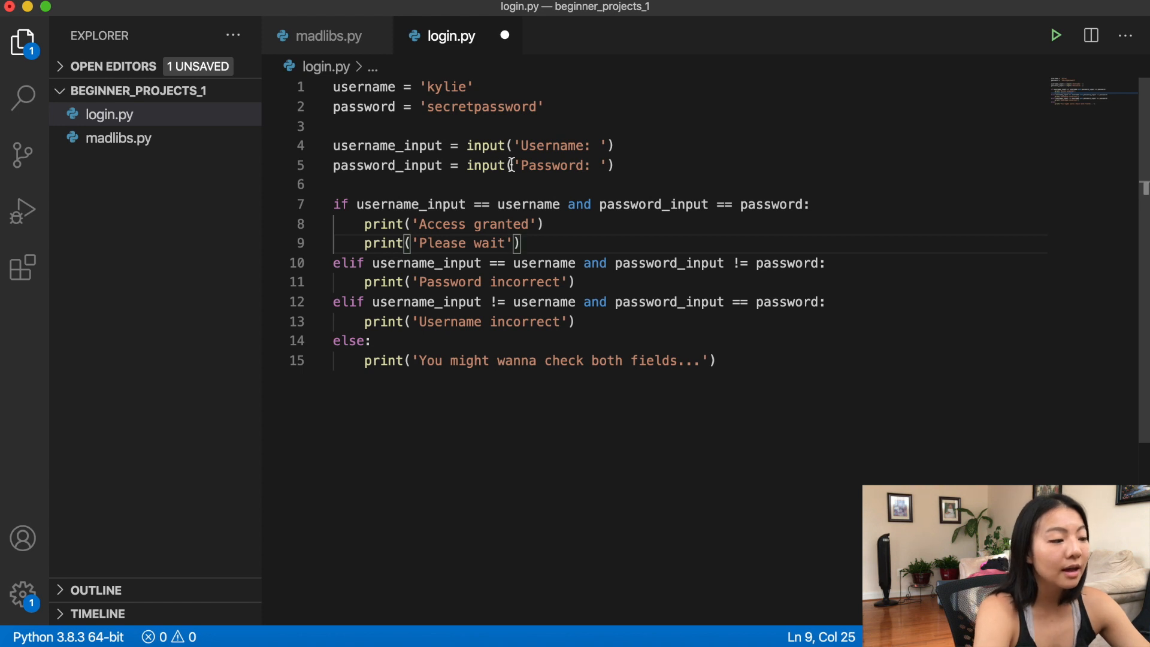
type("print('")
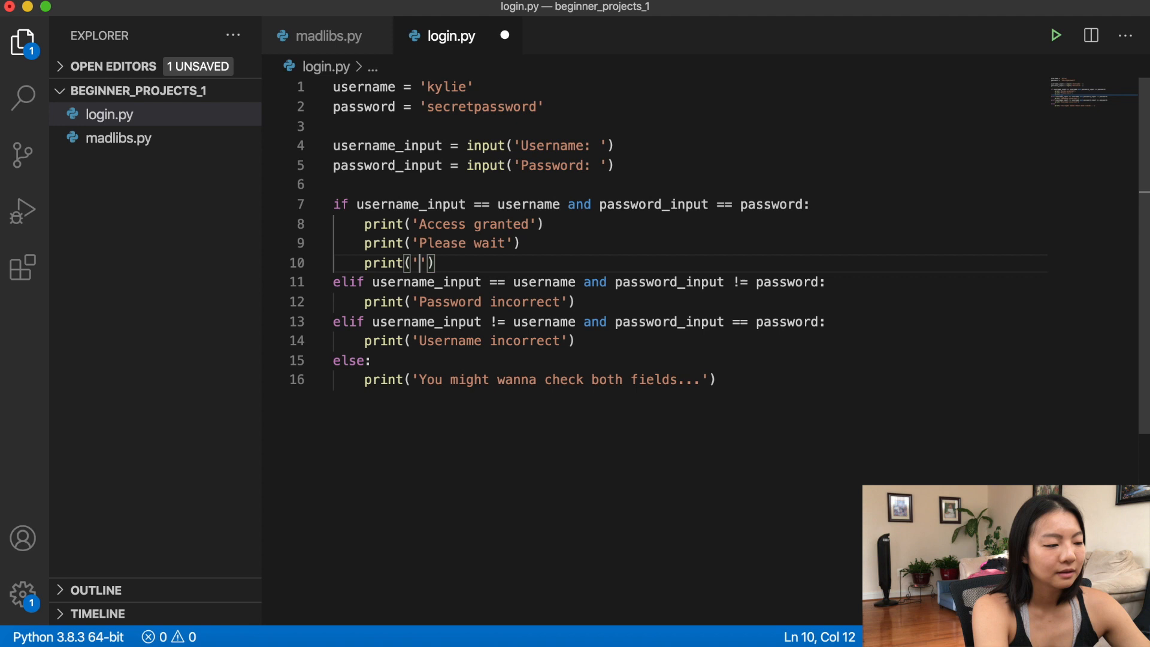
type("Ok")
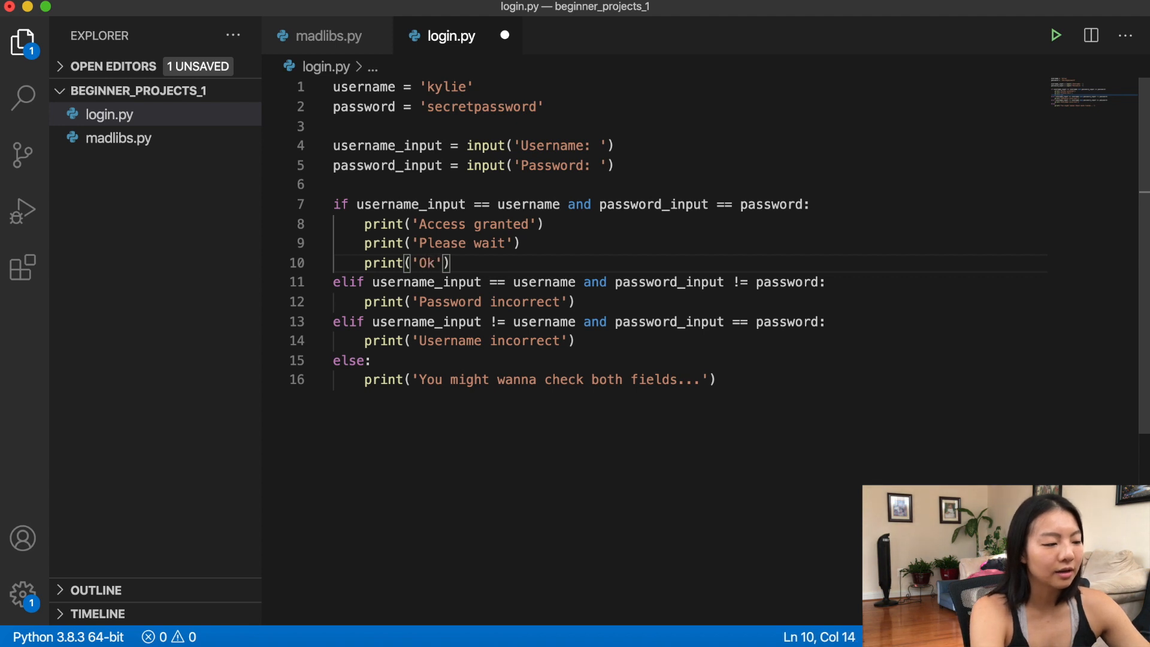
type("...")
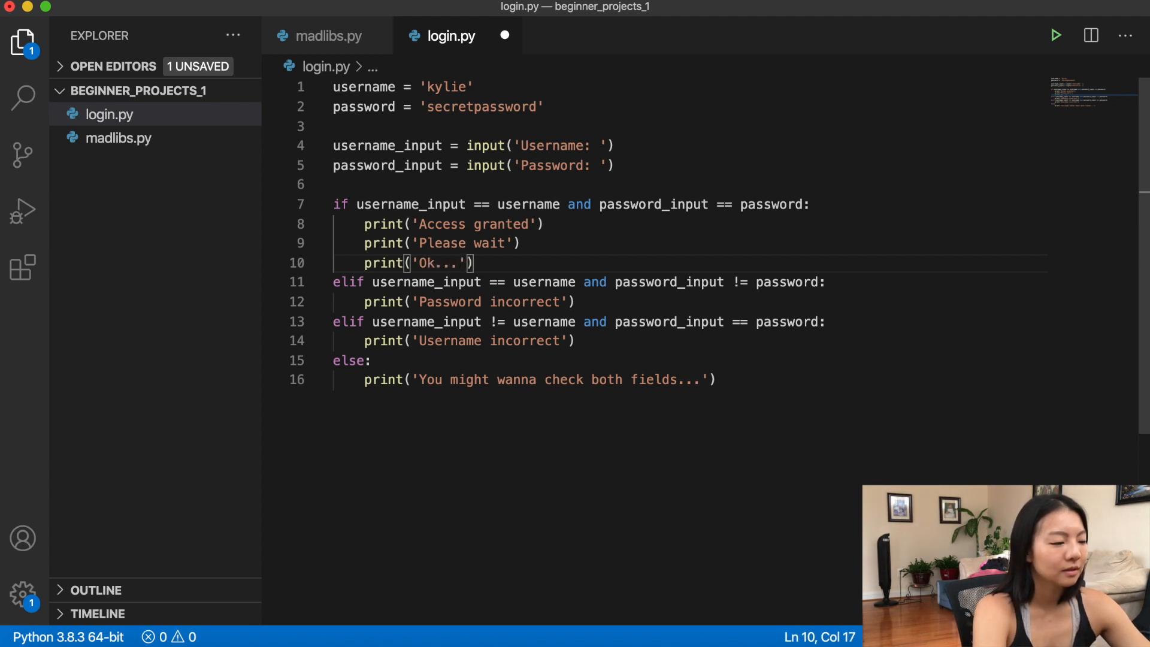
type("Loading...")
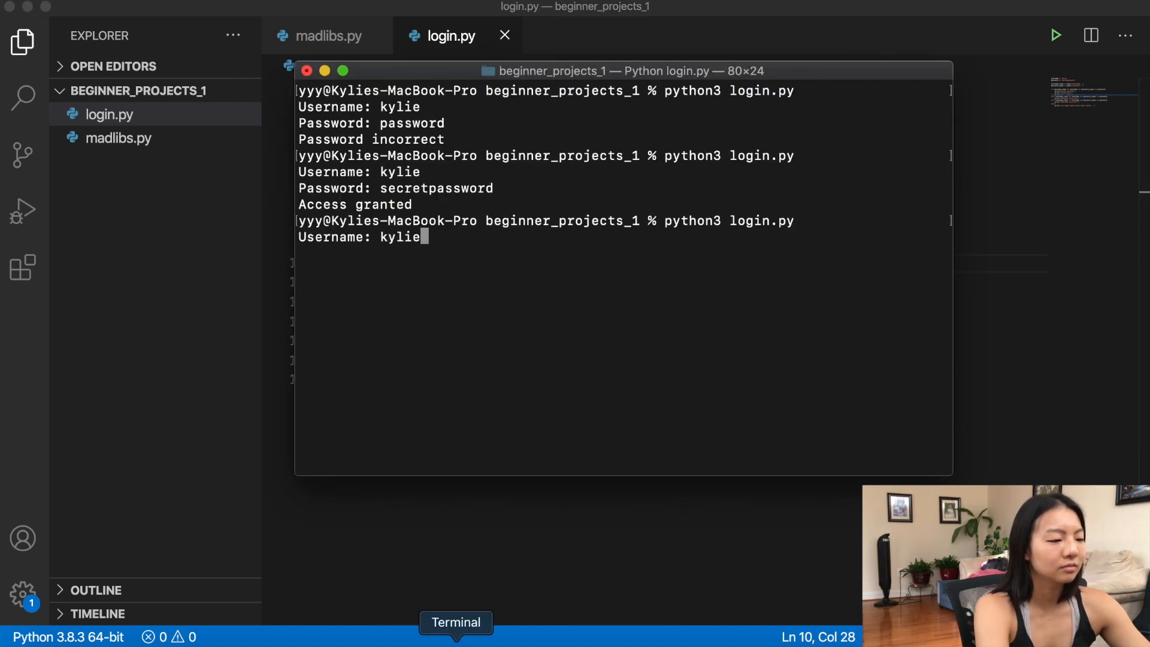
Import time and add time.sleep(5) and time.sleep(1) pauses between the loading messages
type("secretpass")
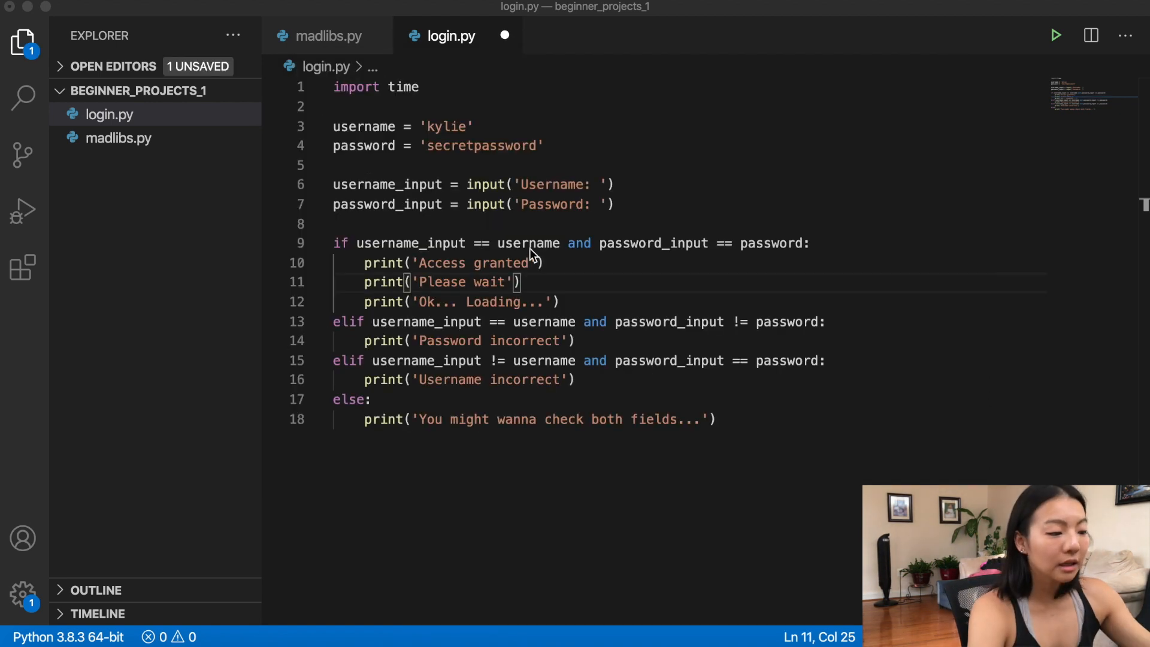
type("time.sleep(")
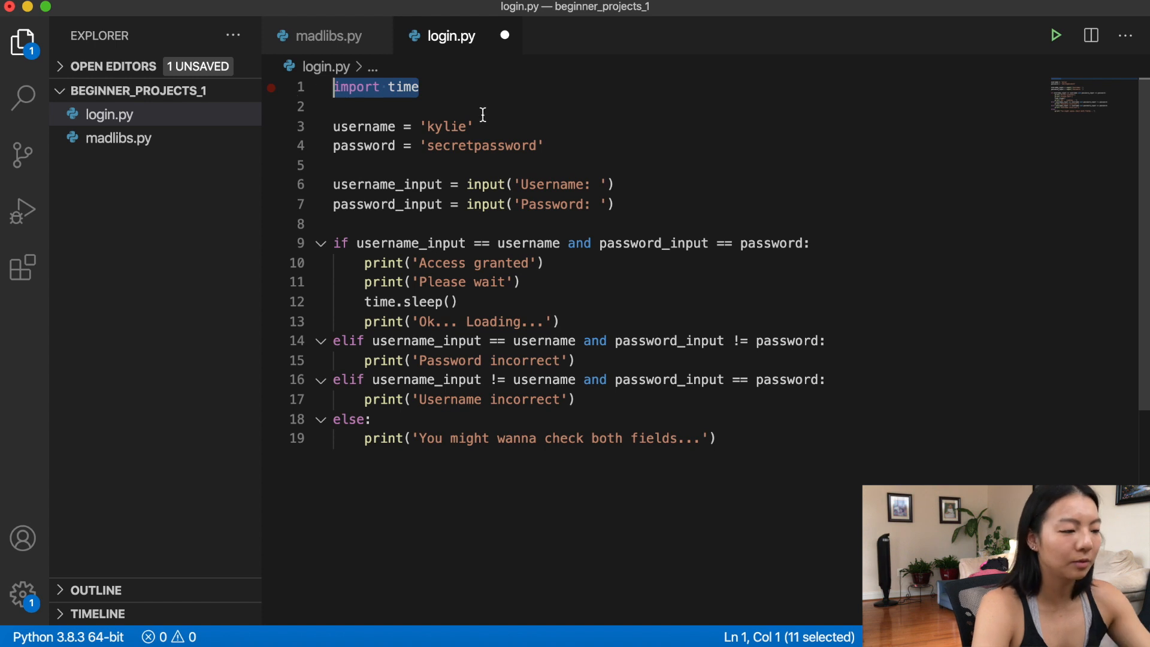
left_click(342, 108)
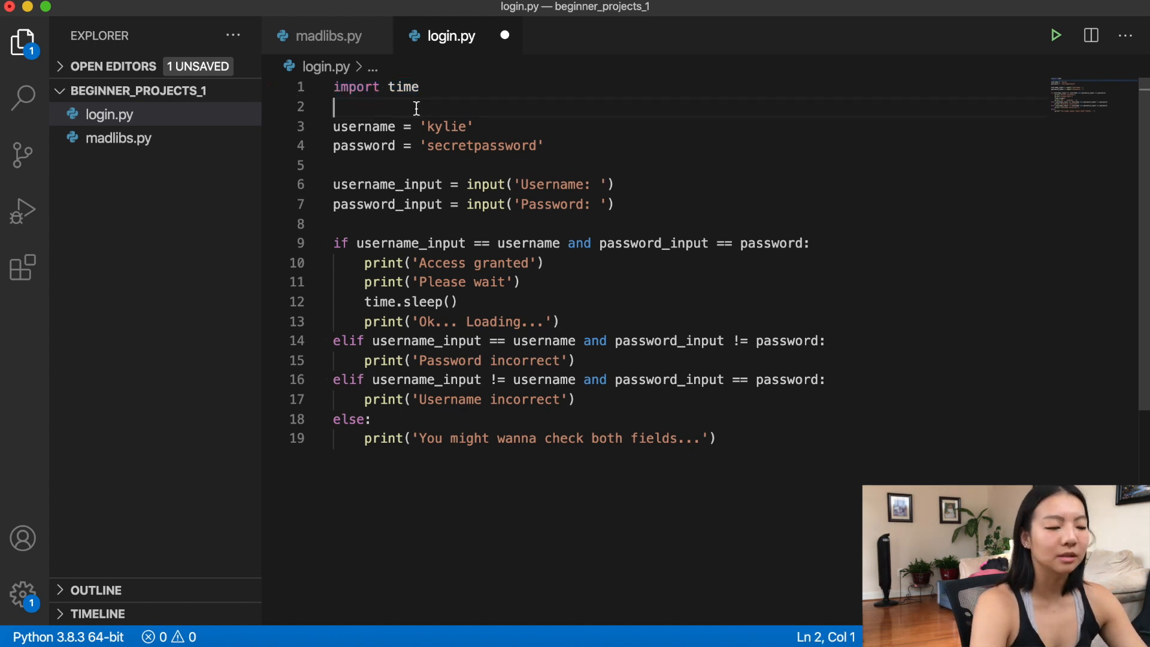
left_click(447, 302)
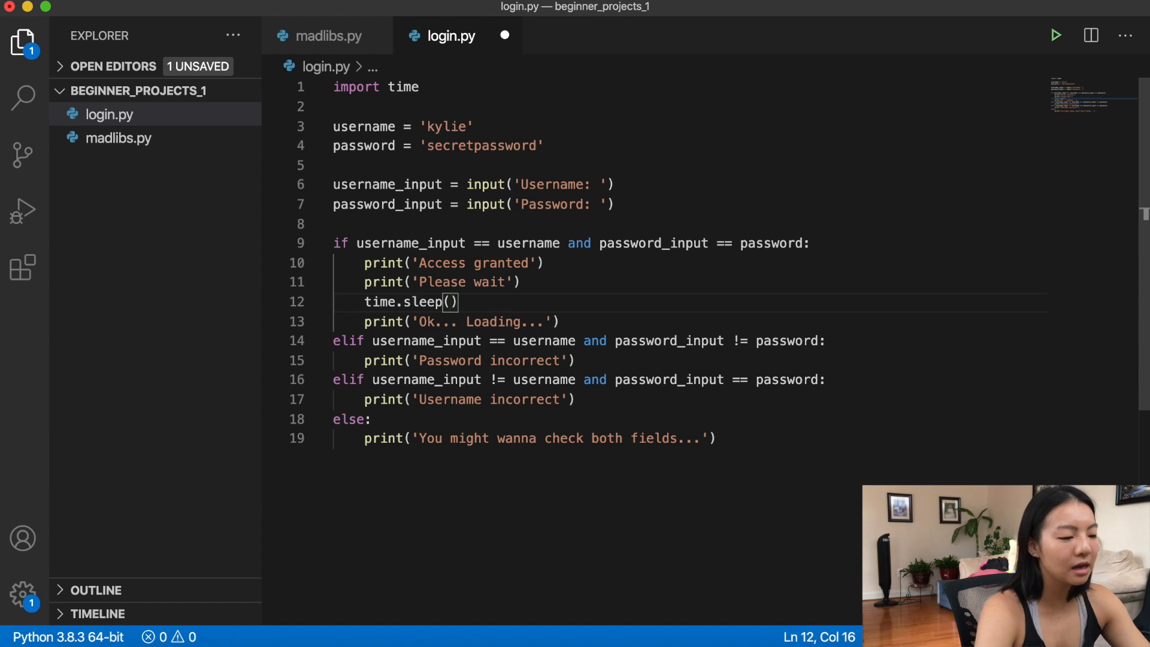
type("5")
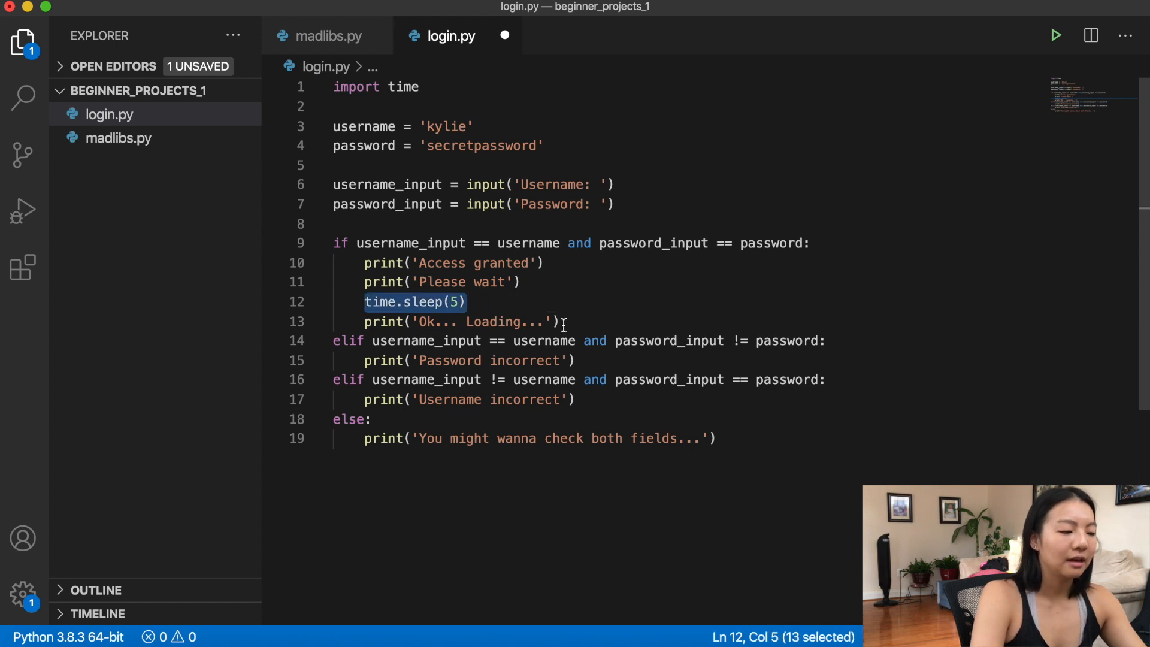
type("time.sleep(5)")
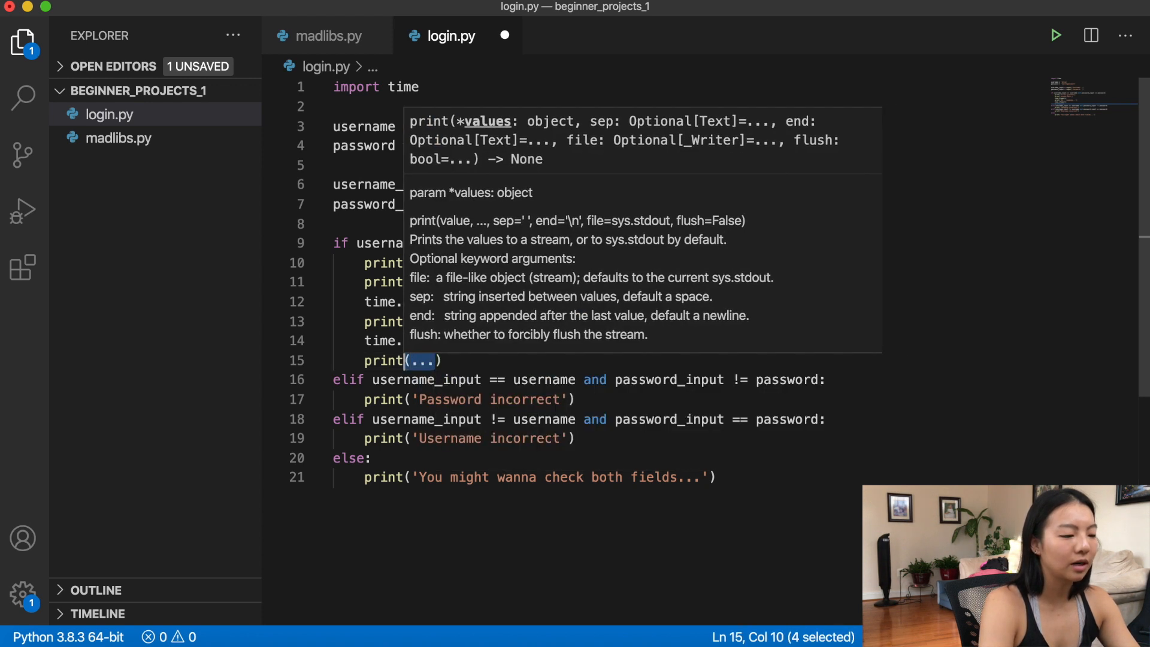
key("enter")
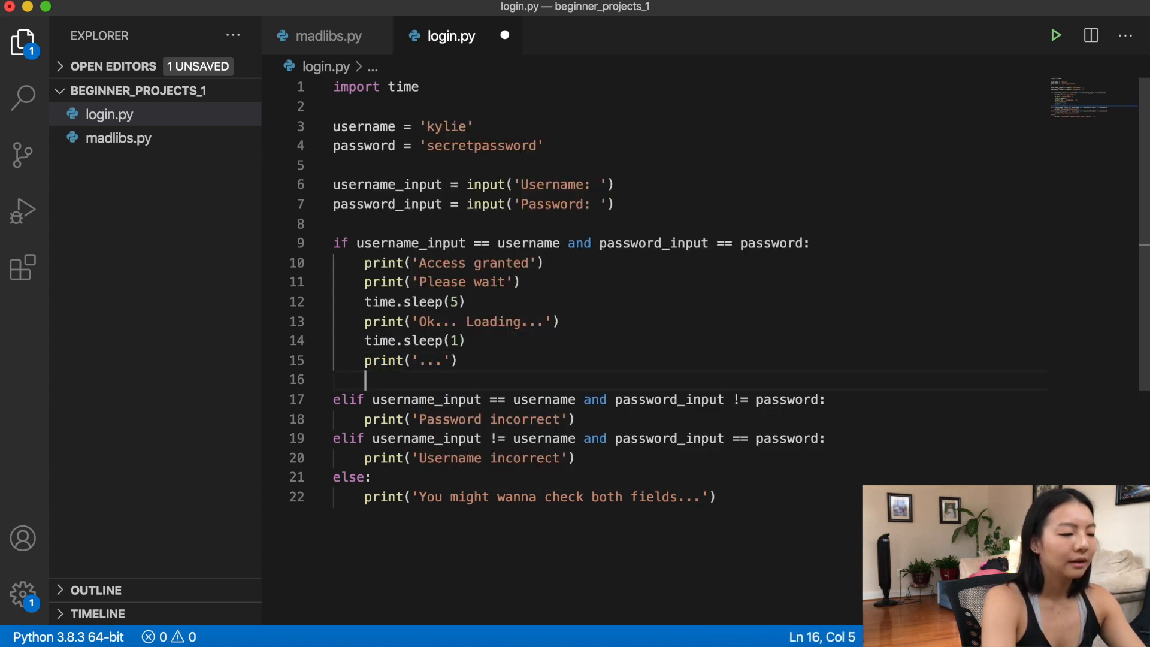
type("time.sleep(1)")
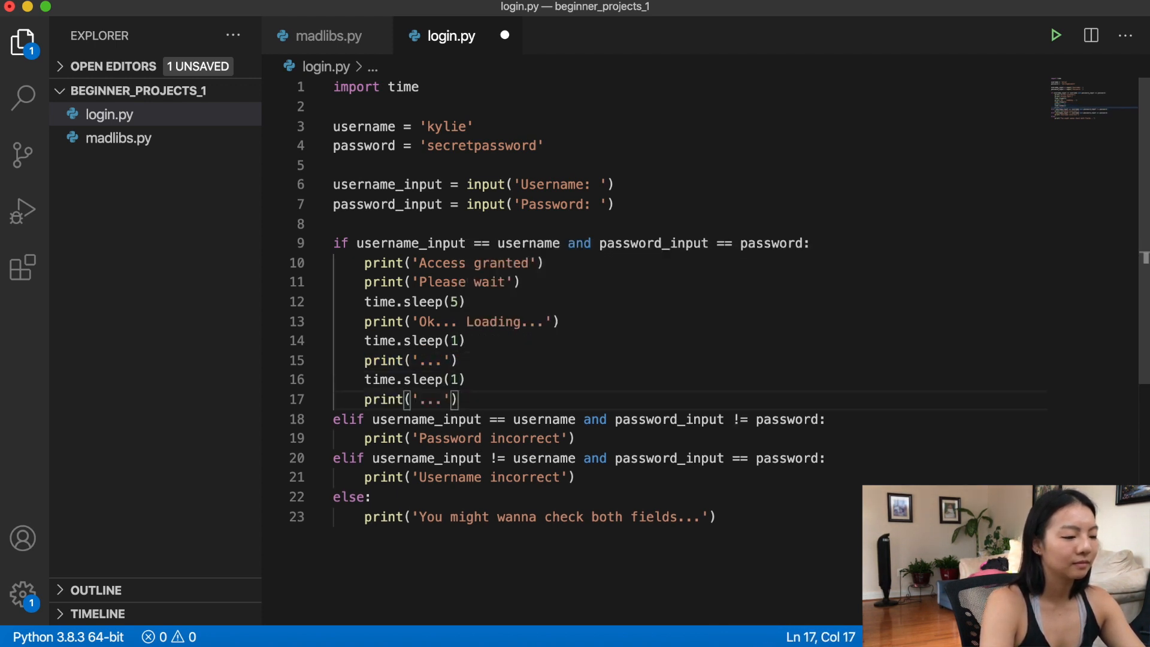
Add a final print 'Alright you have security clearance. Pulling up the secret mainframe'
key("Enter")
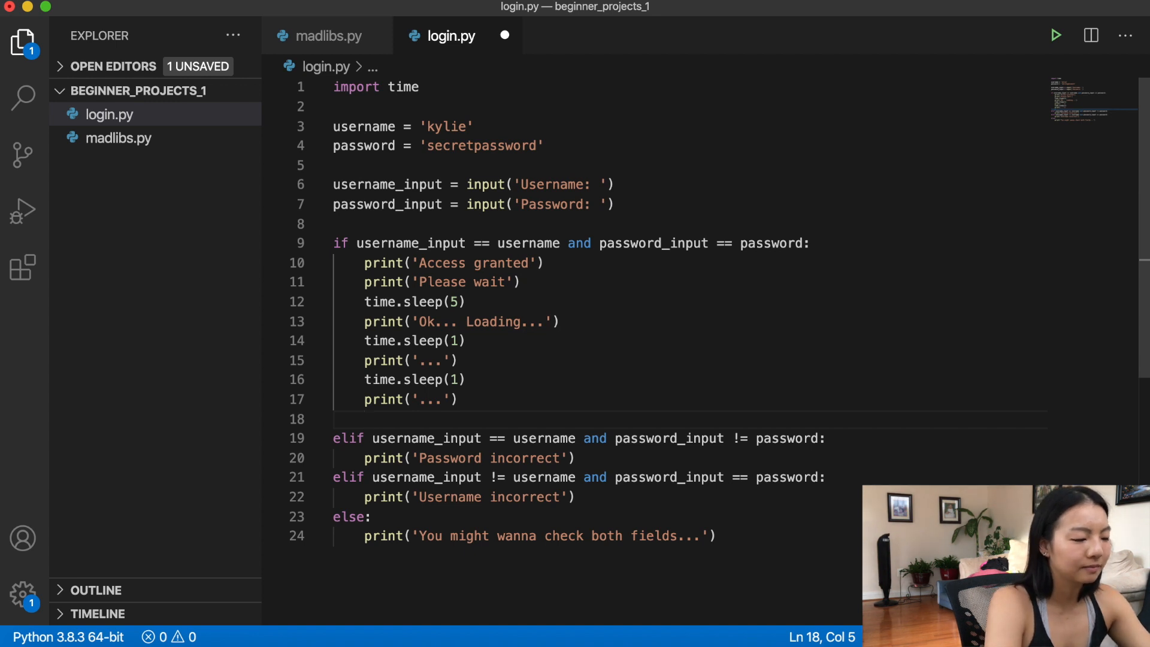
type("print('Alright you ')")
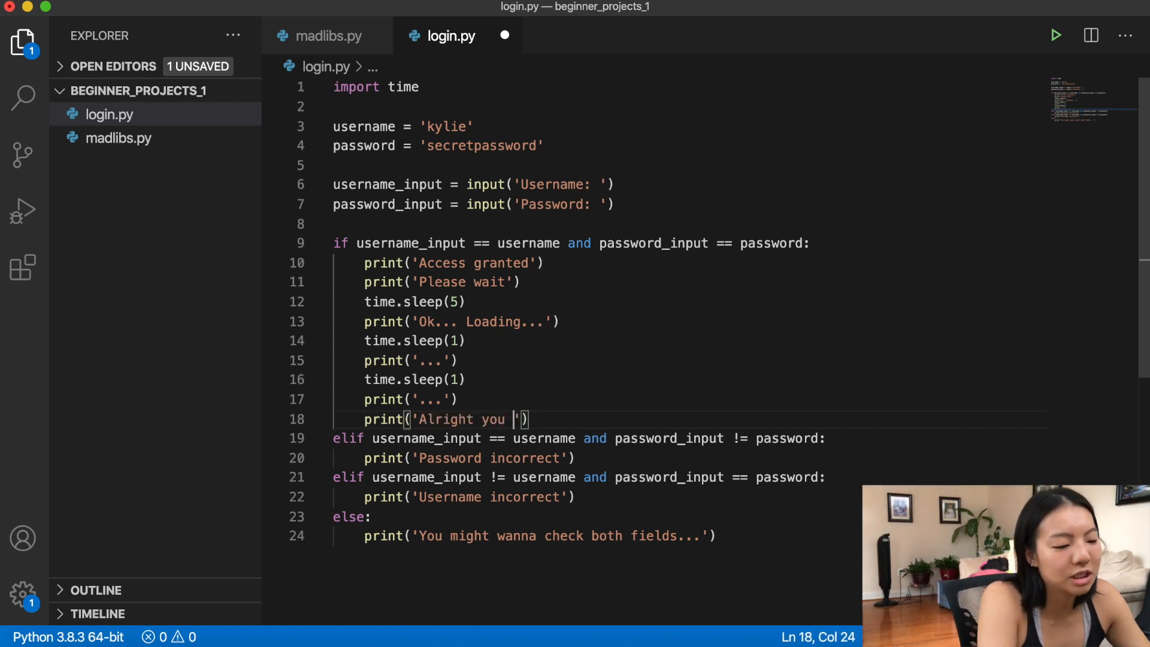
type("have security c")
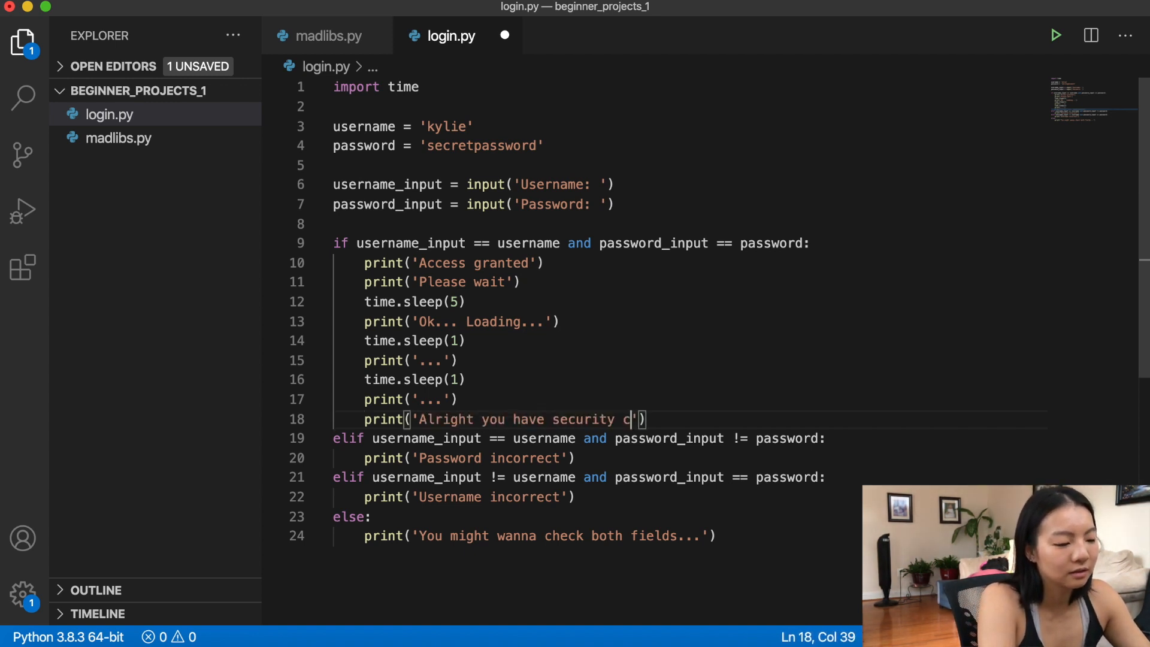
type("learance.")
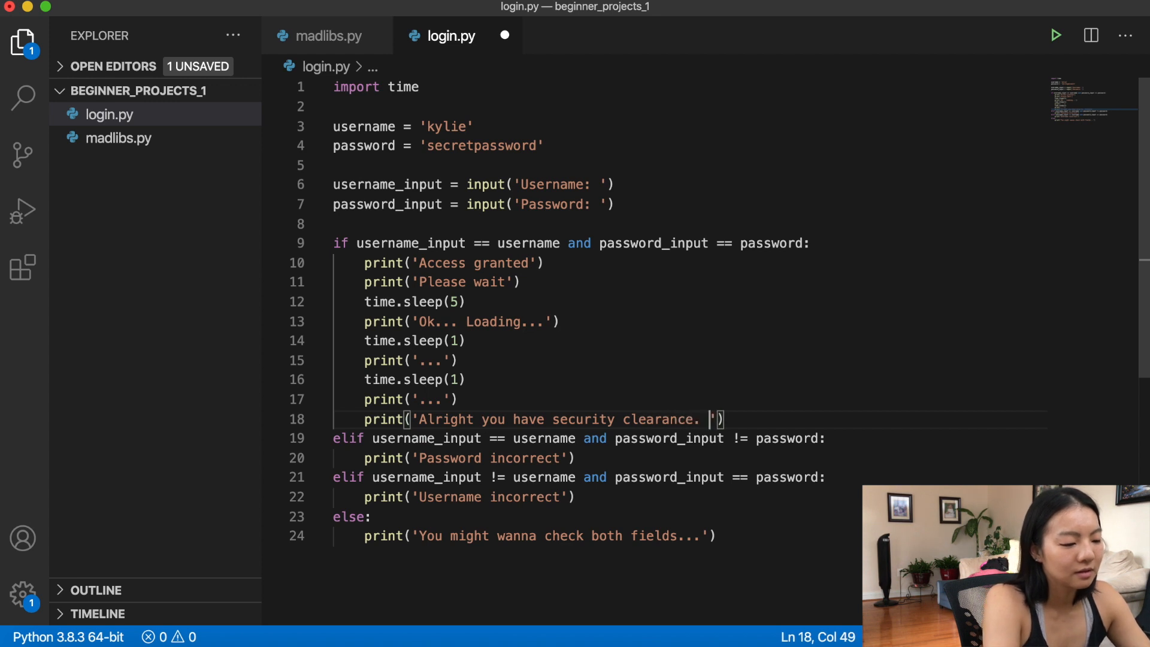
type("Pulling up the se")
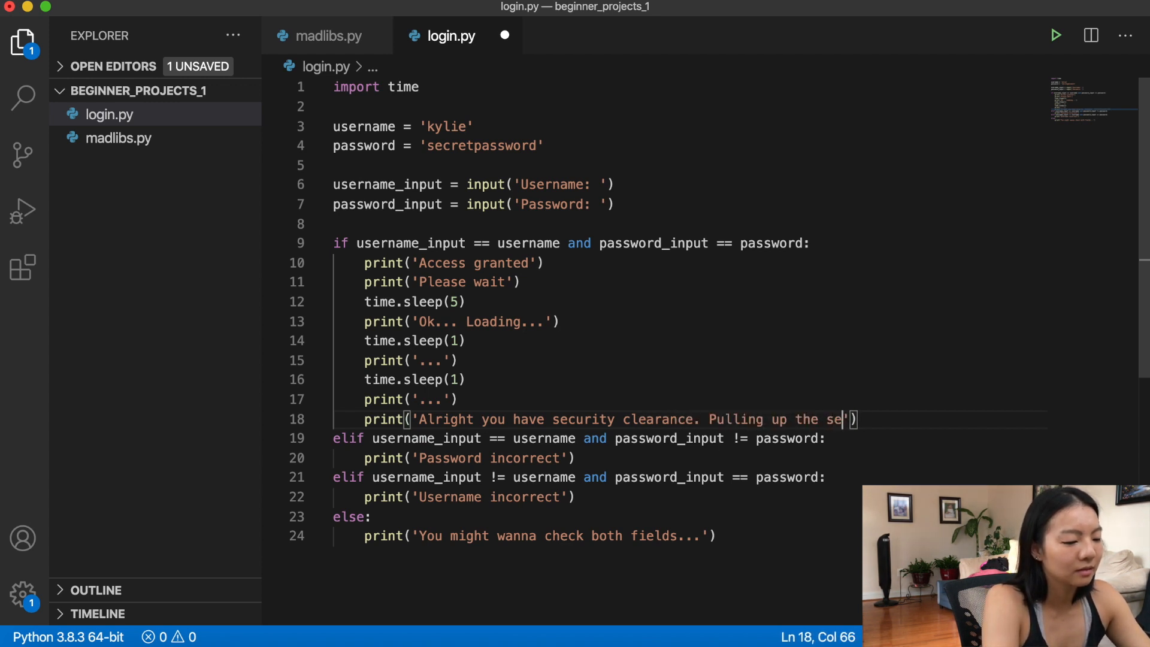
type("cret mainframe")
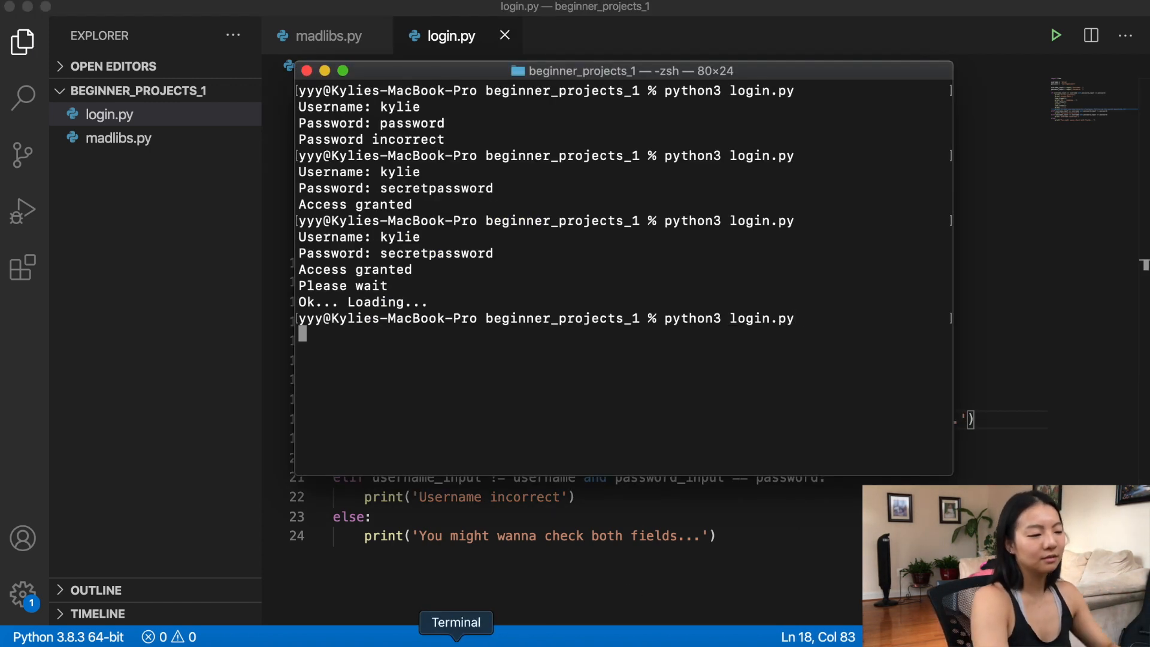
Enter the username kylie at the running login.py prompt
type("kylie")
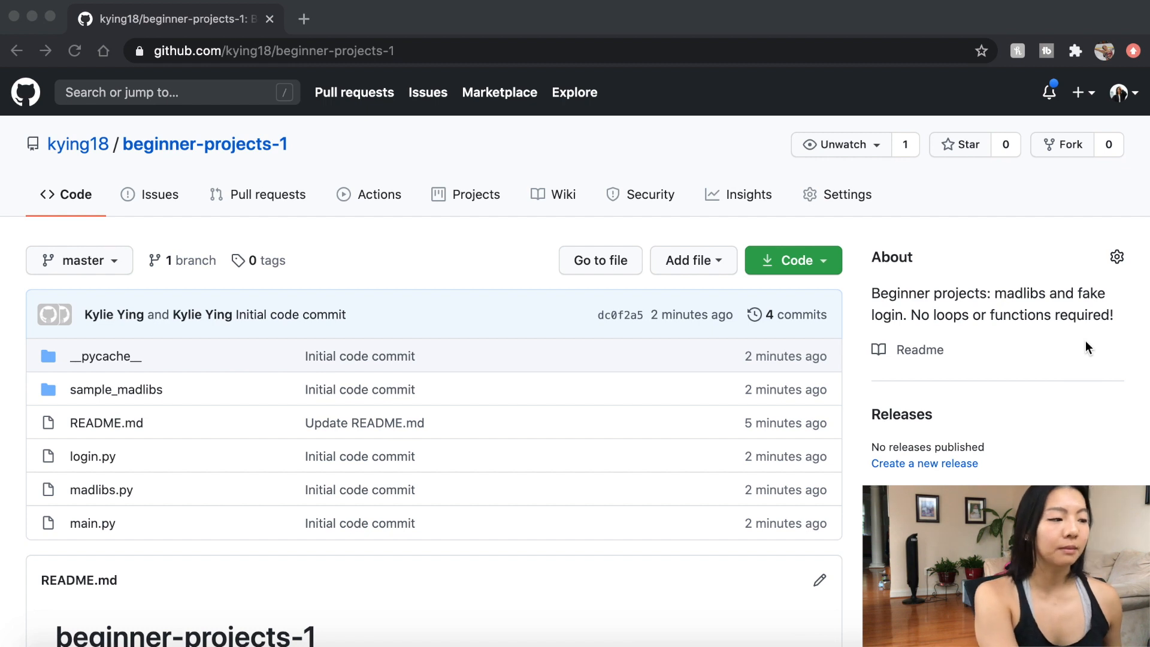
mouse_move(525, 51)
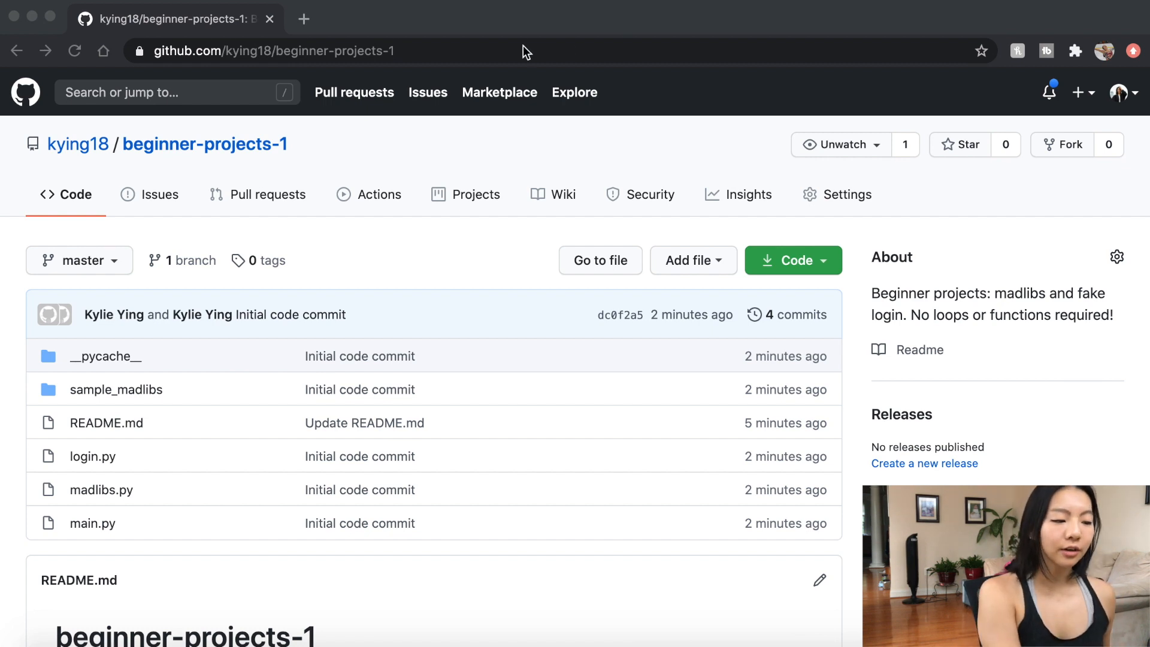
mouse_move(822, 273)
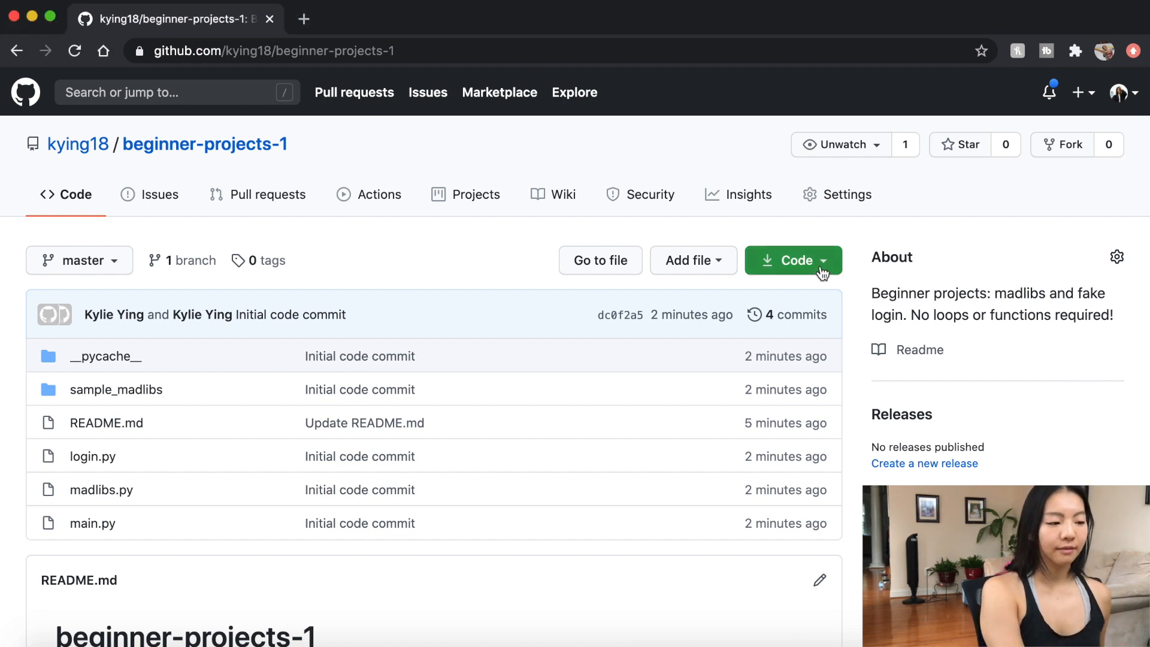
Download the beginner-projects-1 repository as a ZIP from the green Code menu
left_click(792, 260)
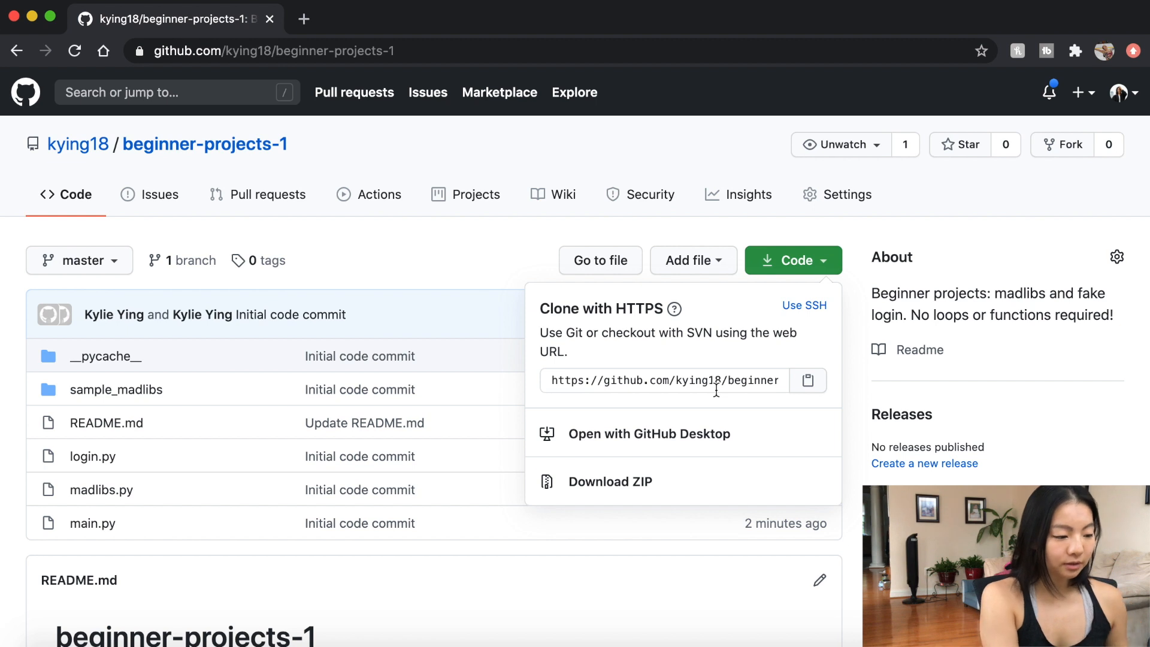
left_click(609, 482)
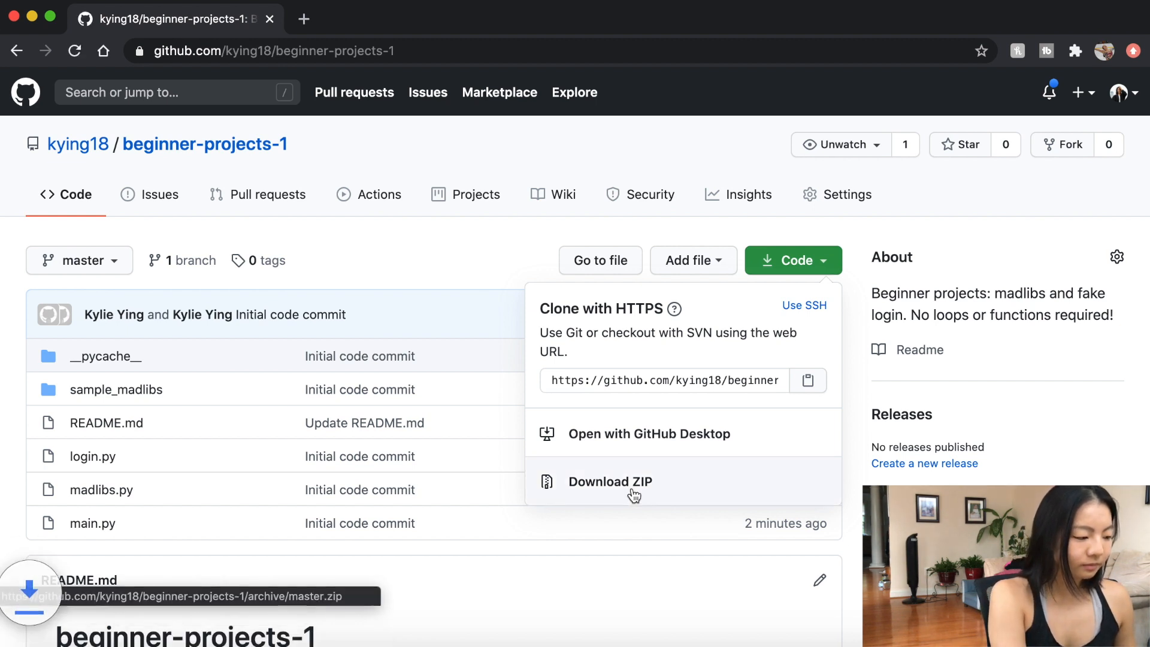
left_click(610, 481)
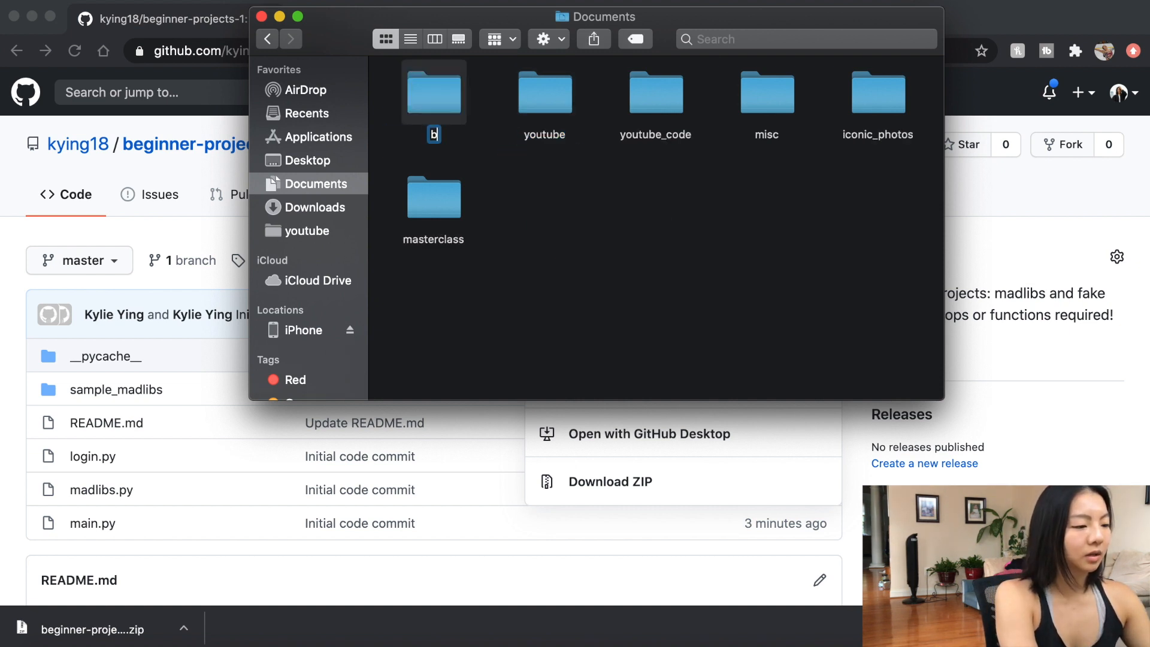
Rename the downloaded folder in Documents to beginner-projects and open it
type("eginner-project")
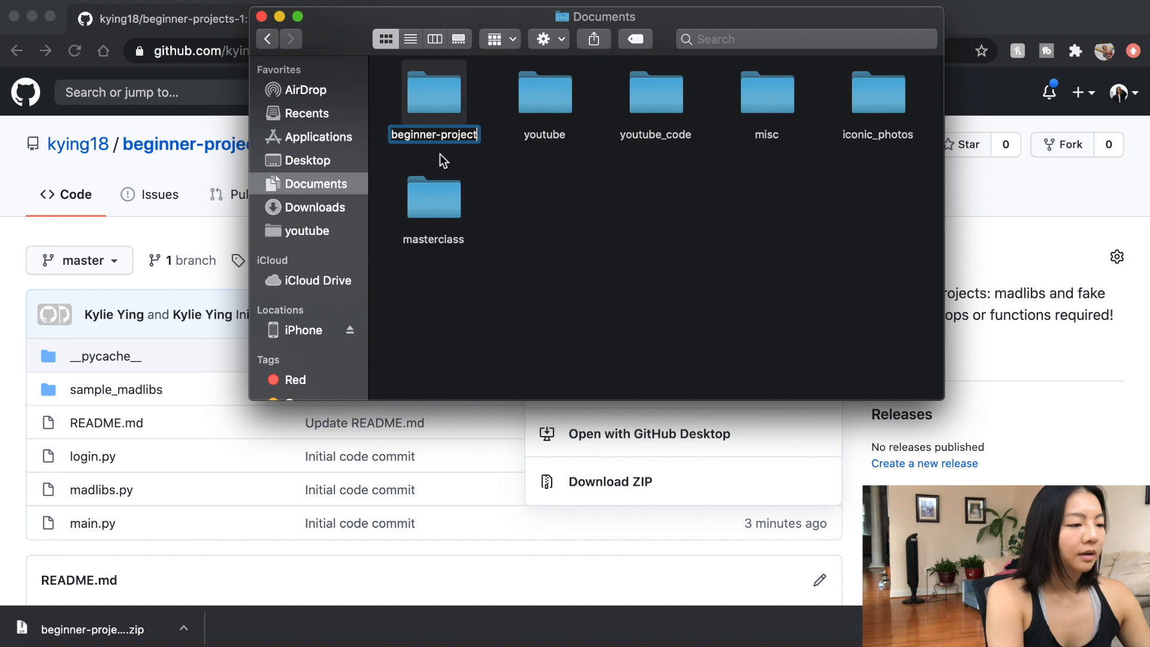
double_click(434, 91)
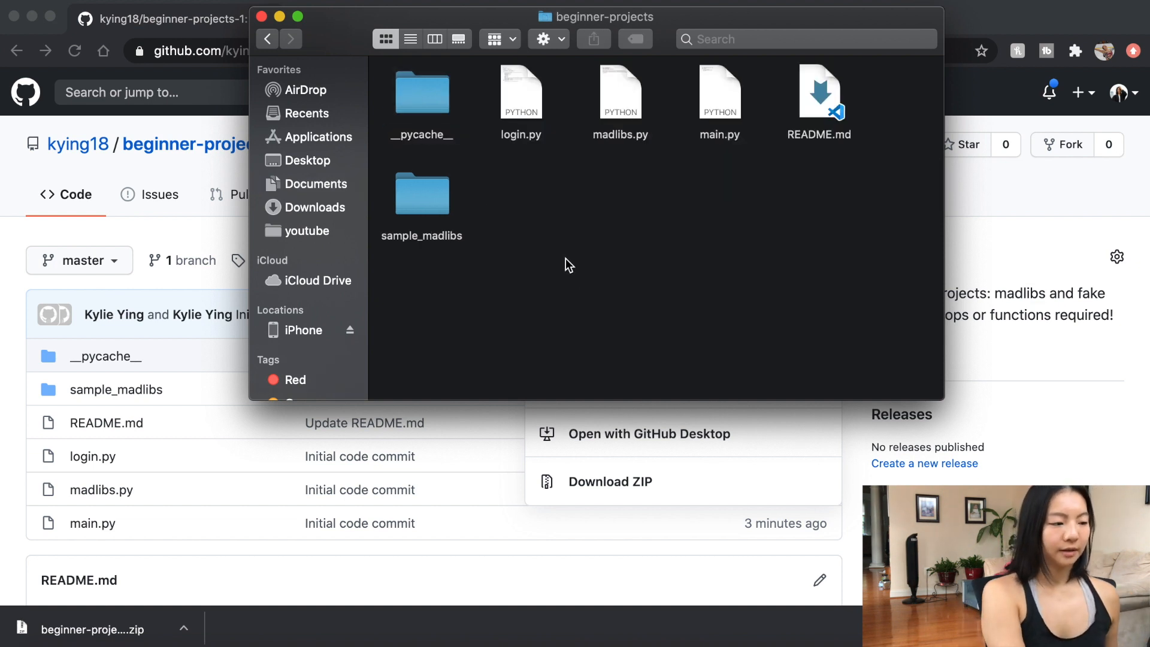
left_click(620, 93)
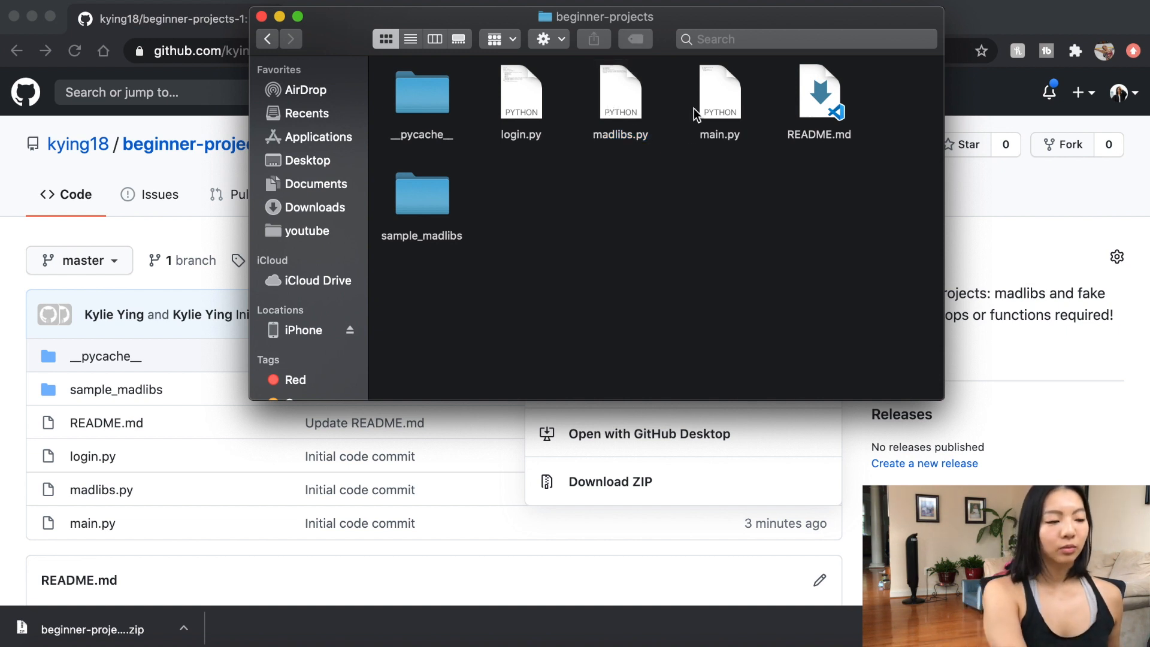
Browse the project files, look inside sample_madlibs, and return to beginner-projects
left_click(720, 103)
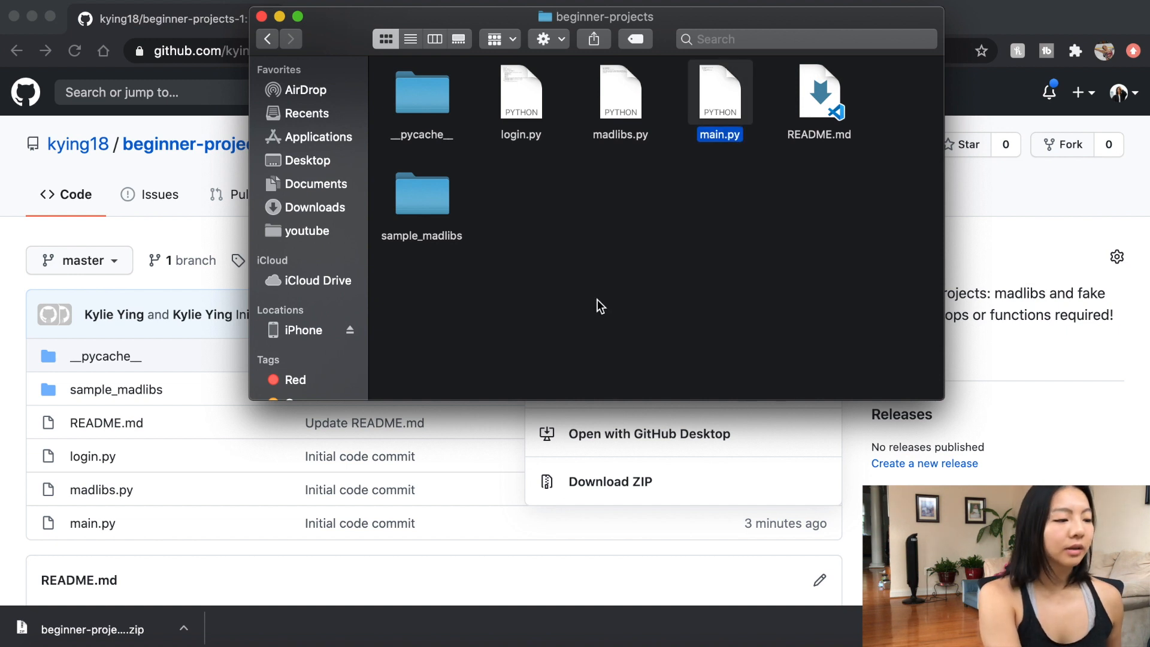
double_click(421, 194)
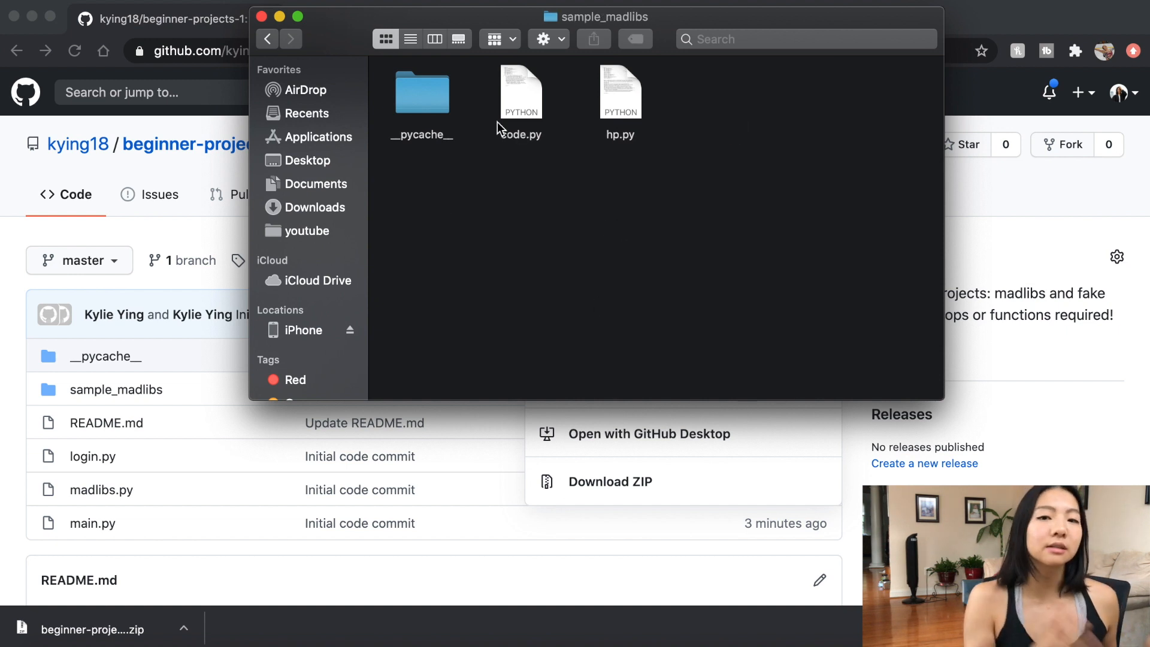
mouse_move(870, 411)
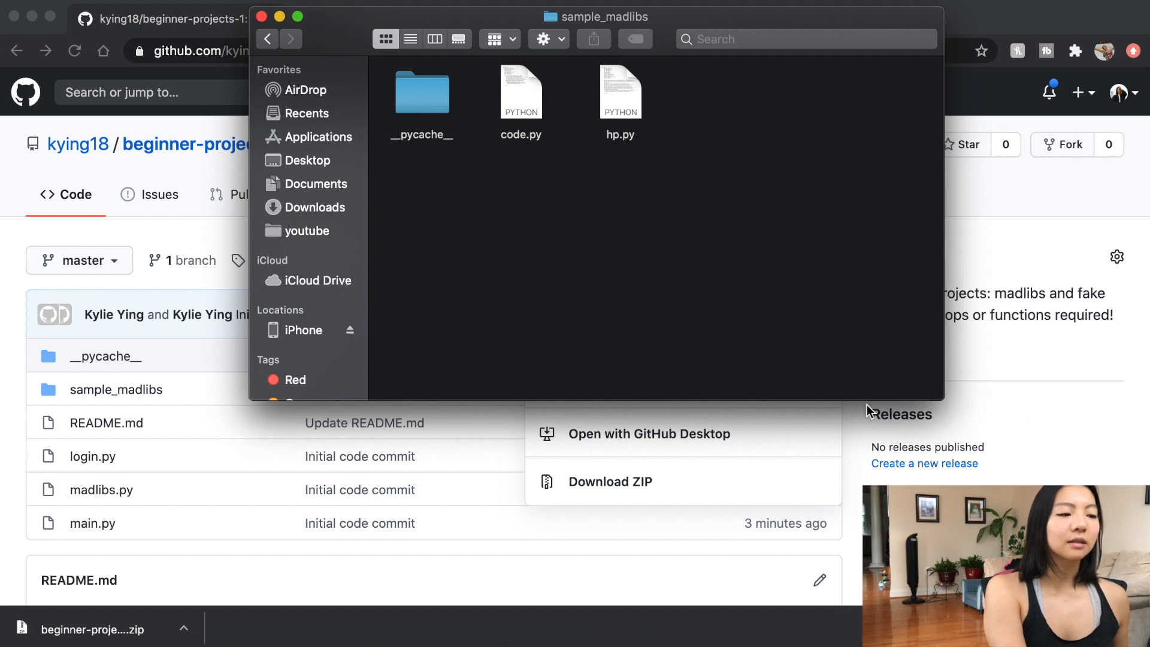
mouse_move(521, 245)
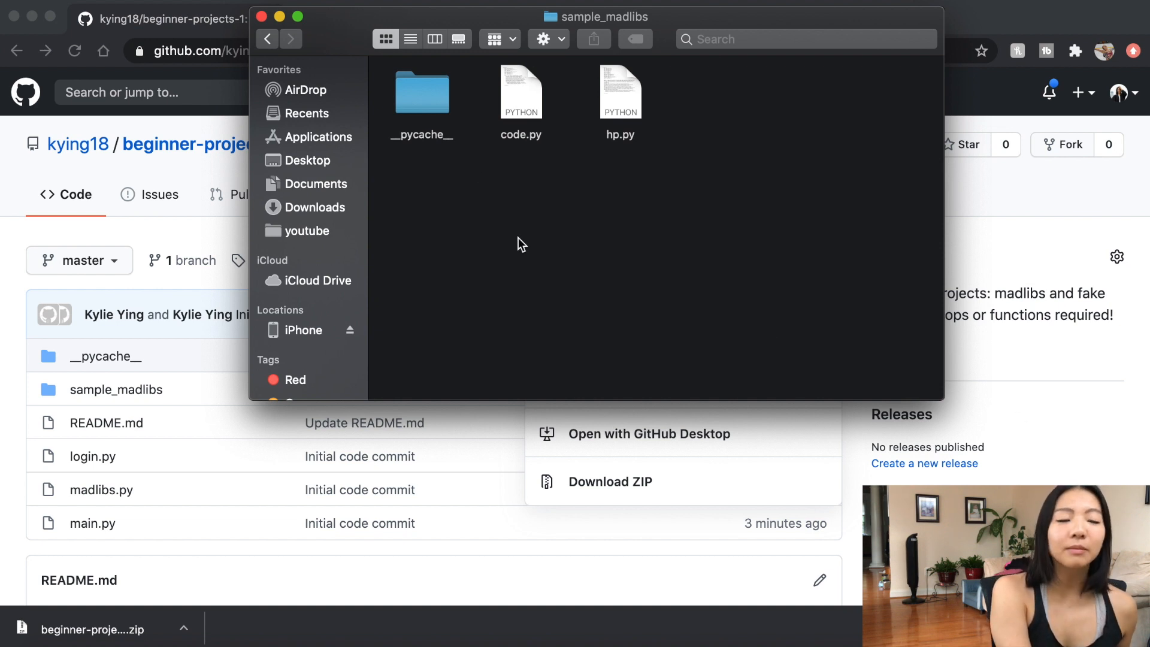
left_click(267, 38)
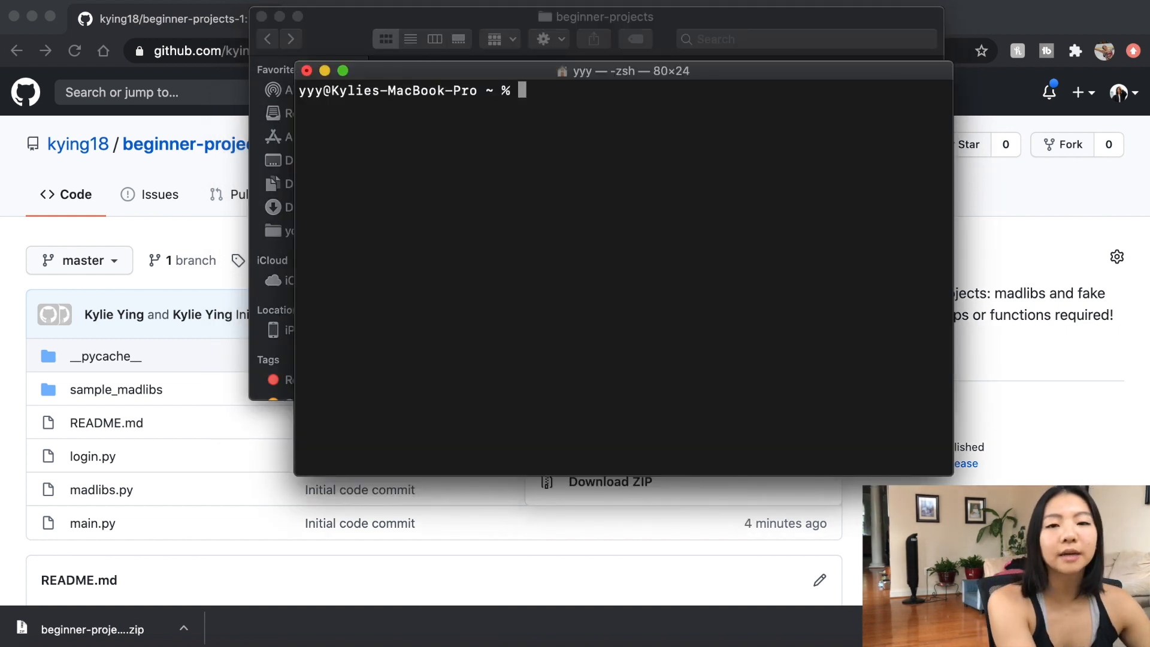
Change directory in Terminal to Documents/beginner-projects
type("cd")
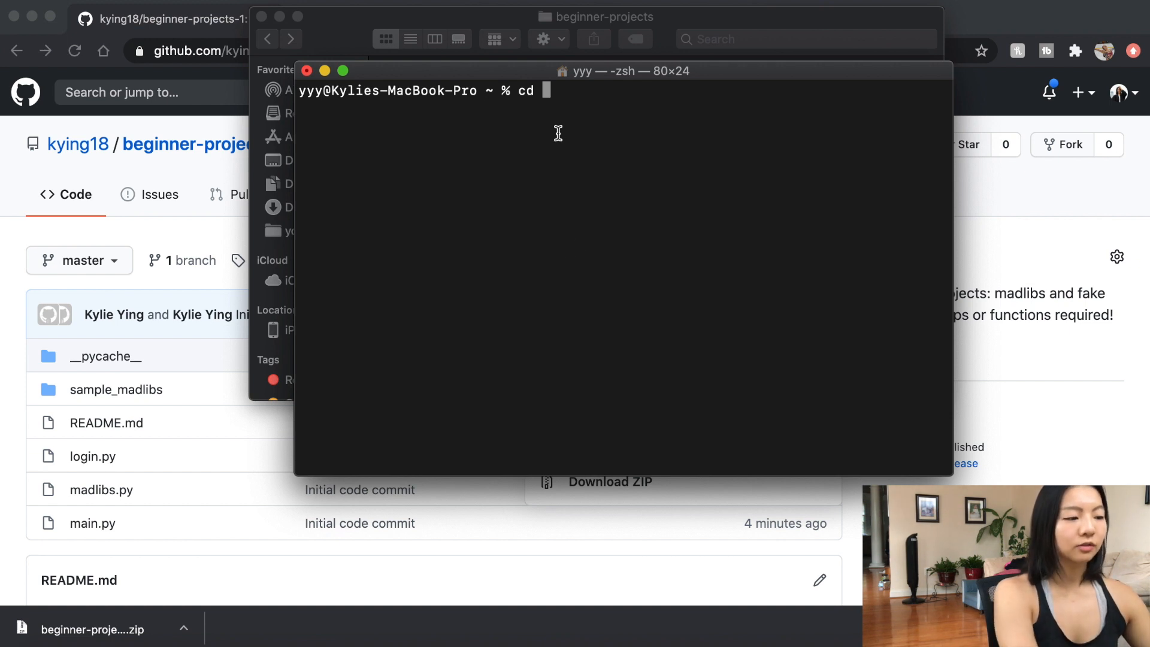
type("Docu")
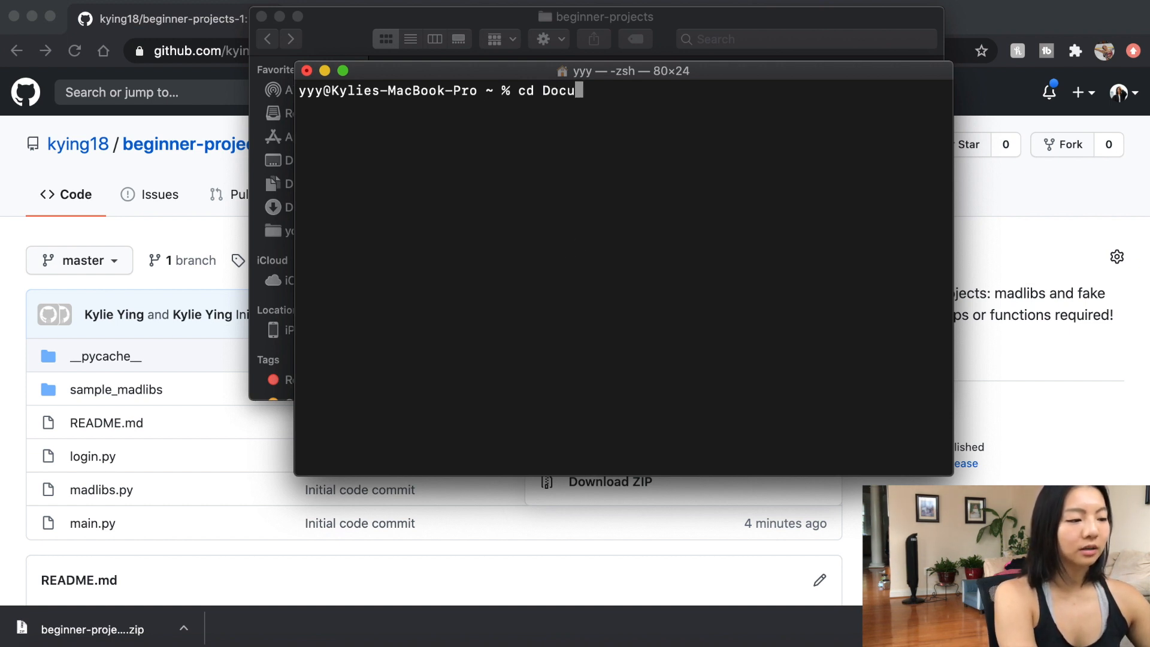
type("ments/bgin")
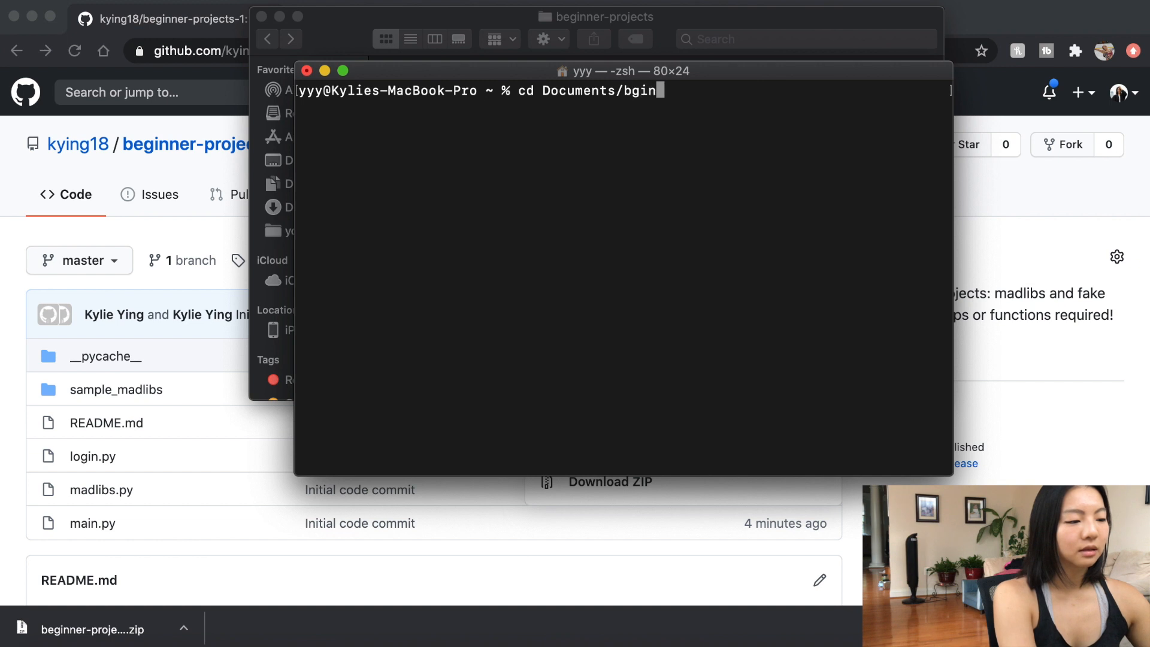
key("Return")
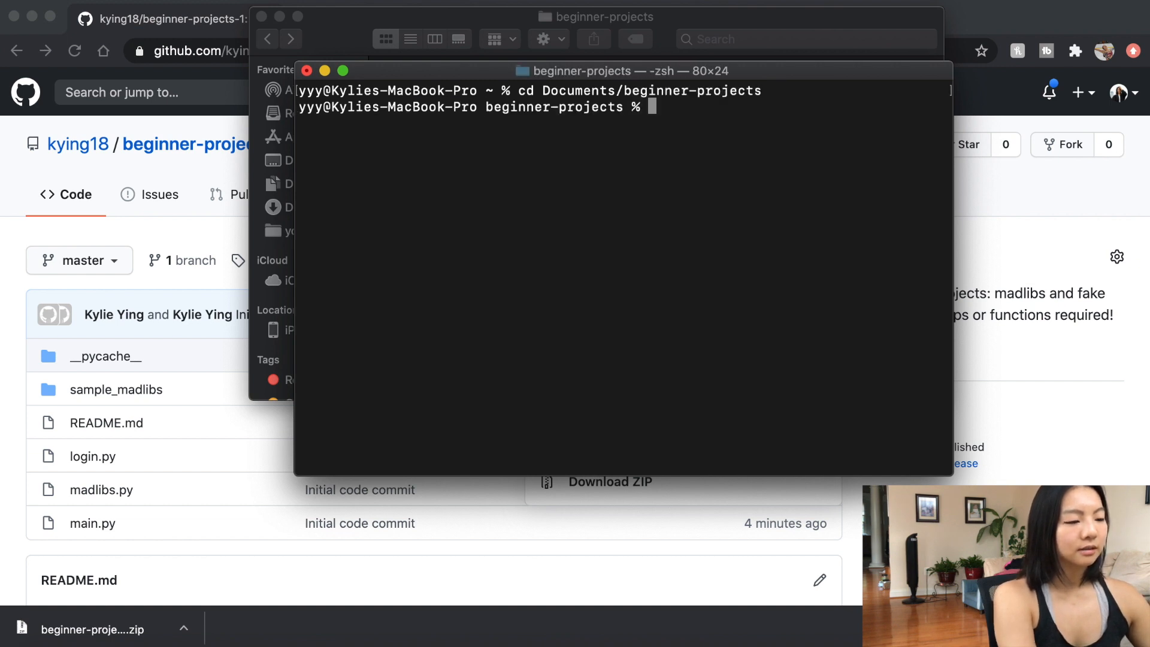
List the folder's files with ls and start the python3 main.py command
type("ls")
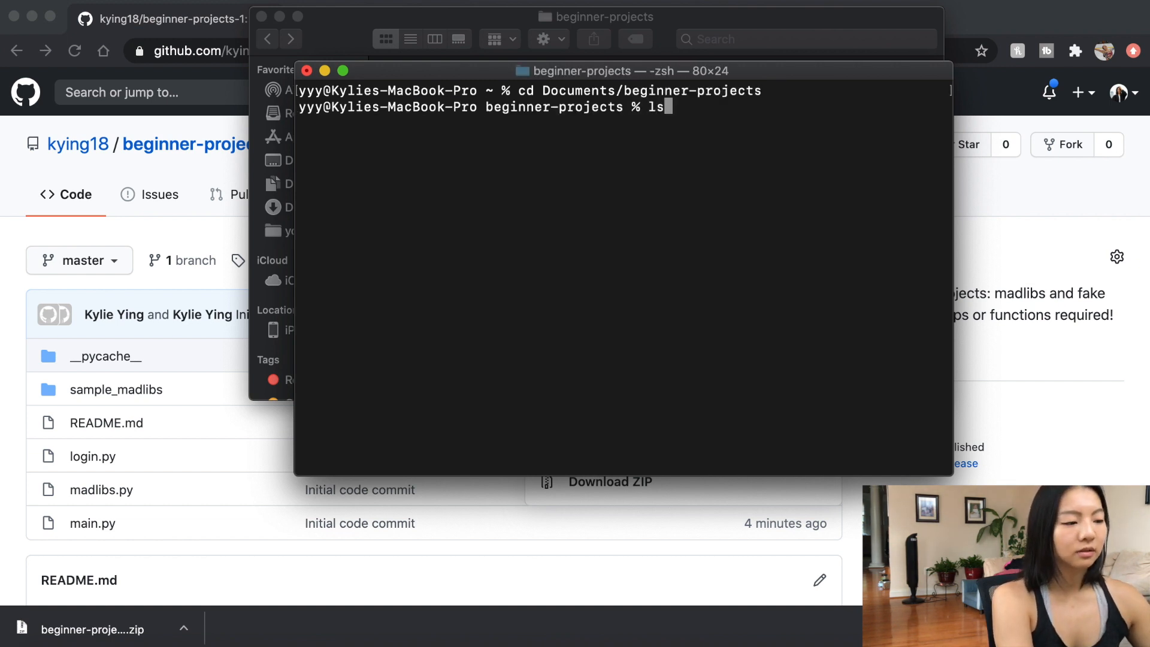
key("Return")
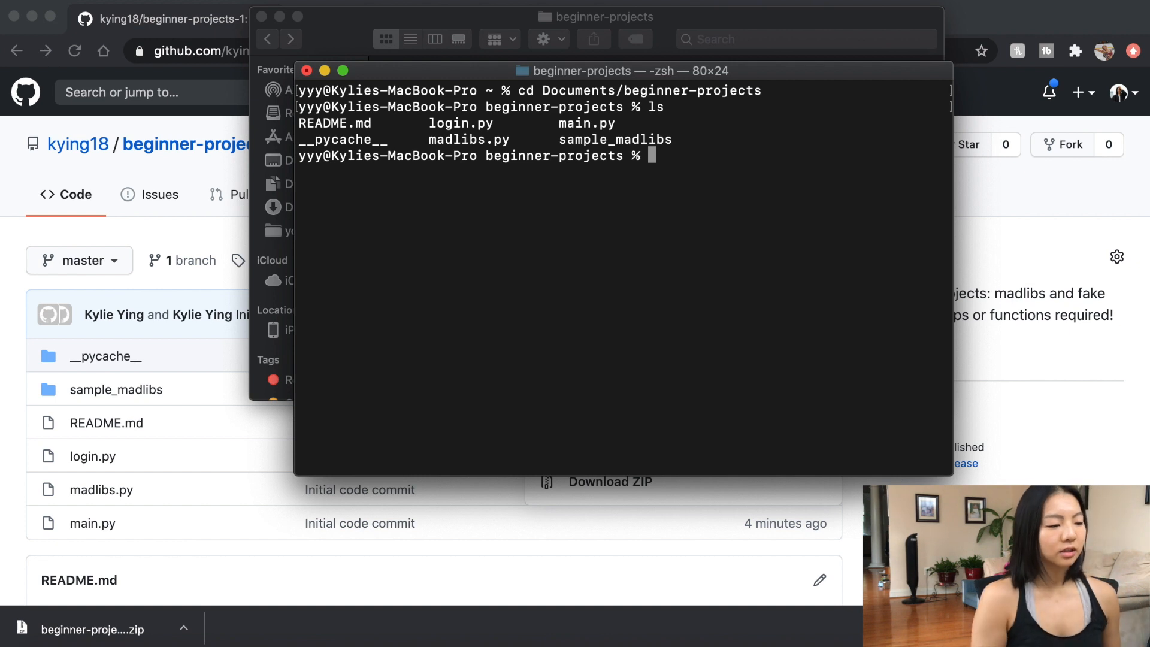
mouse_move(550, 90)
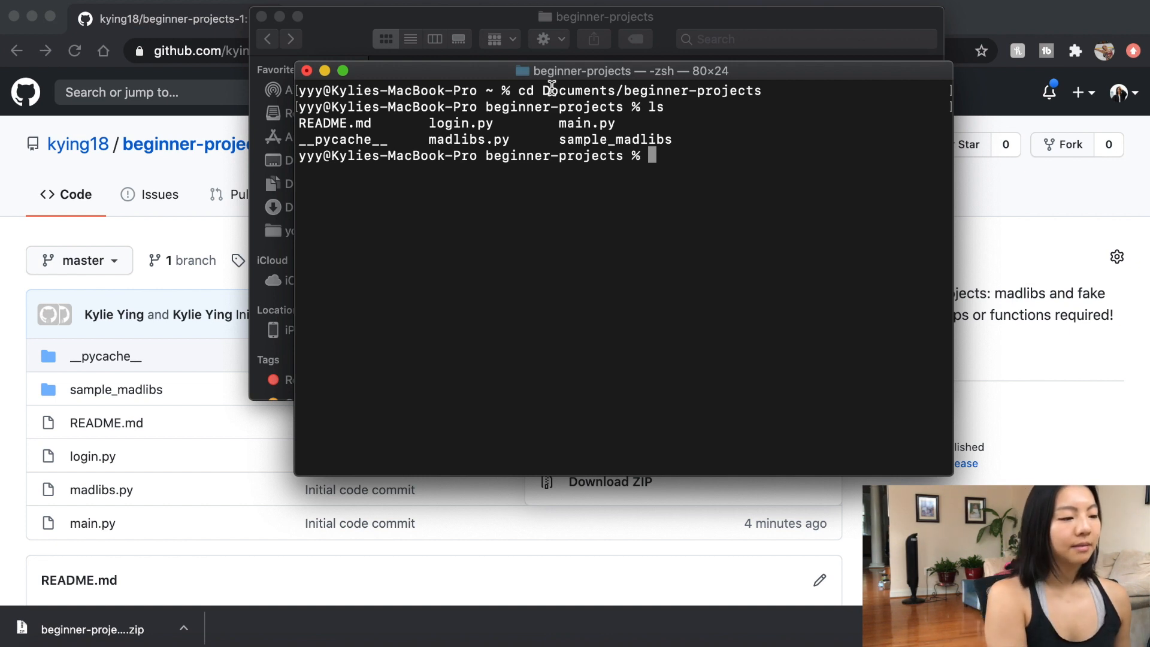
type("p")
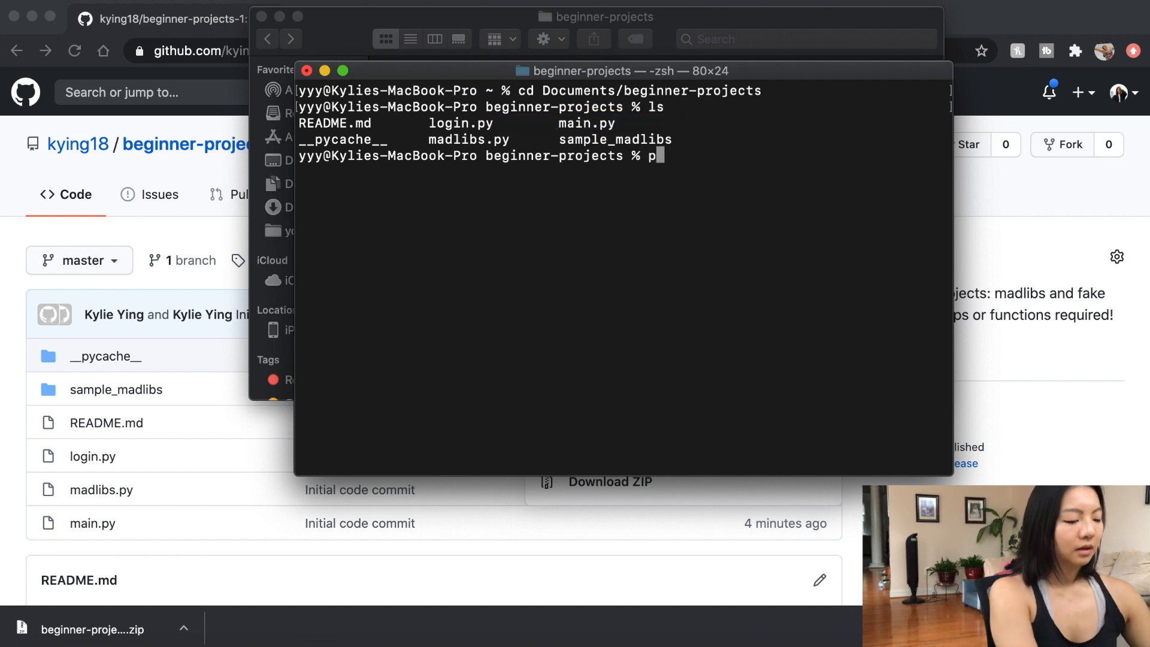
type("ython3 main.")
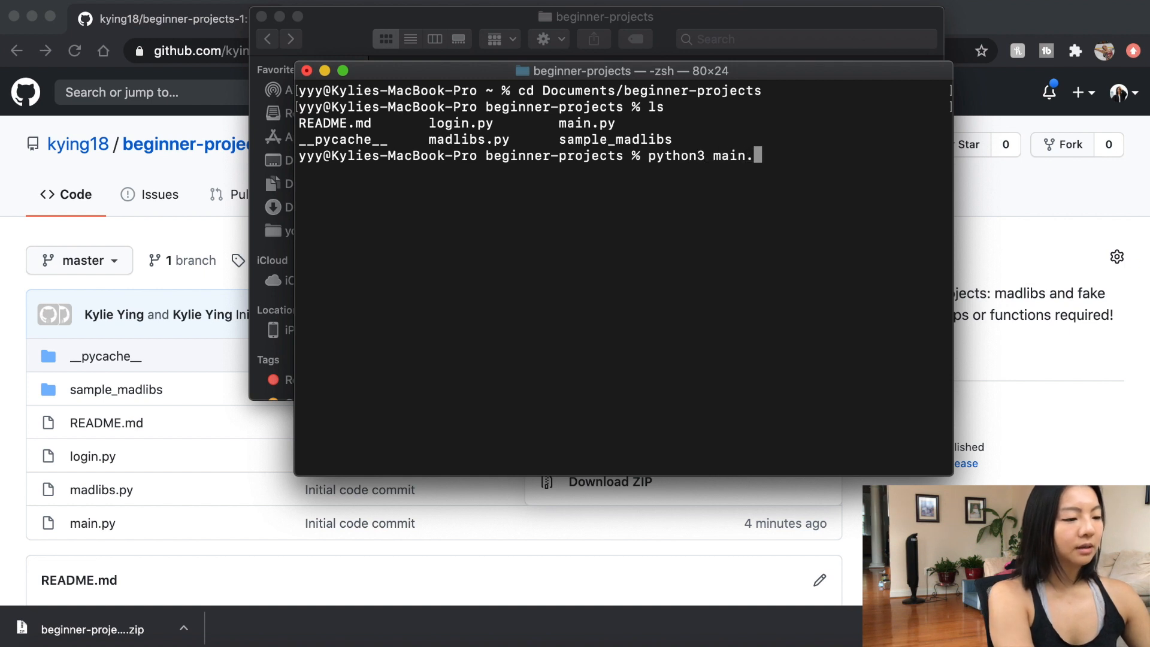